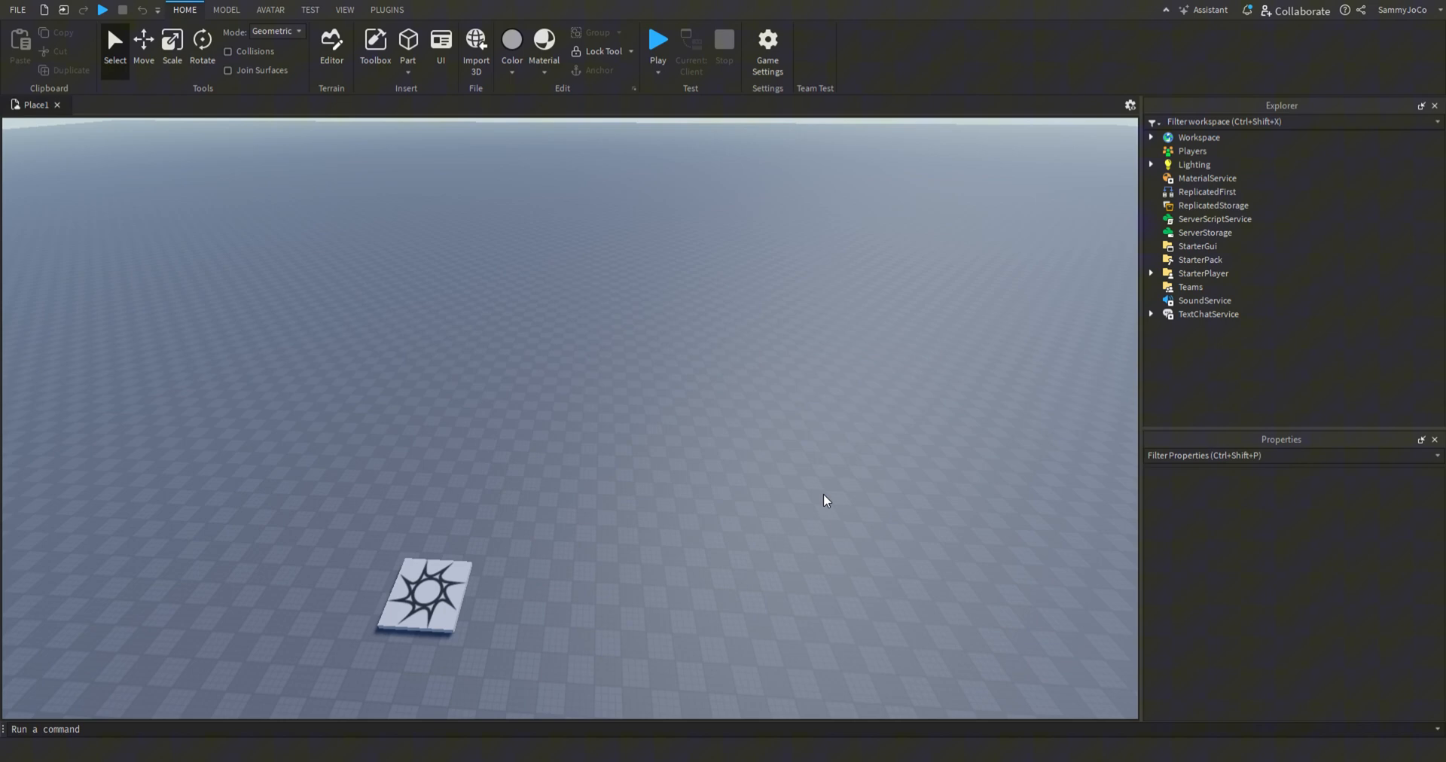
Insert a new 2×2×2 block part into the workspace beside the baseplate.
left_click(406, 42)
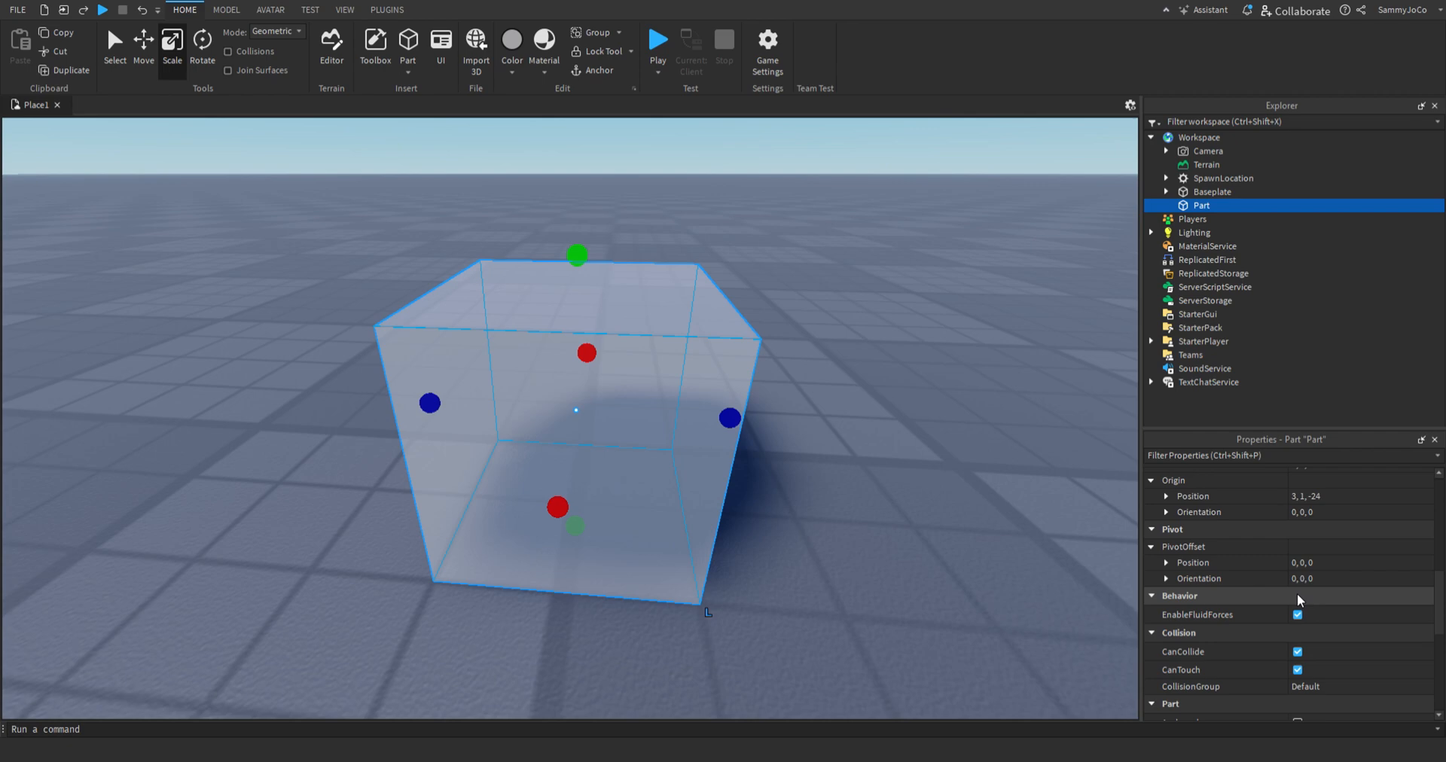
scroll("down", 3)
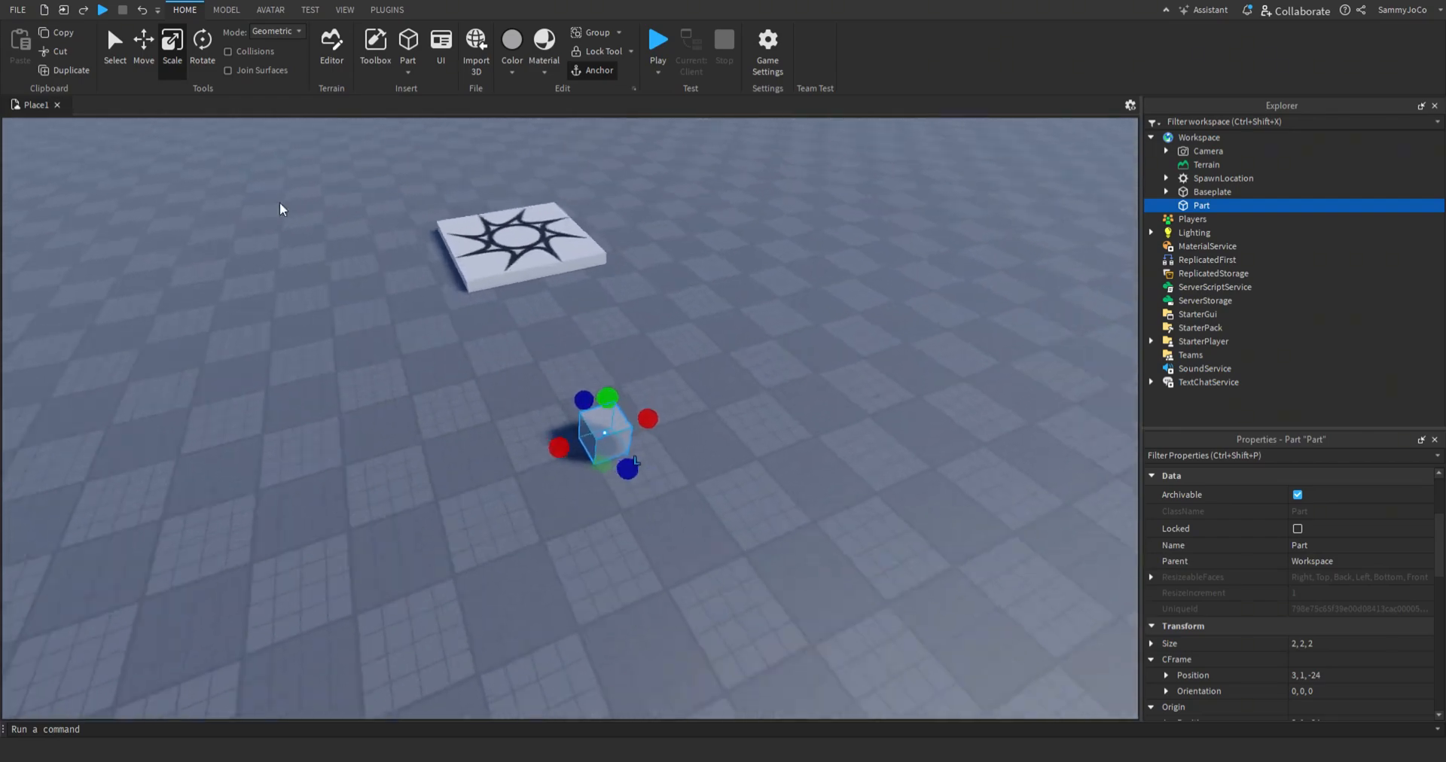
Duplicate the part into seven copies around the baseplate and rename them 1 through 7.
left_click(226, 10)
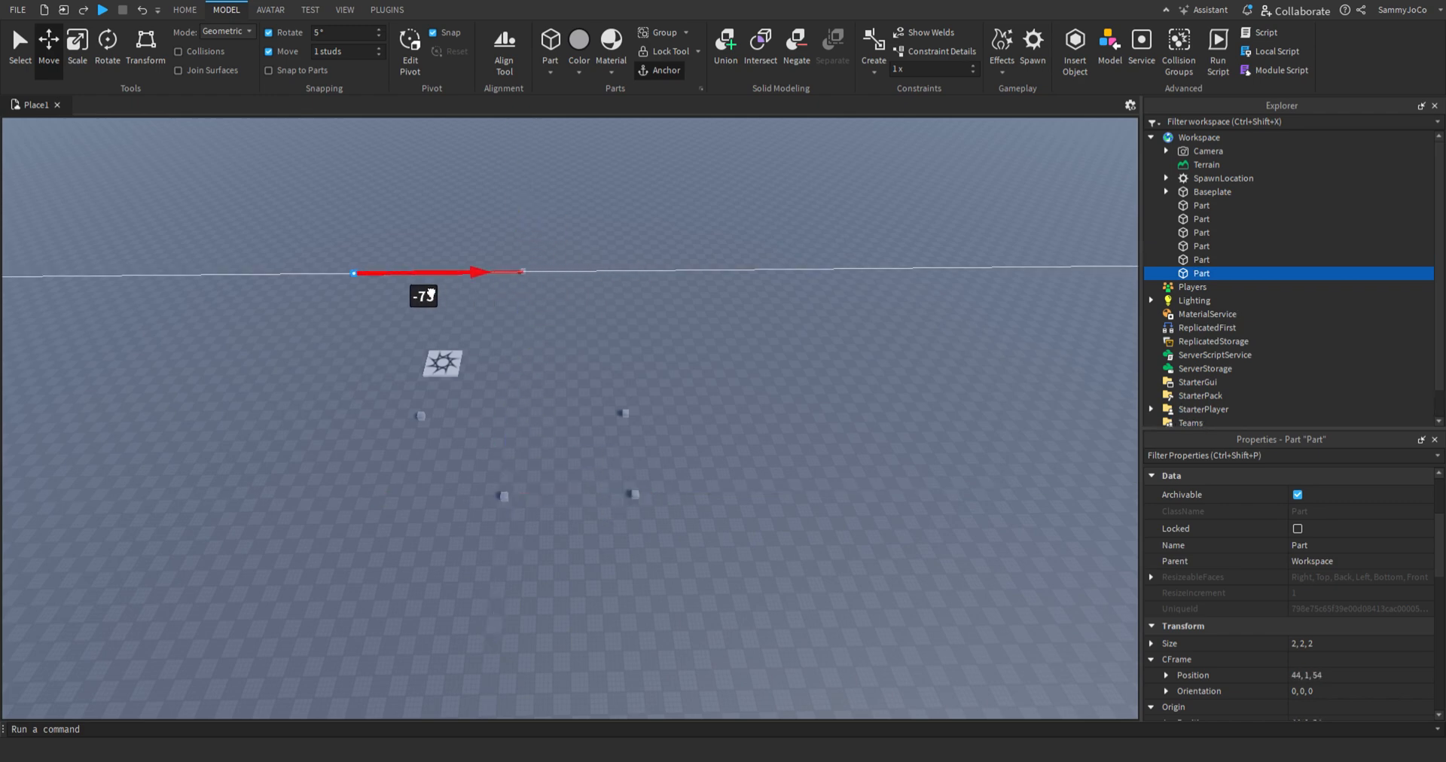
left_click(663, 384)
type("1")
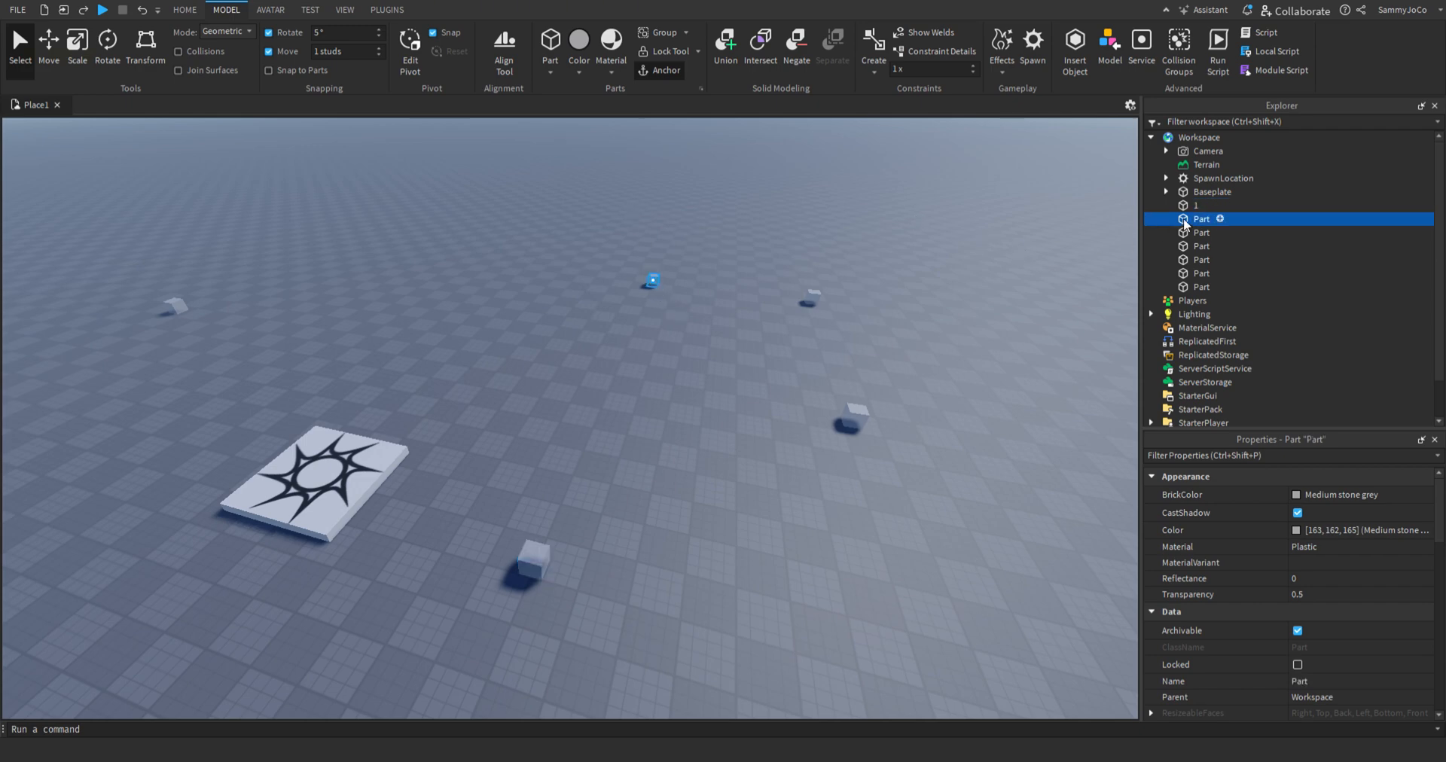
left_click(1201, 232)
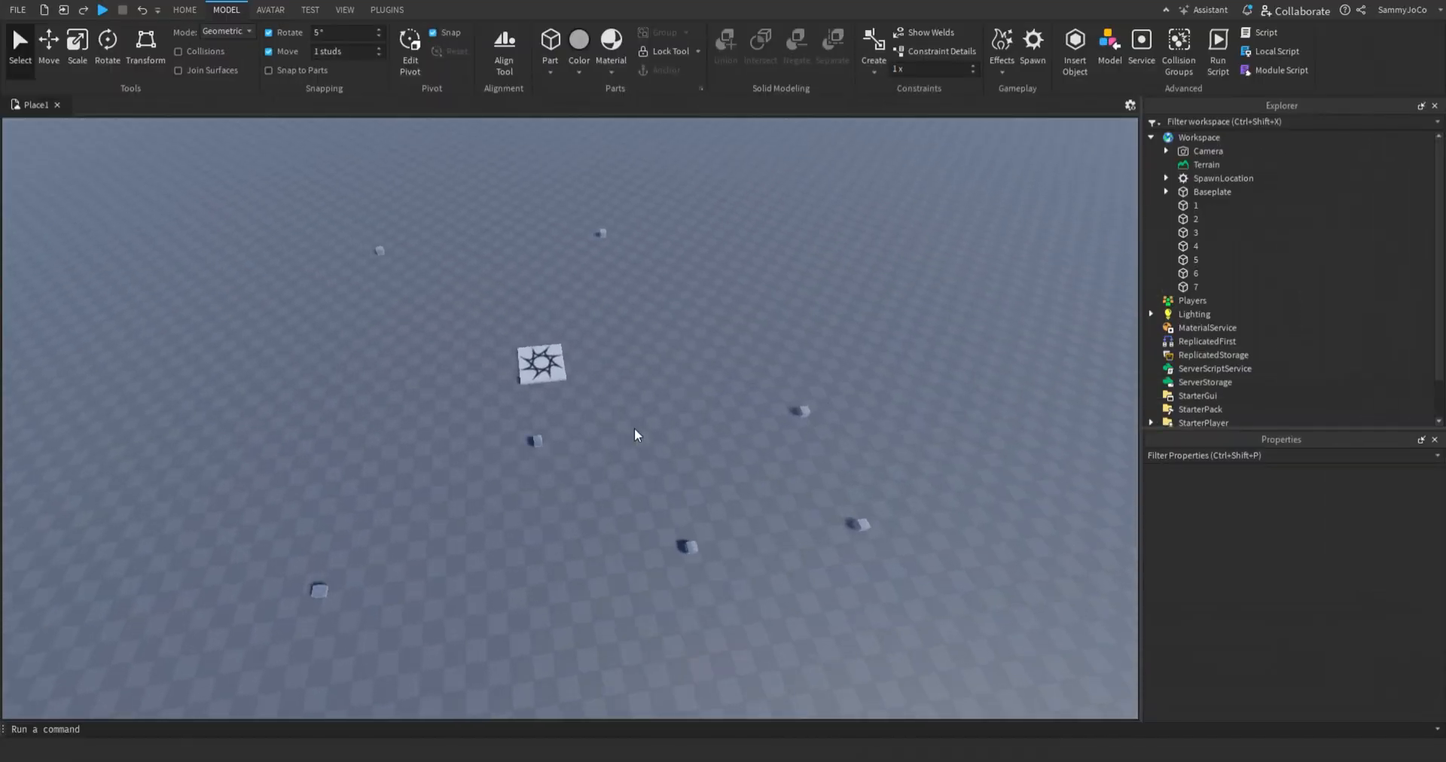
Select parts 1–7 in the Explorer and group them into a folder named Waypoints.
left_click(1197, 205)
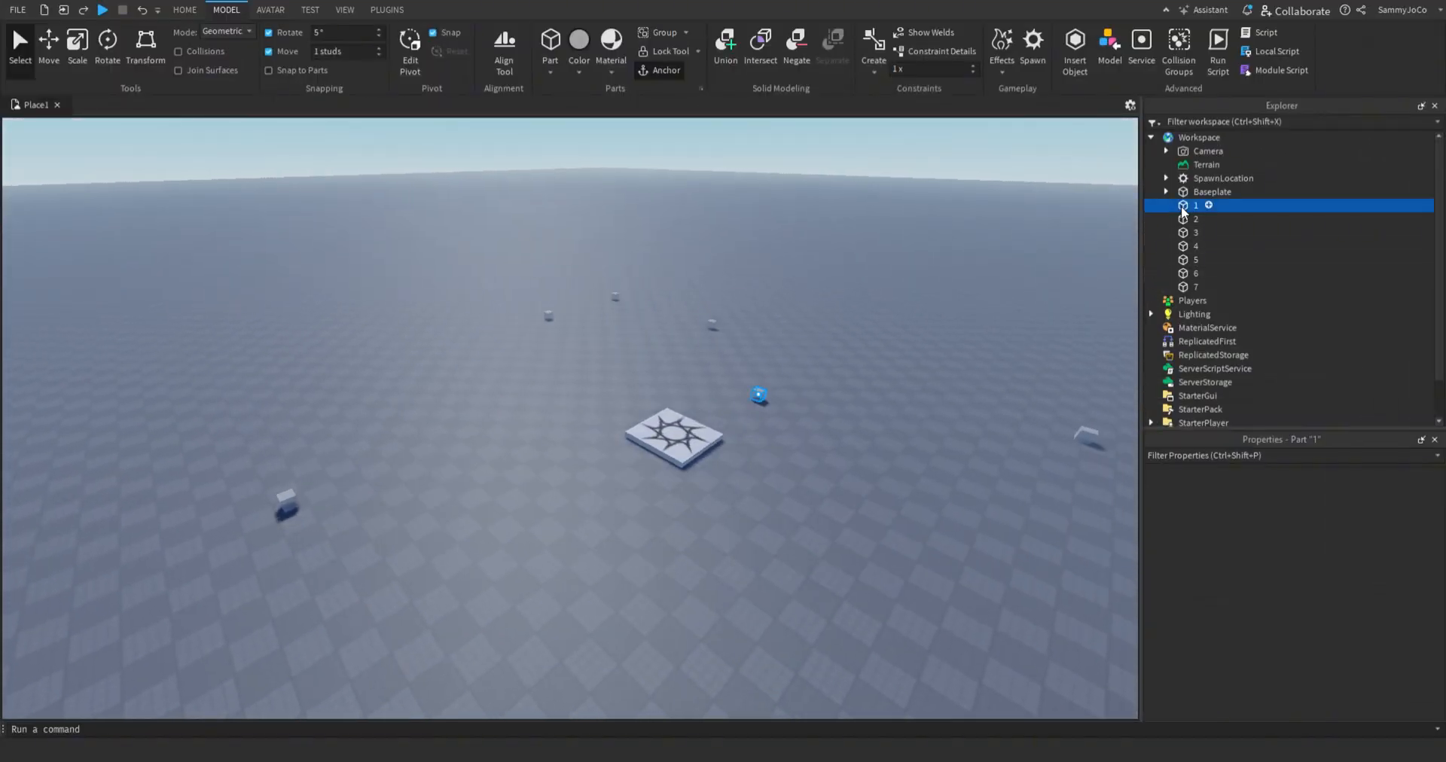
left_click(1196, 288)
type("Waypoints")
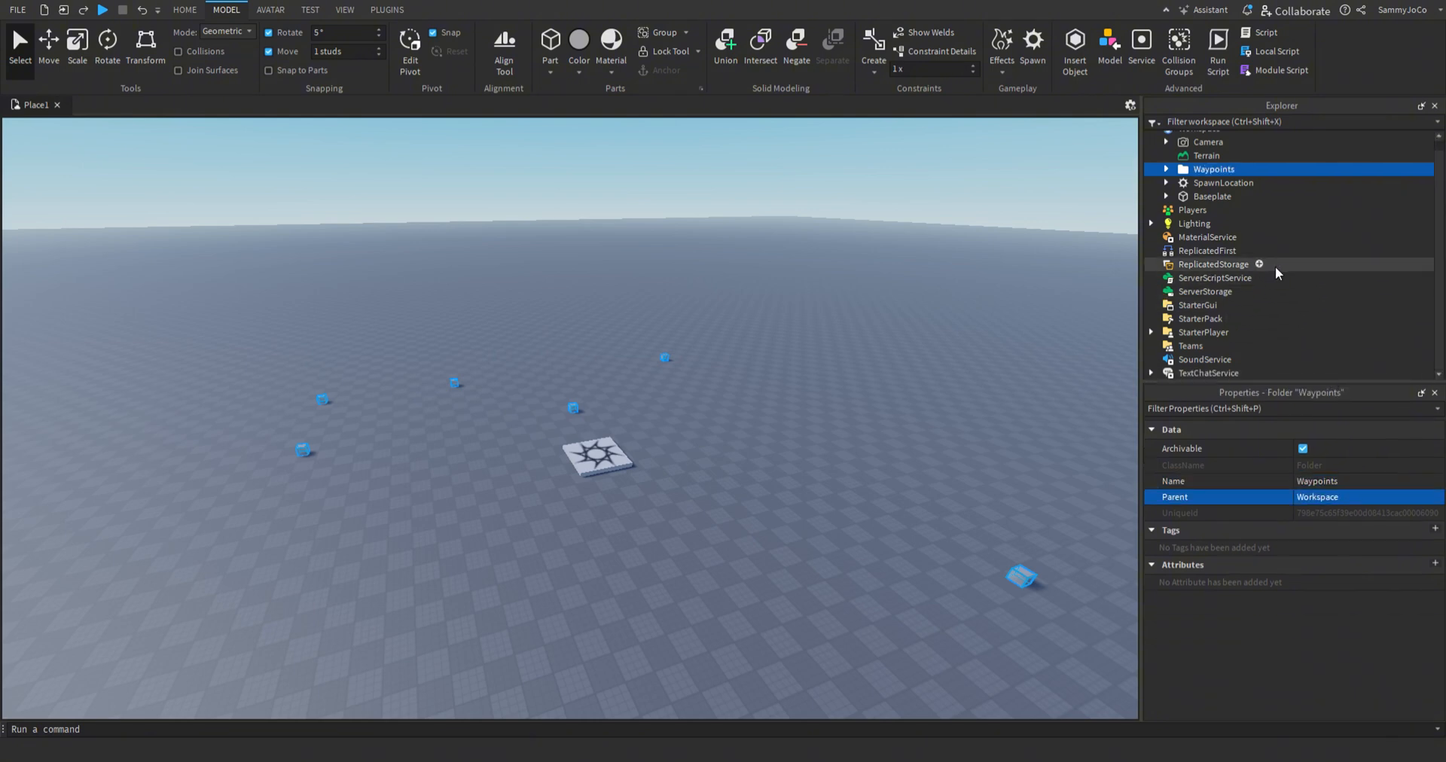
left_click(183, 9)
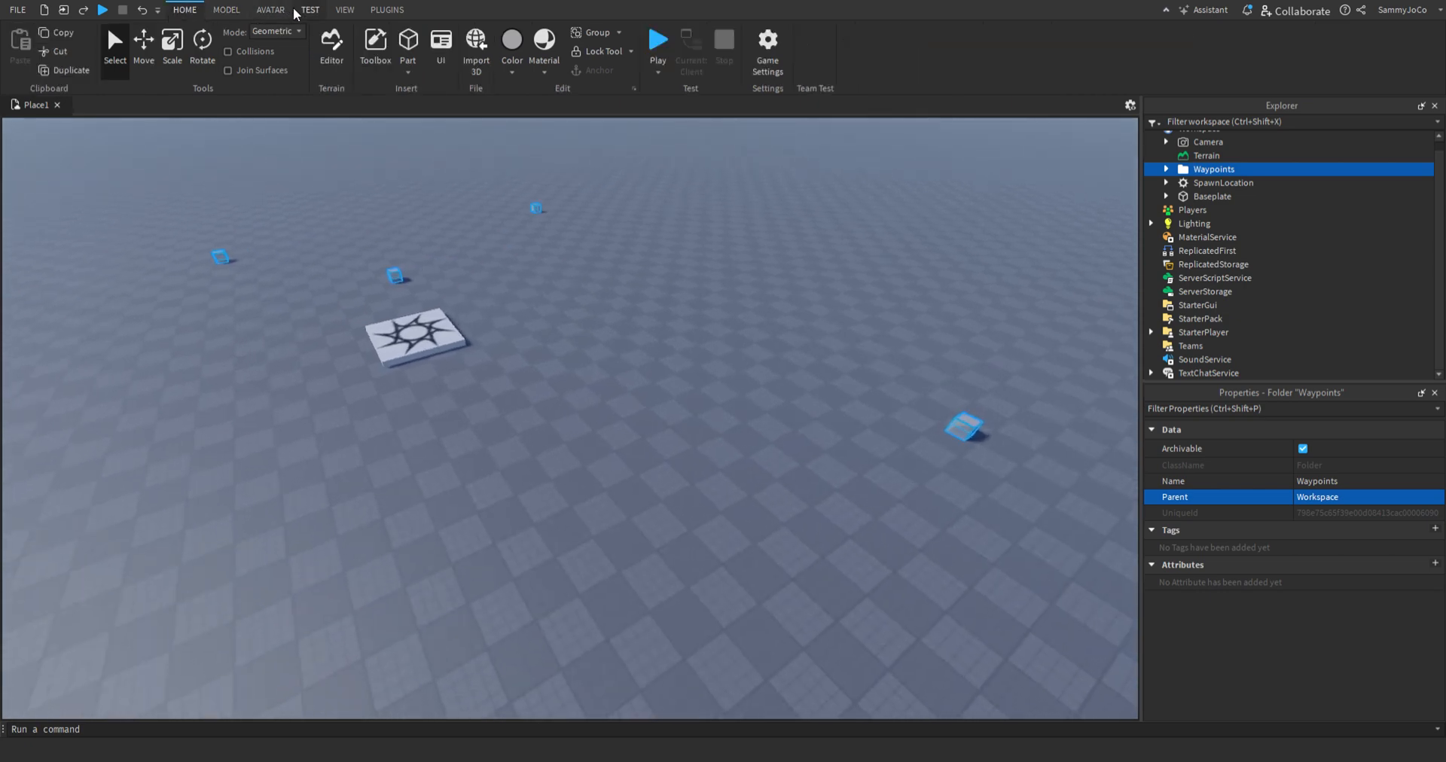
Generate an R6 block avatar rig with the Rig Builder and add a script inside it.
left_click(270, 9)
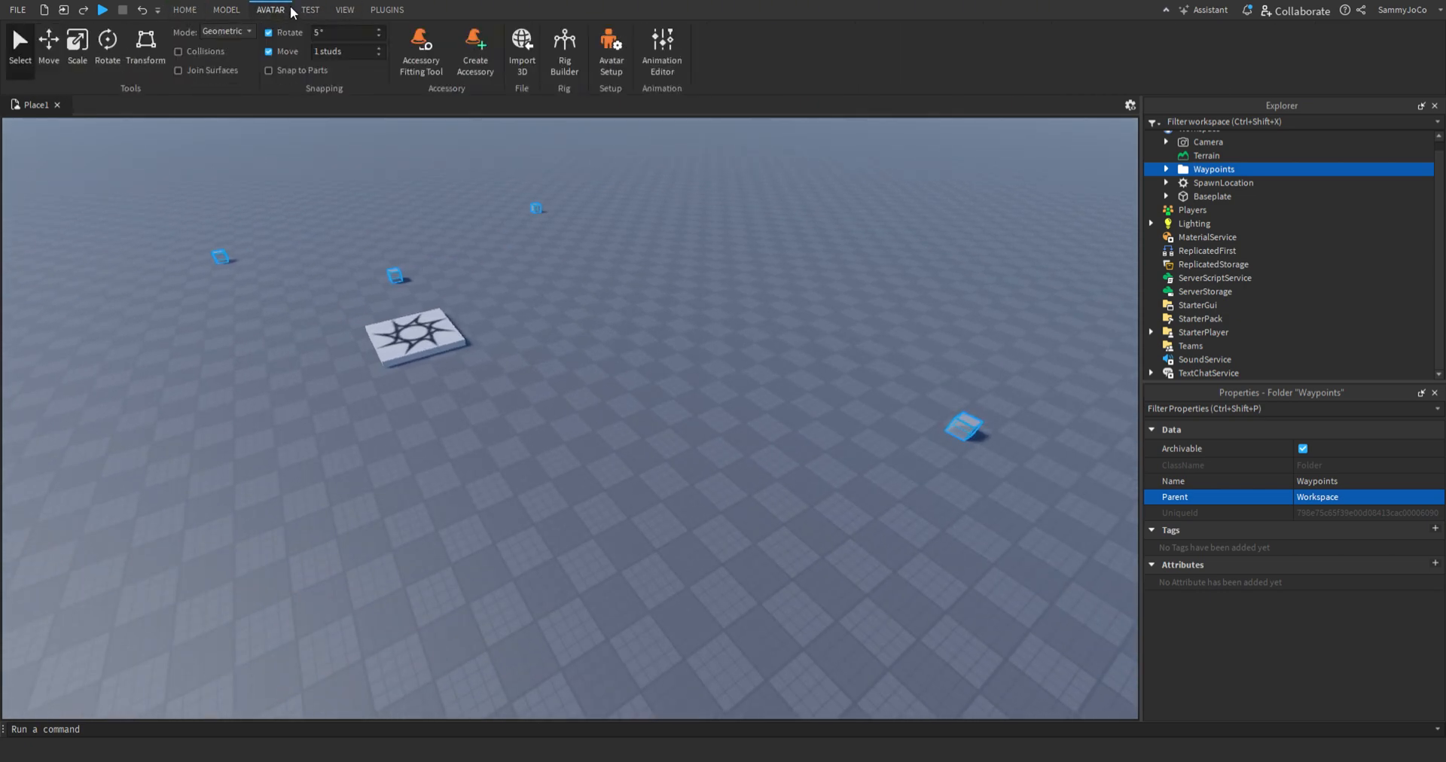
left_click(564, 51)
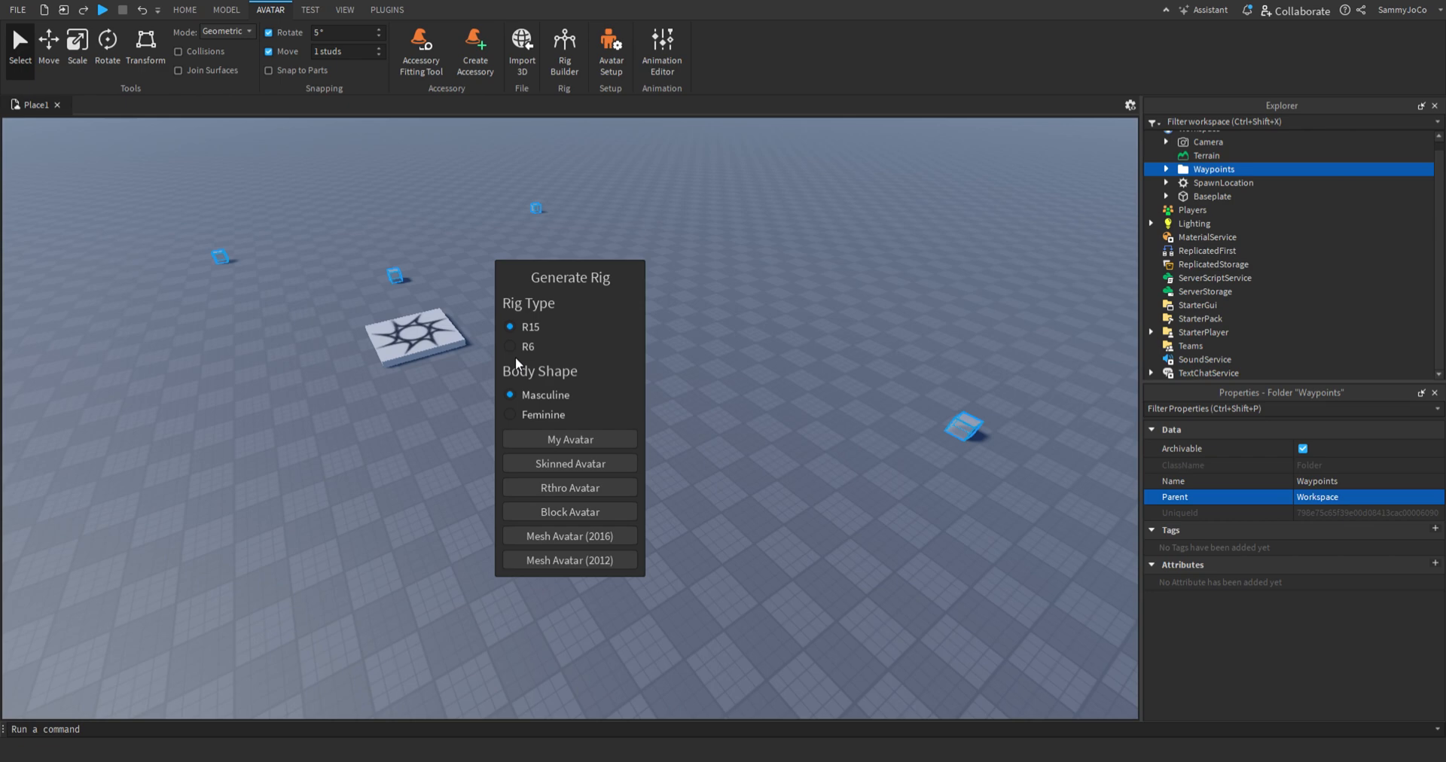
left_click(511, 347)
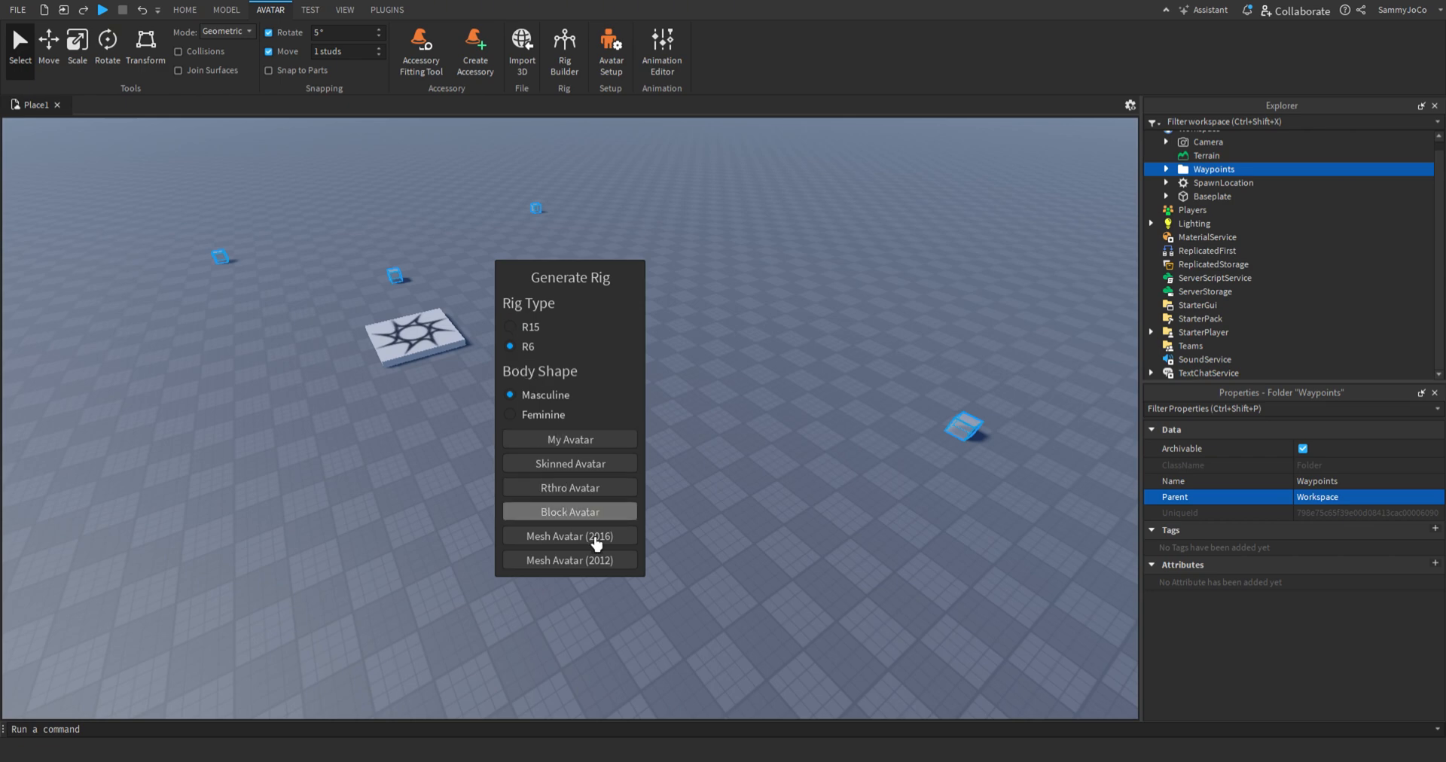
left_click(570, 511)
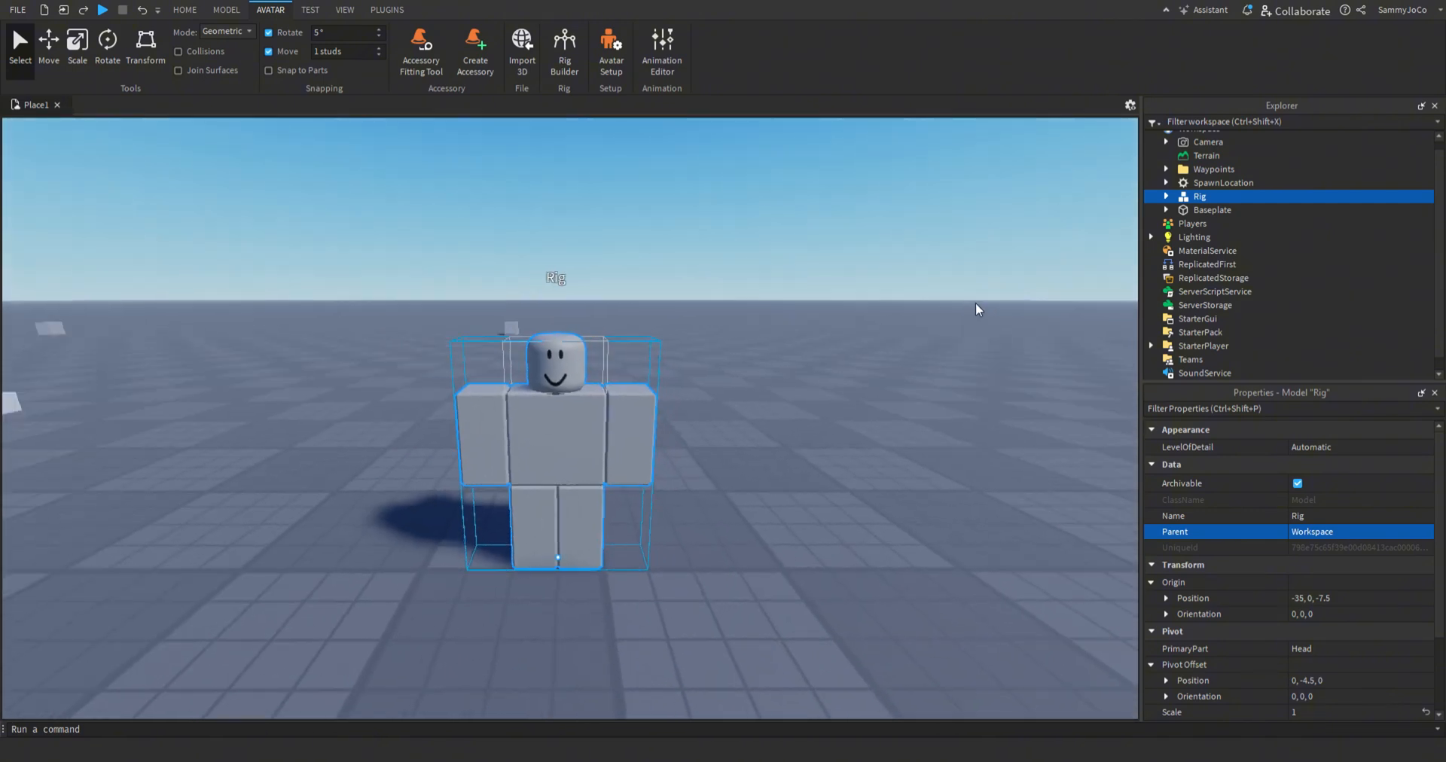
left_click(1166, 196)
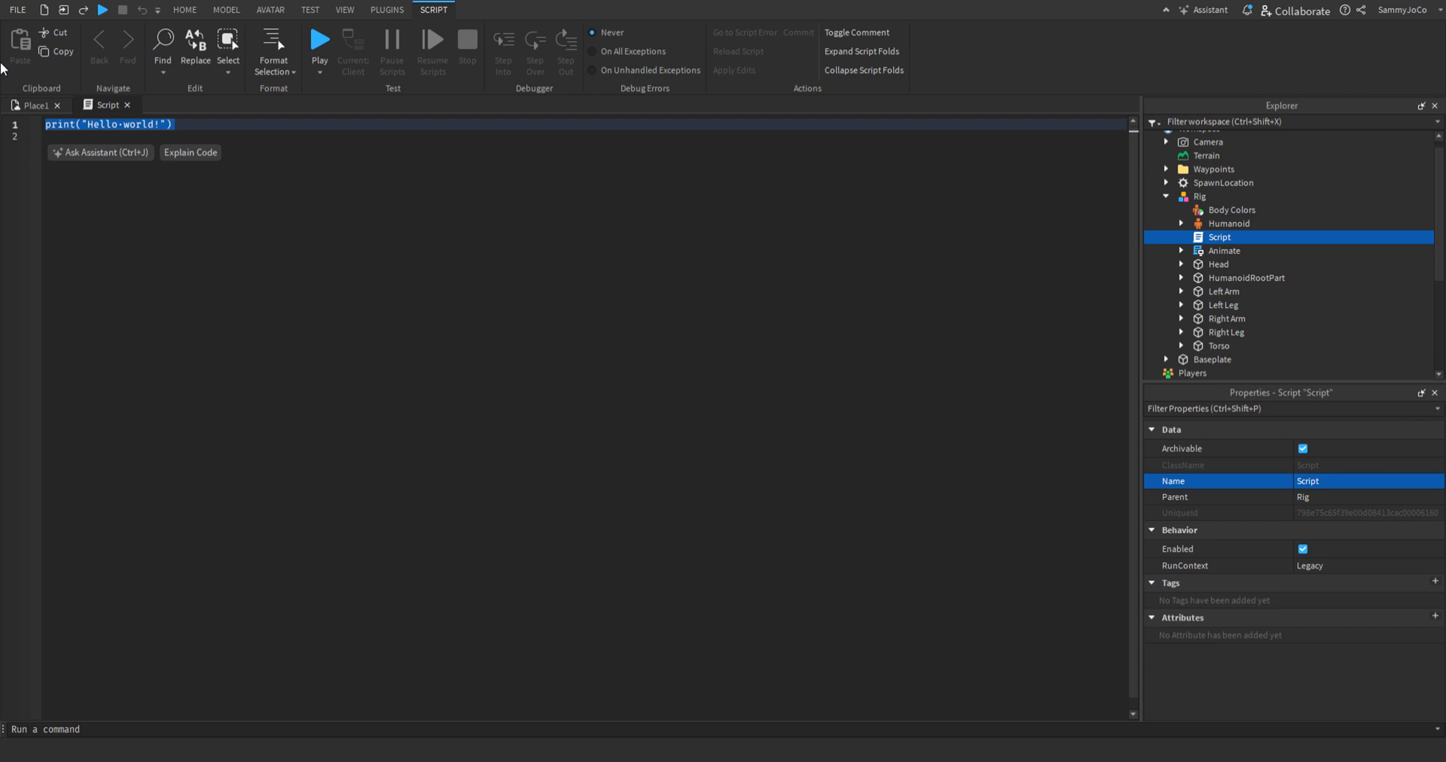
mouse_move(28, 92)
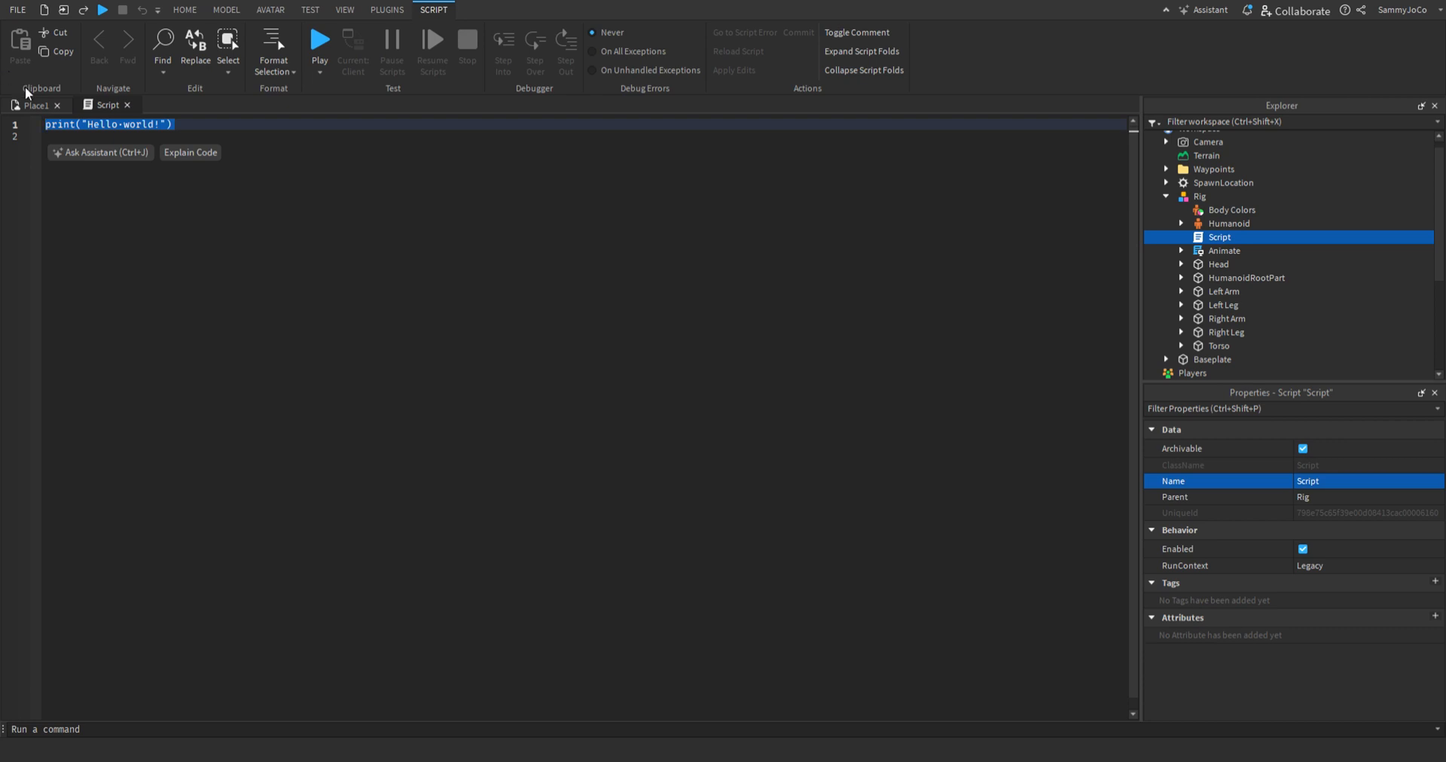
Open the rig's new script in the script editor with its default print line.
left_click(269, 11)
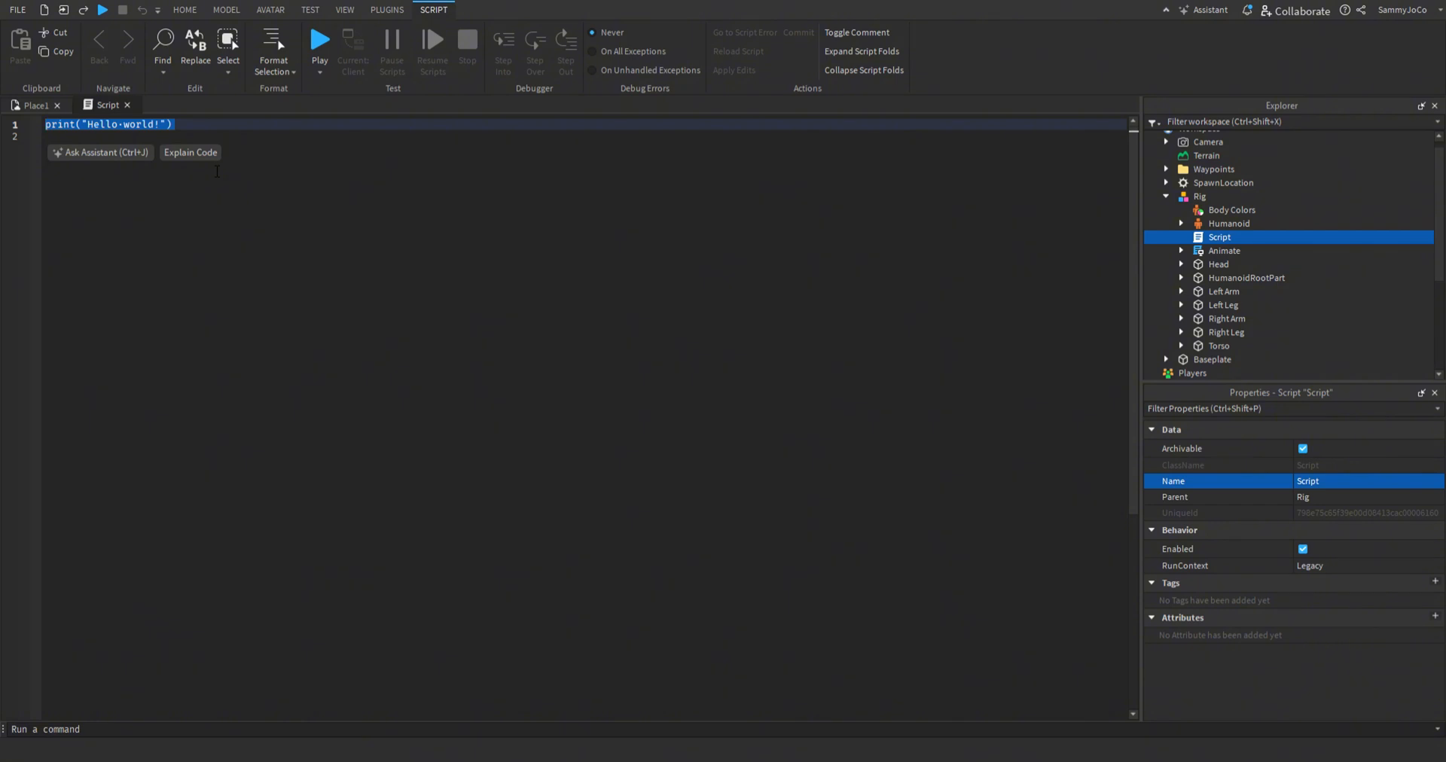
Write a FindFirstChild lookup for Waypoints with an if/else that warns when it is missing.
type("local Wa")
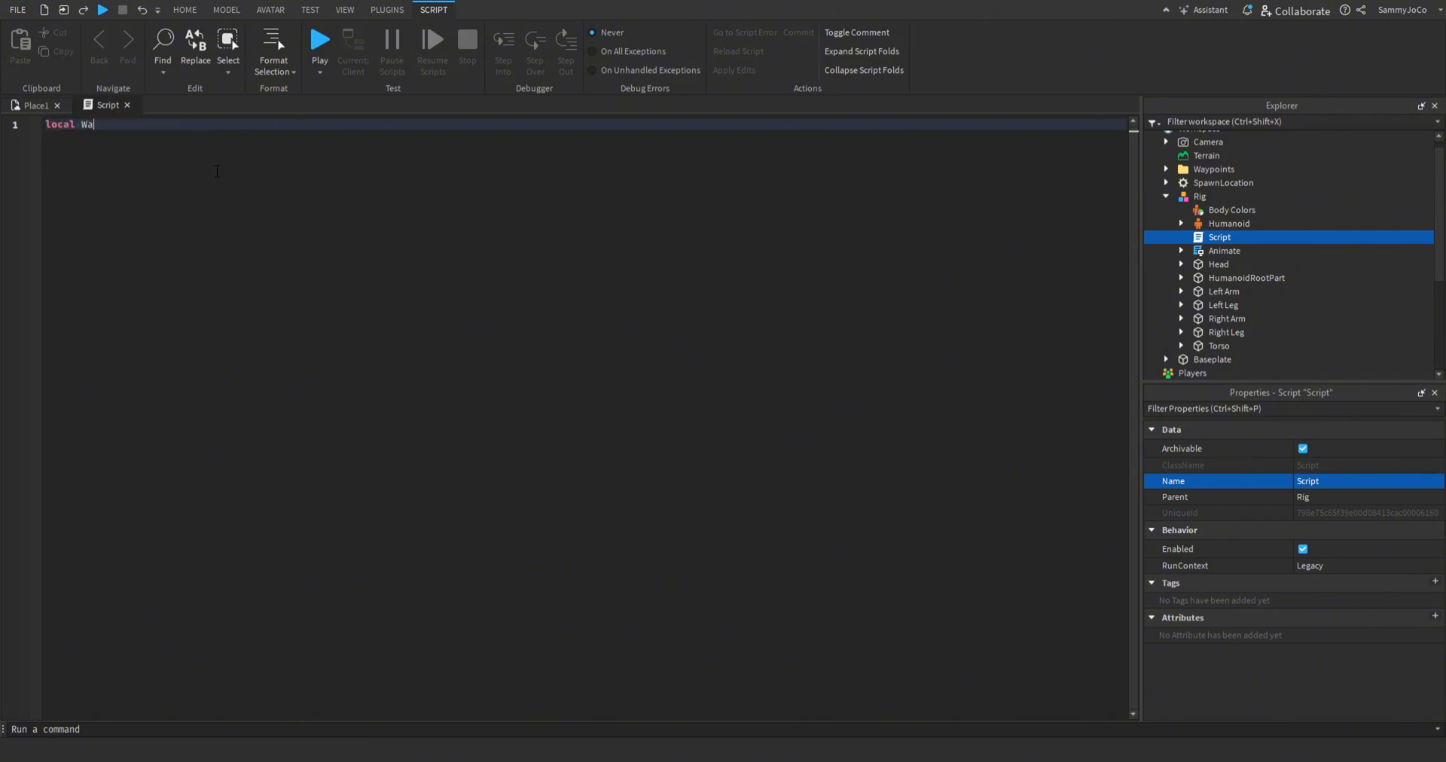
type("ypoings")
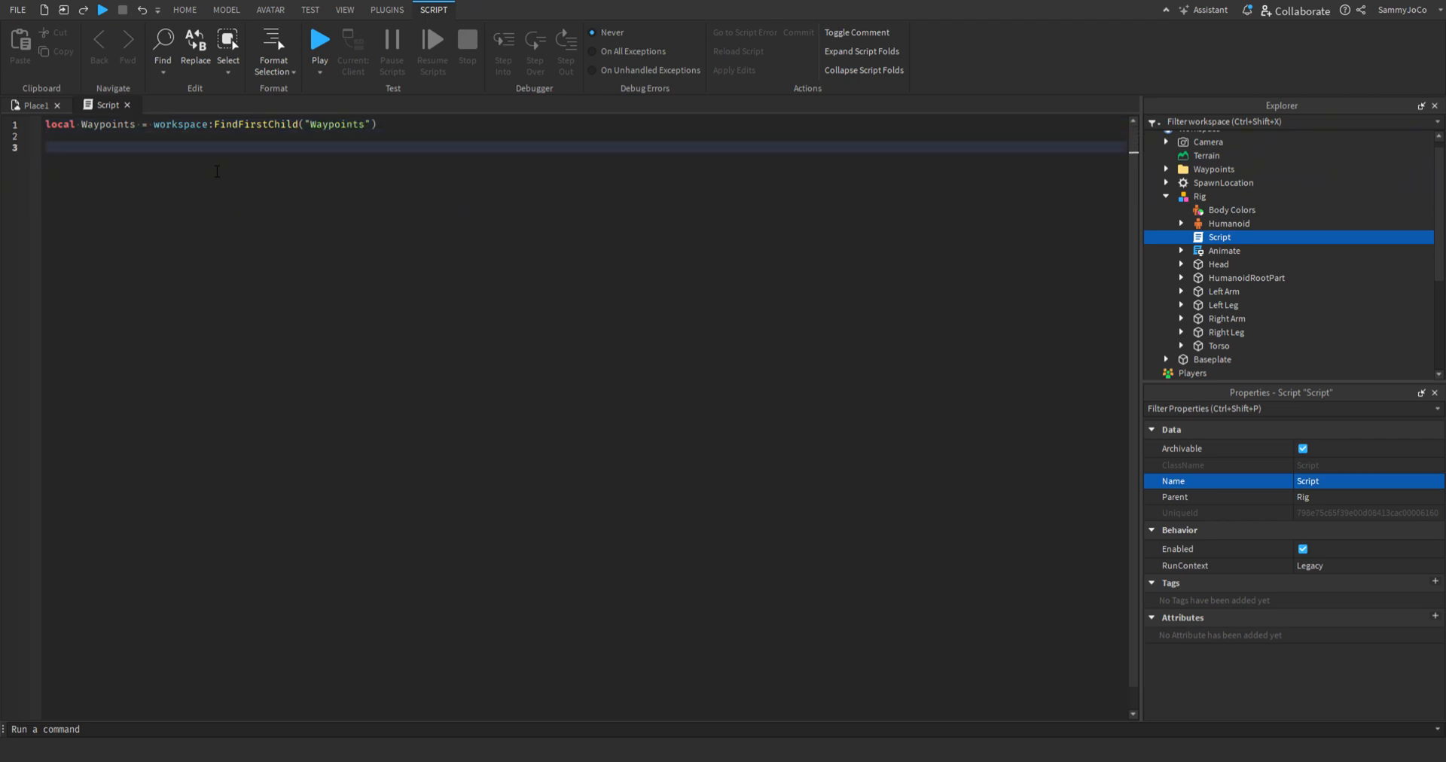
type("if wa")
type("else")
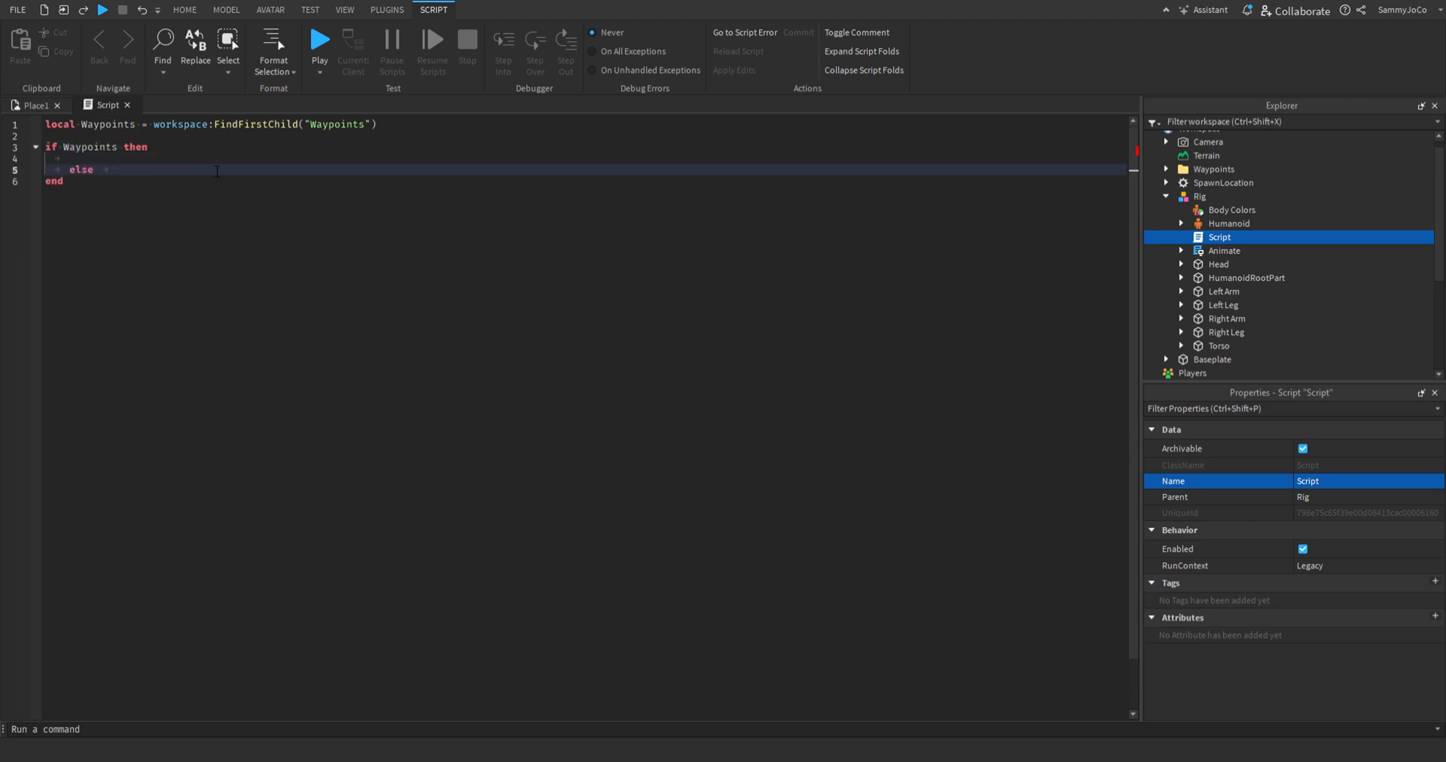
type("warn(\"Co\")")
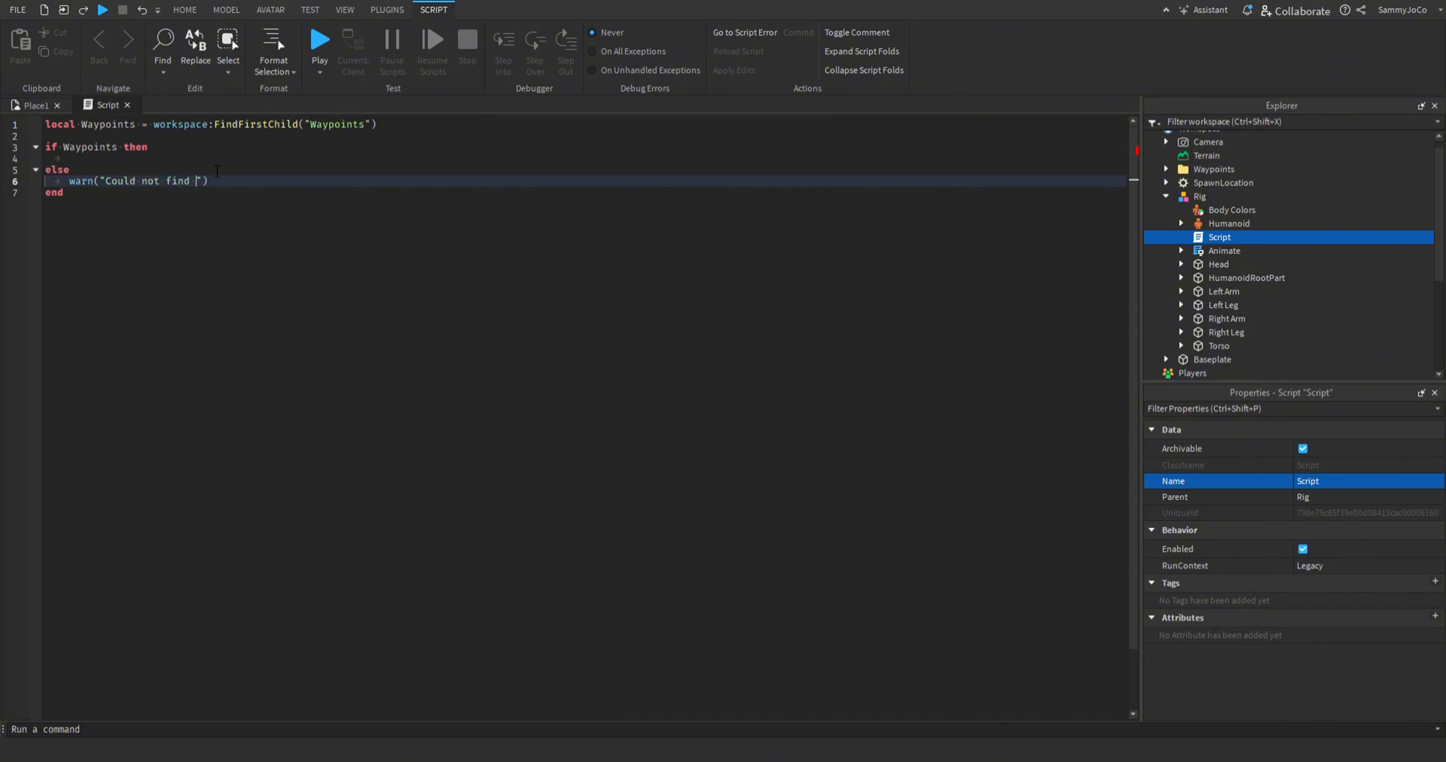
type("waypointsFolder inside of work")
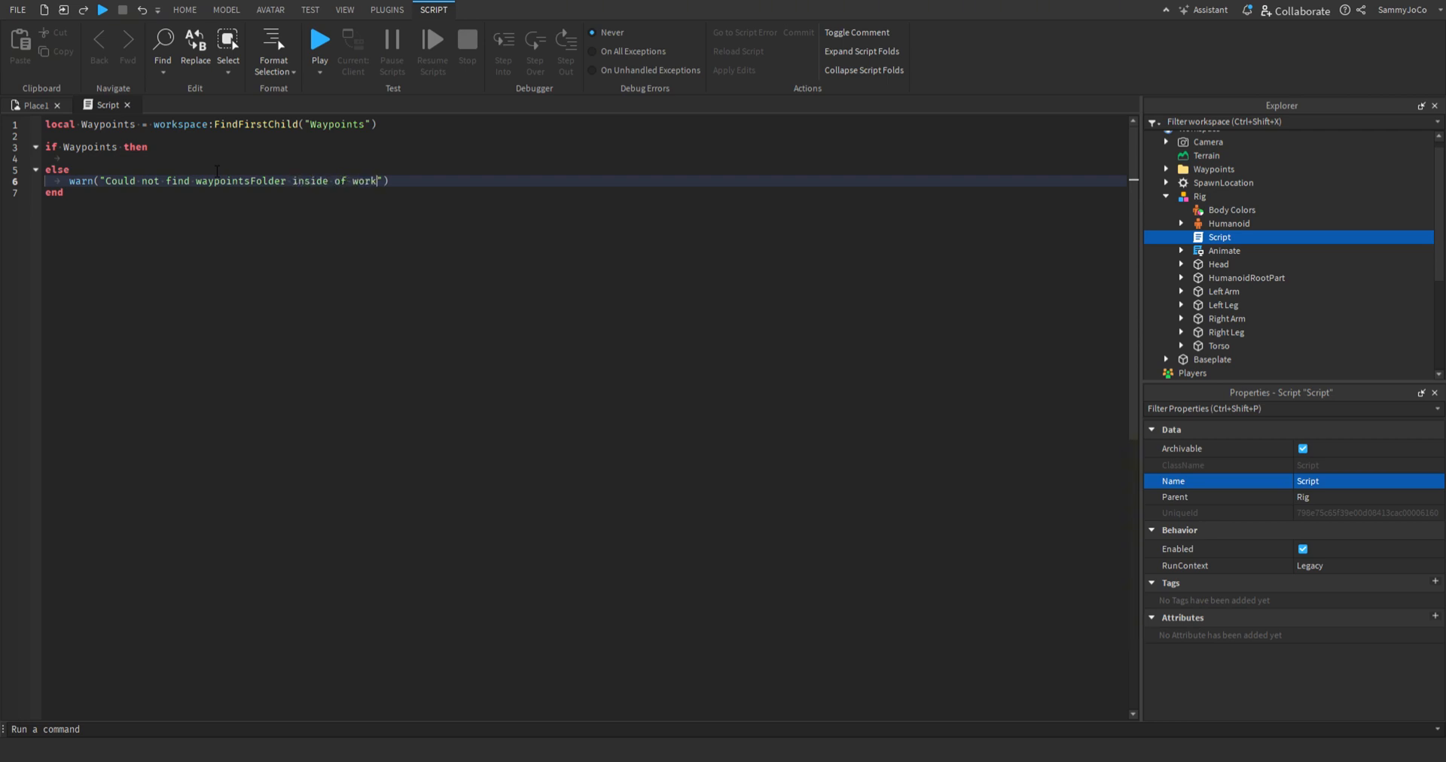
type("space!")
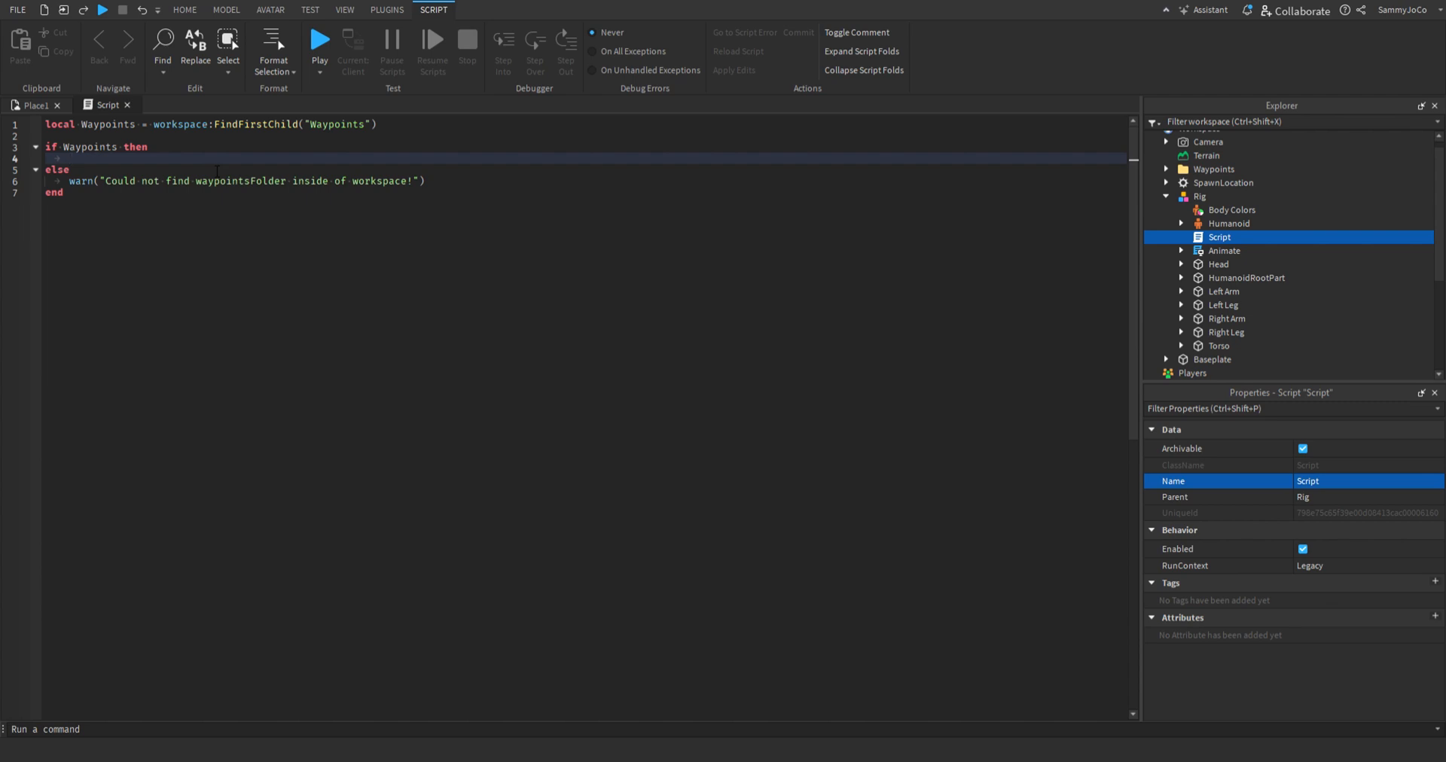
Write a numeric for loop from 1 to #Waypoints:GetChildren() inside the success branch.
type("for number, waypoint in")
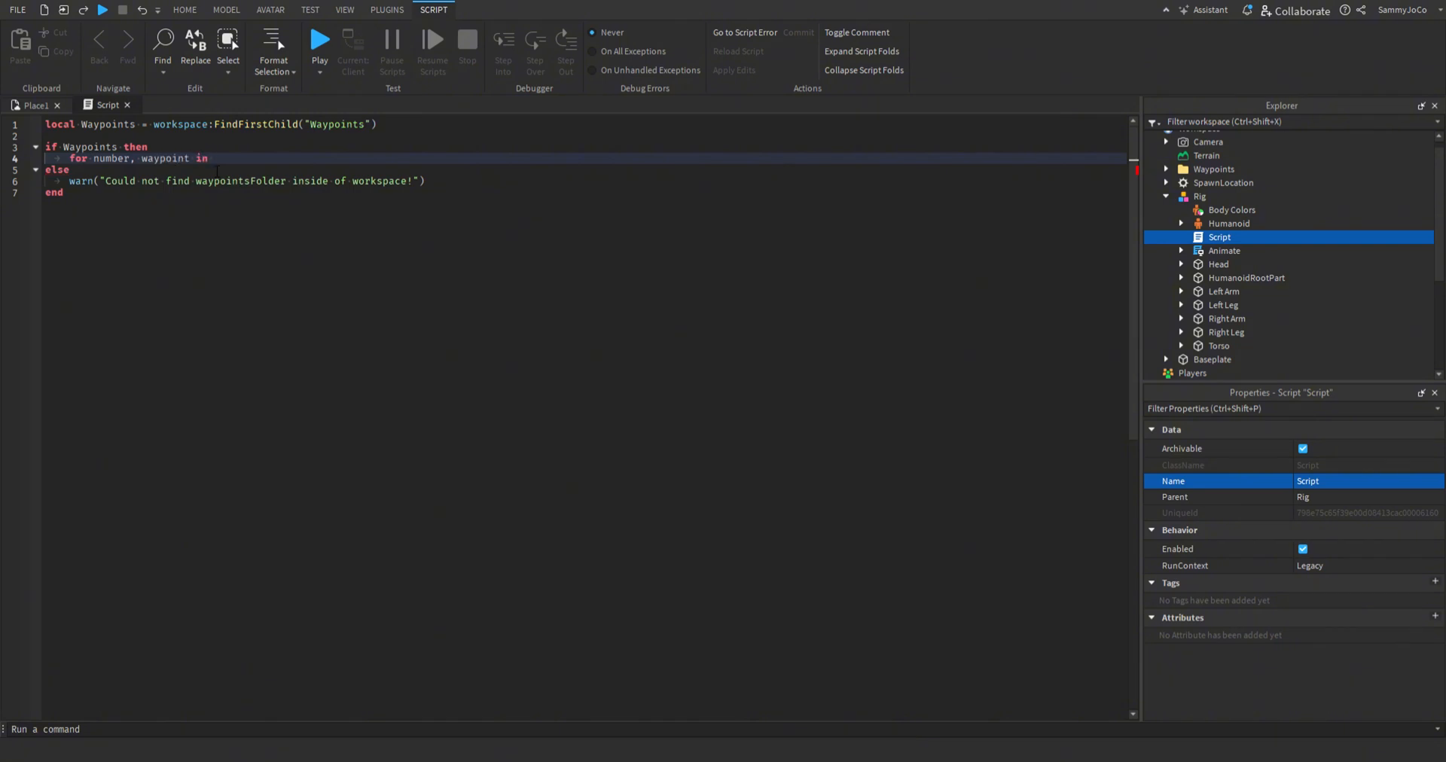
type("pa")
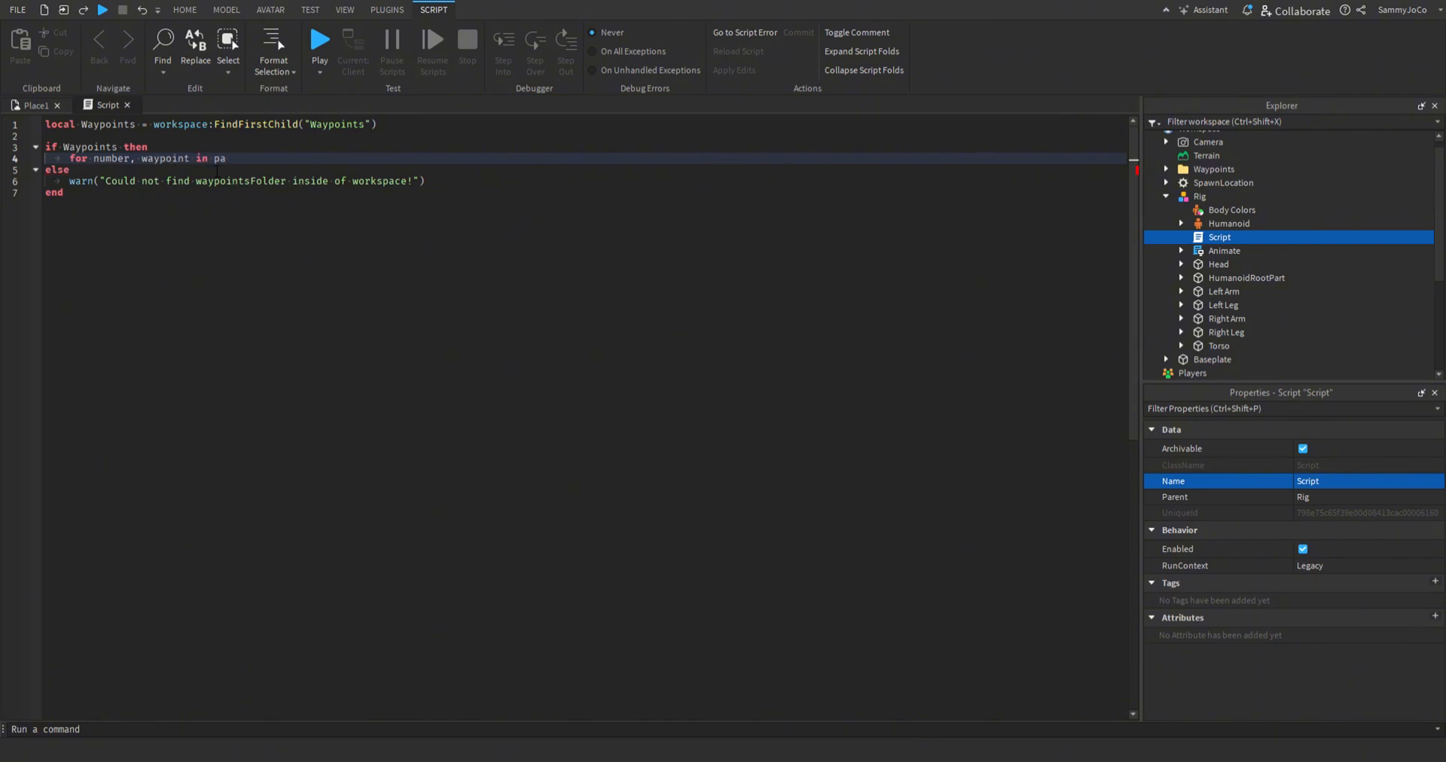
key("BackSpace")
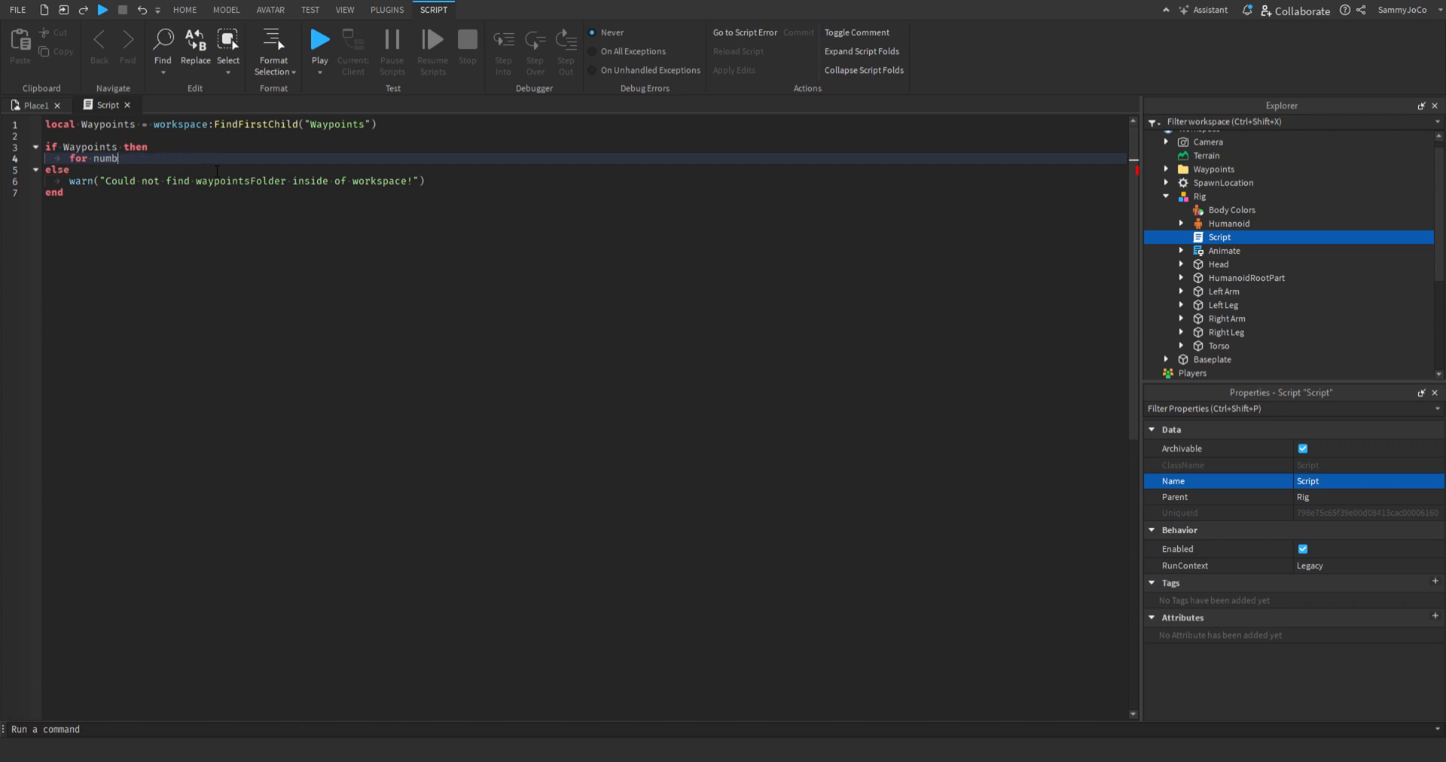
type("waypoint=1")
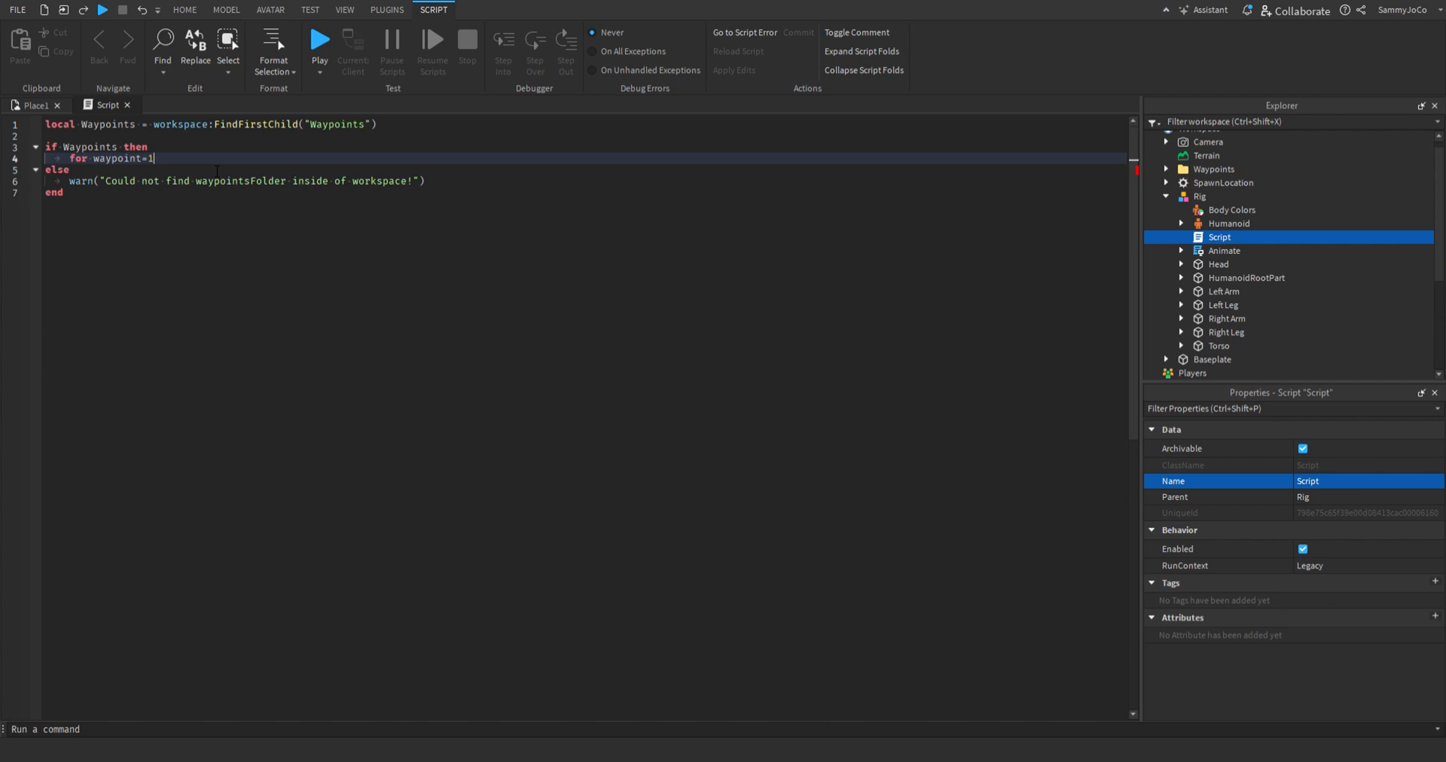
type(",")
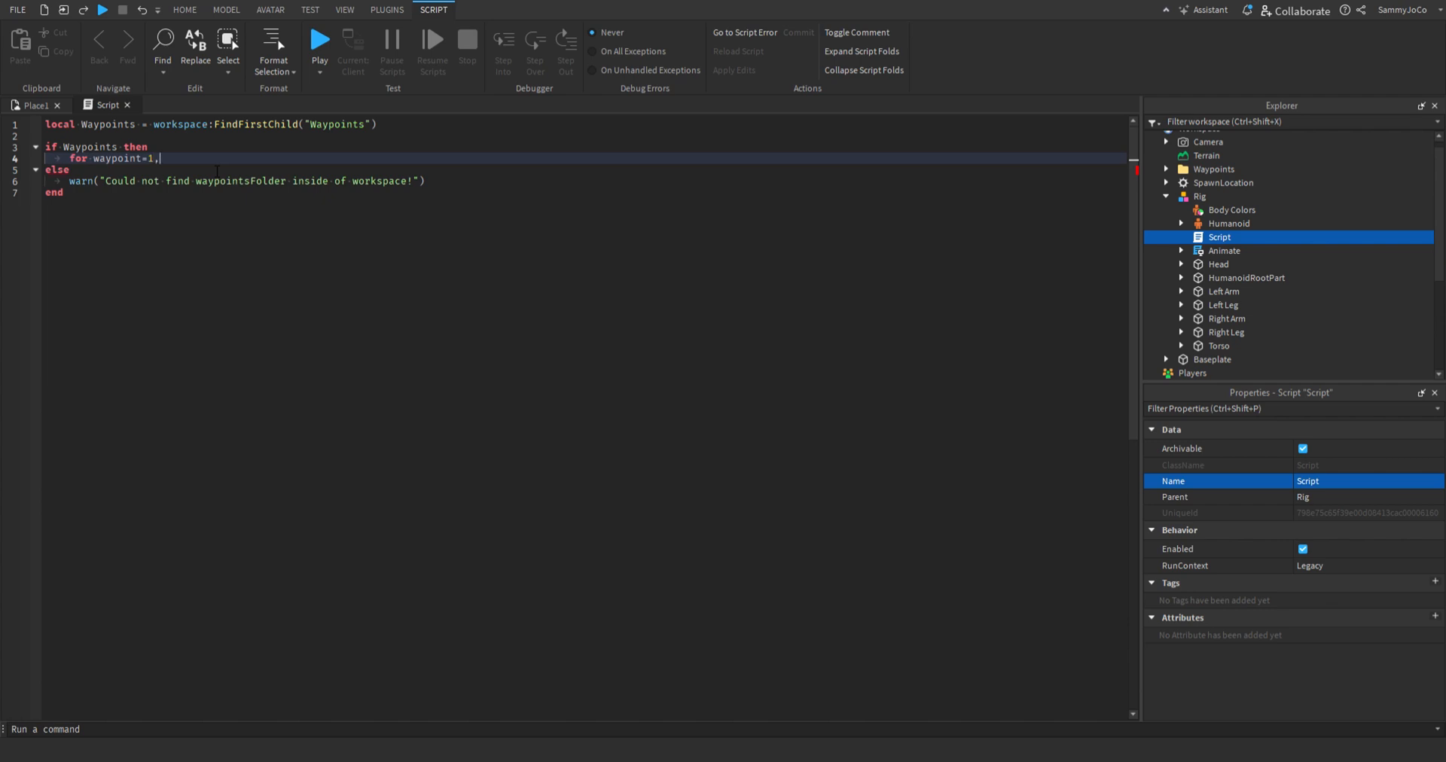
type("#")
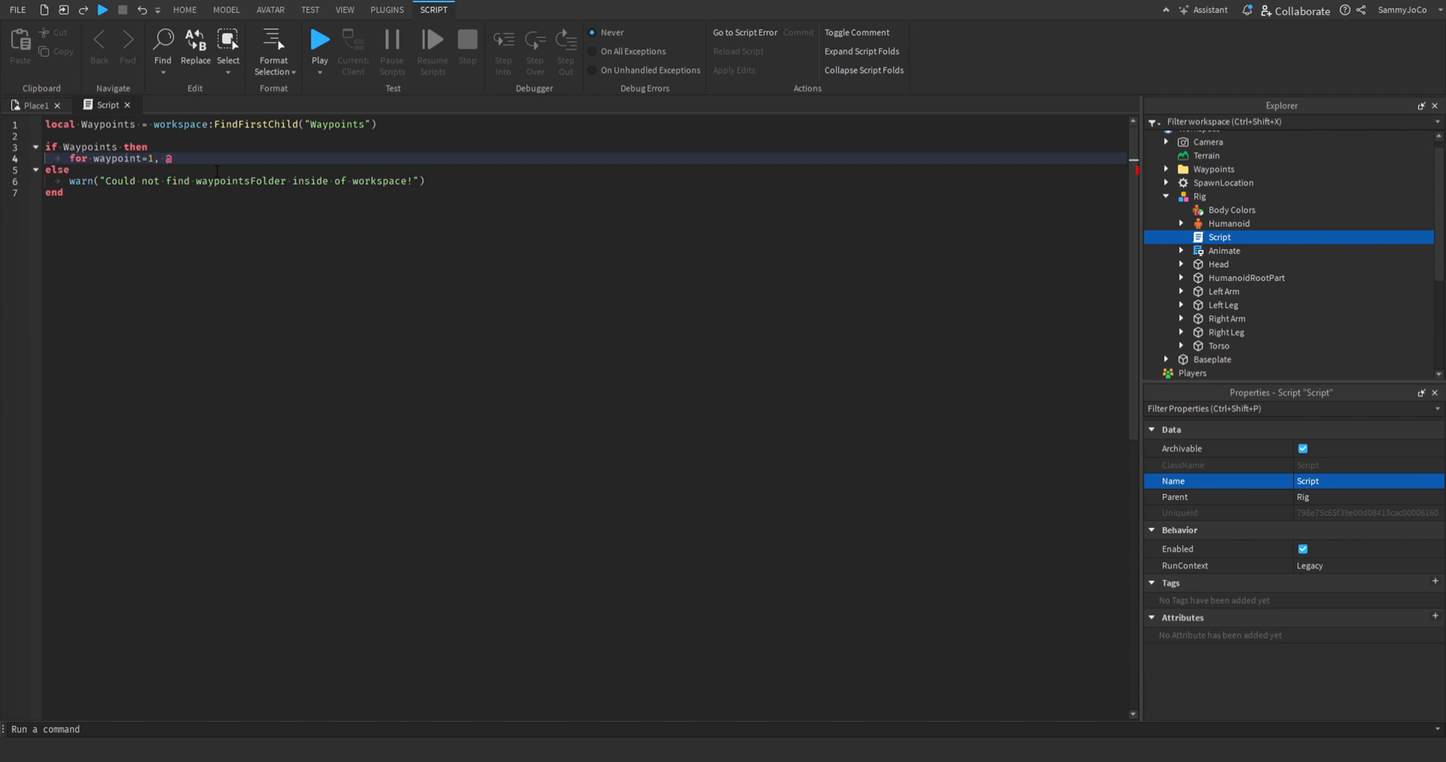
type("#waypoints:GetChildren() do")
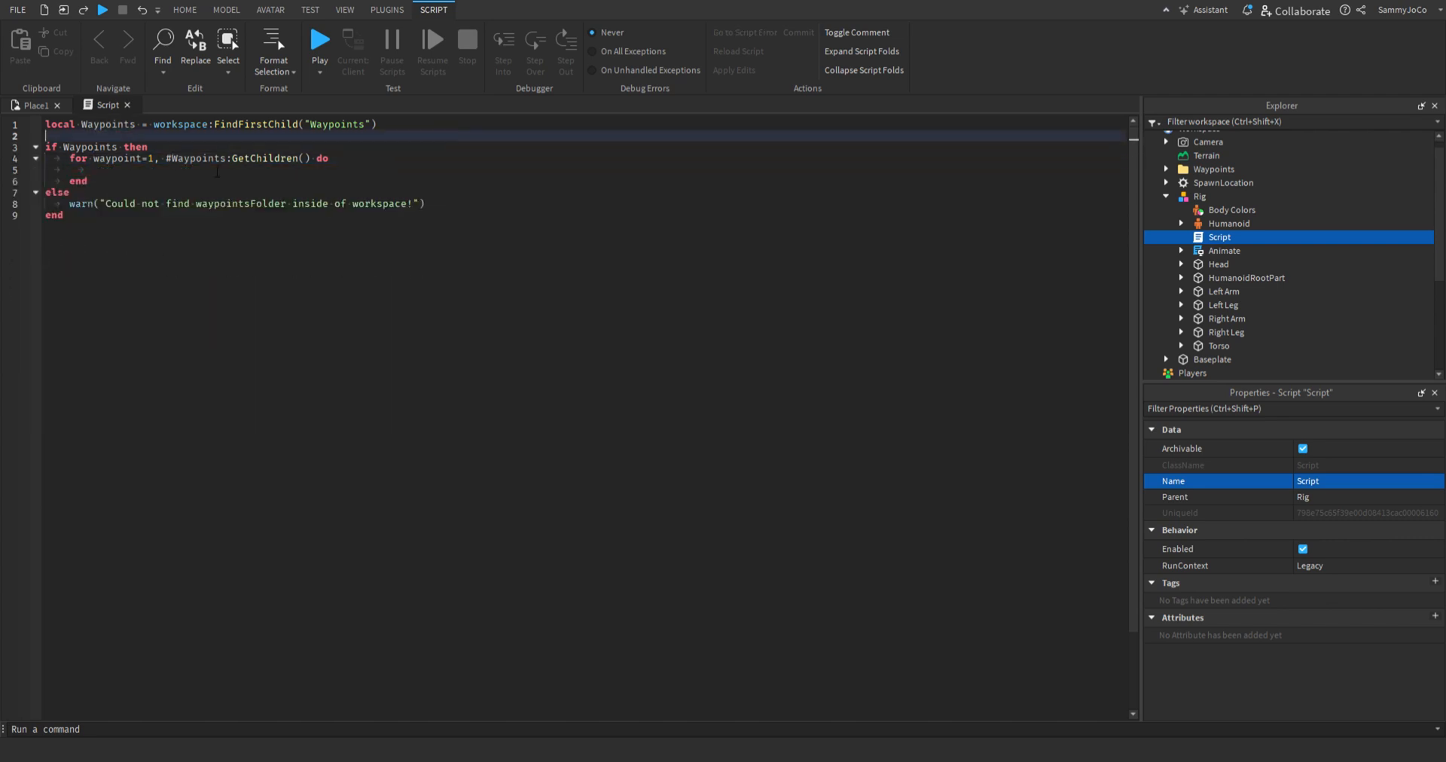
Define local Rig = script.Parent and local Humanoid = Rig:FindFirstChild("Humanoid").
type("local")
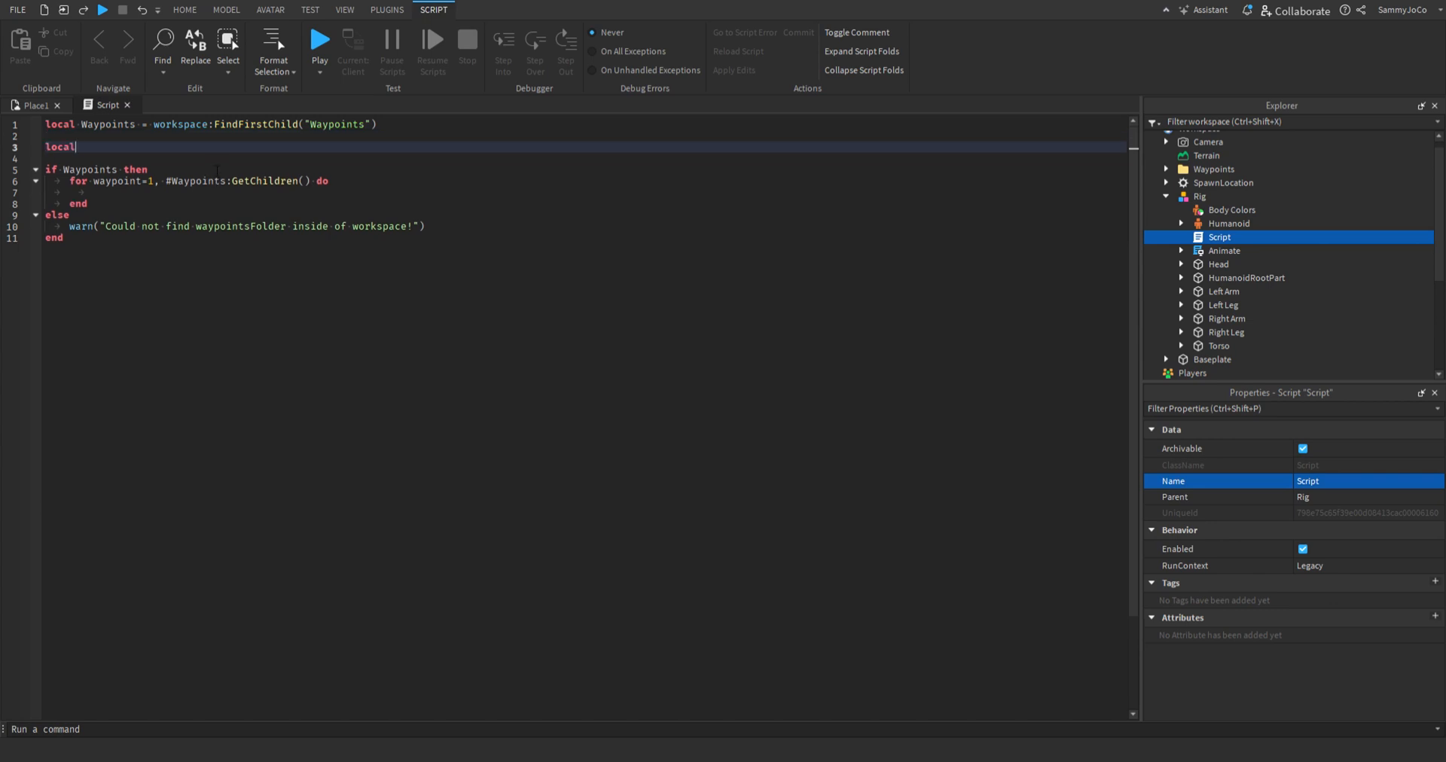
type("Rig = script.Parent")
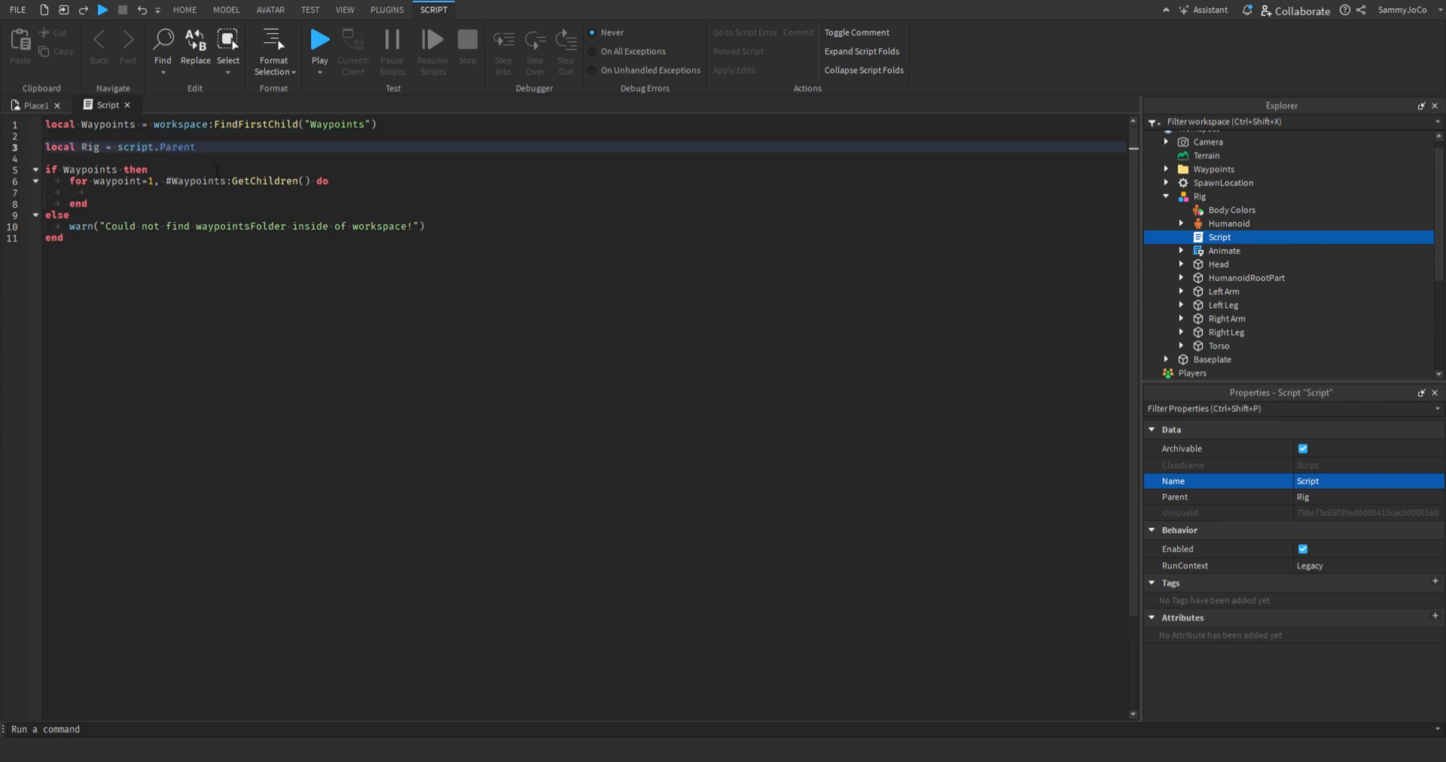
type("local Human")
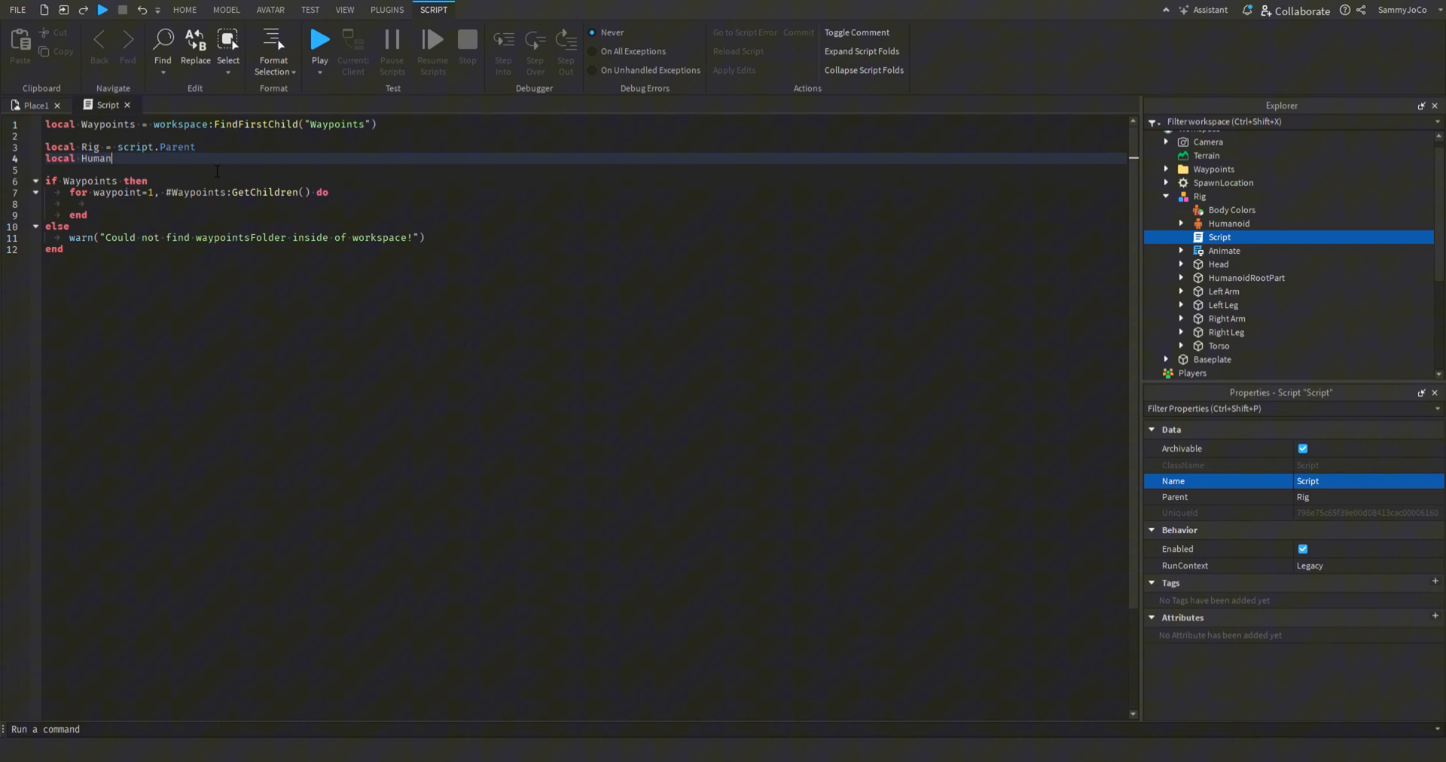
type("oid = Rig:fi")
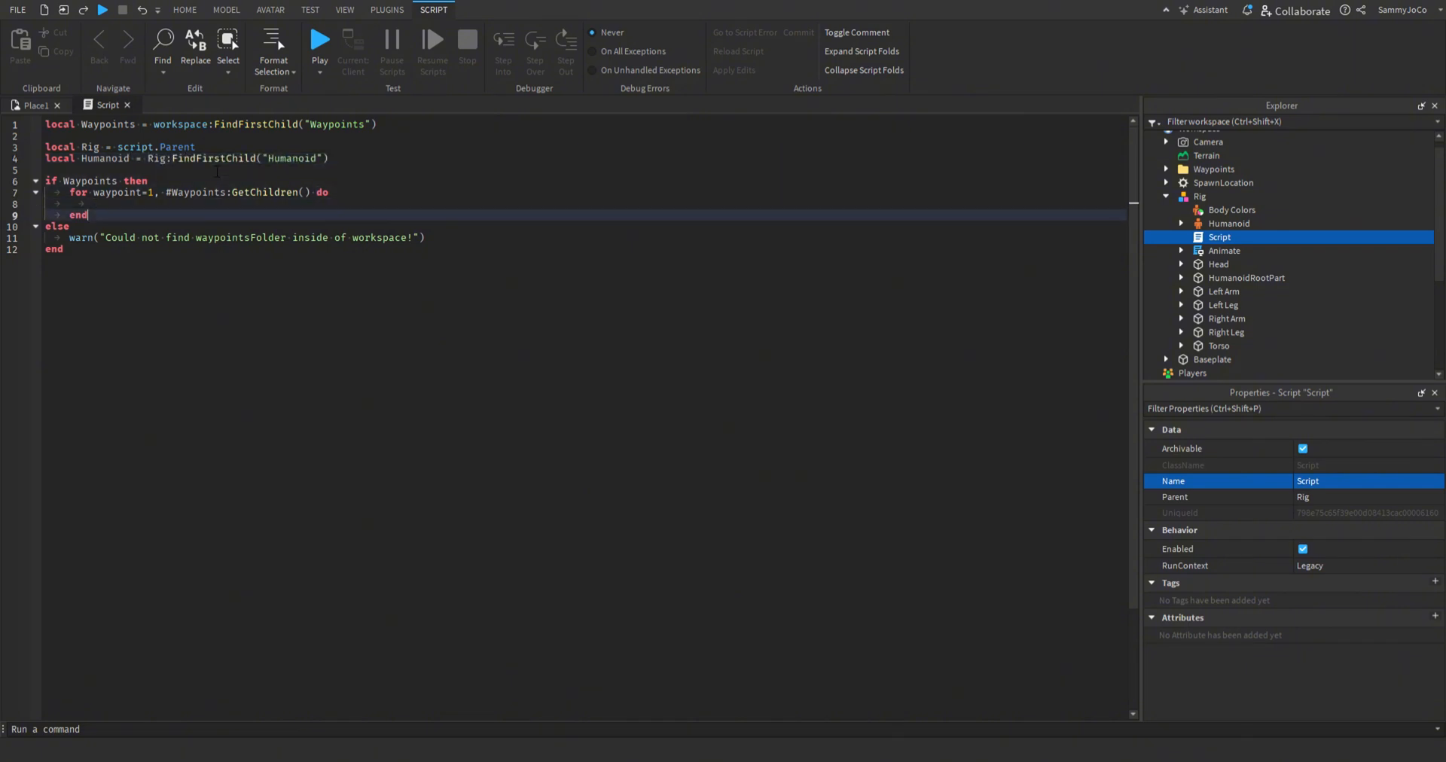
Call Humanoid:Move(Waypoints[waypoint]) in the loop, wait on MoveToFinished, and start a playtest.
type("Humanoid")
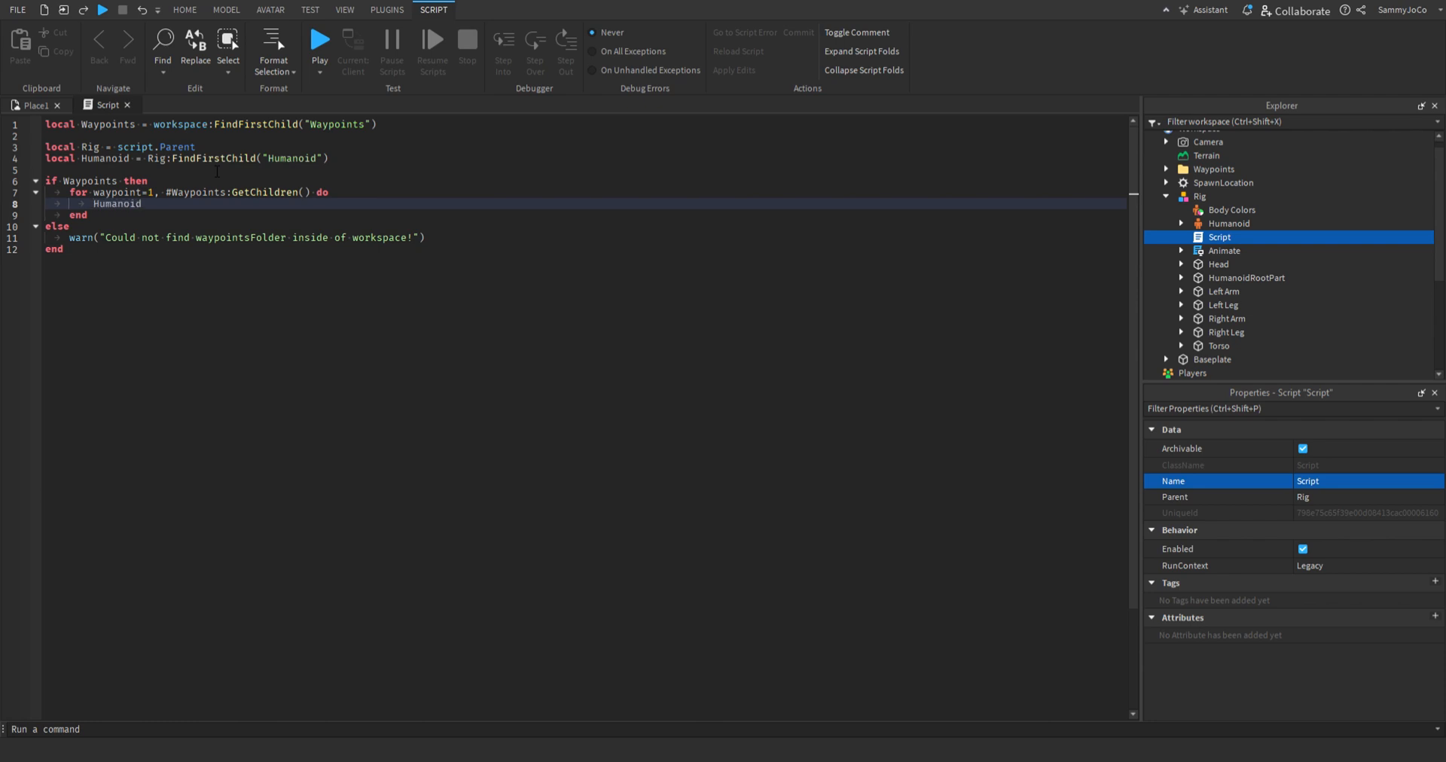
type(":")
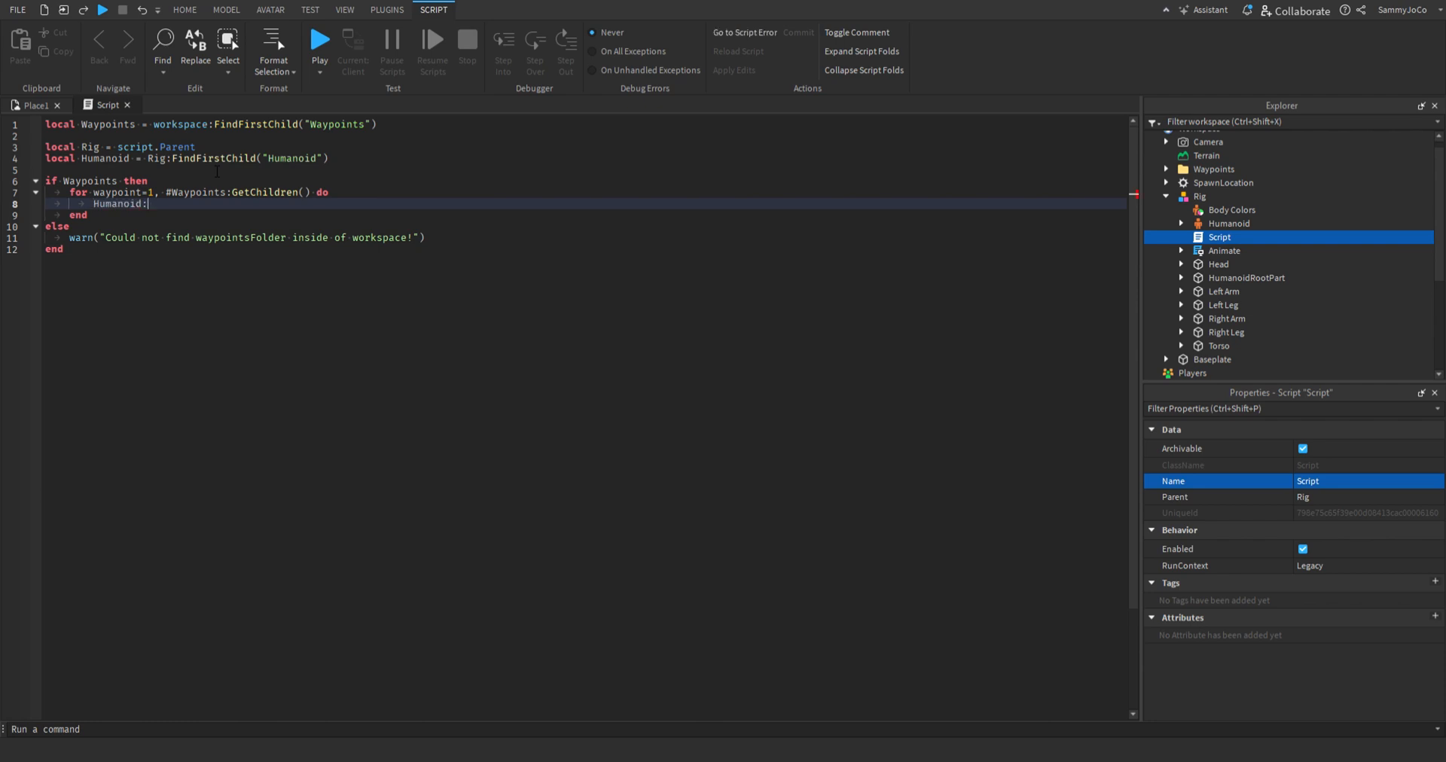
type("mo")
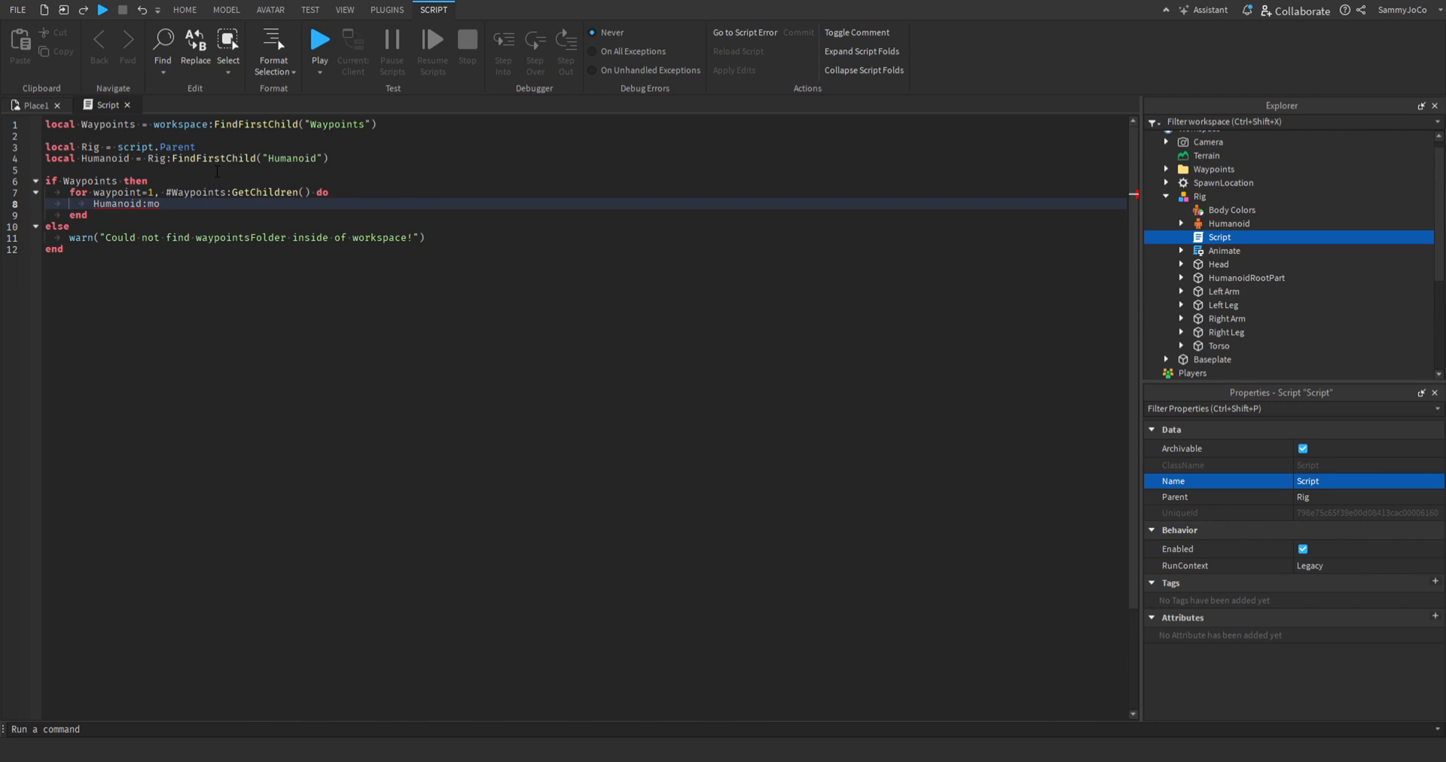
type("ve()")
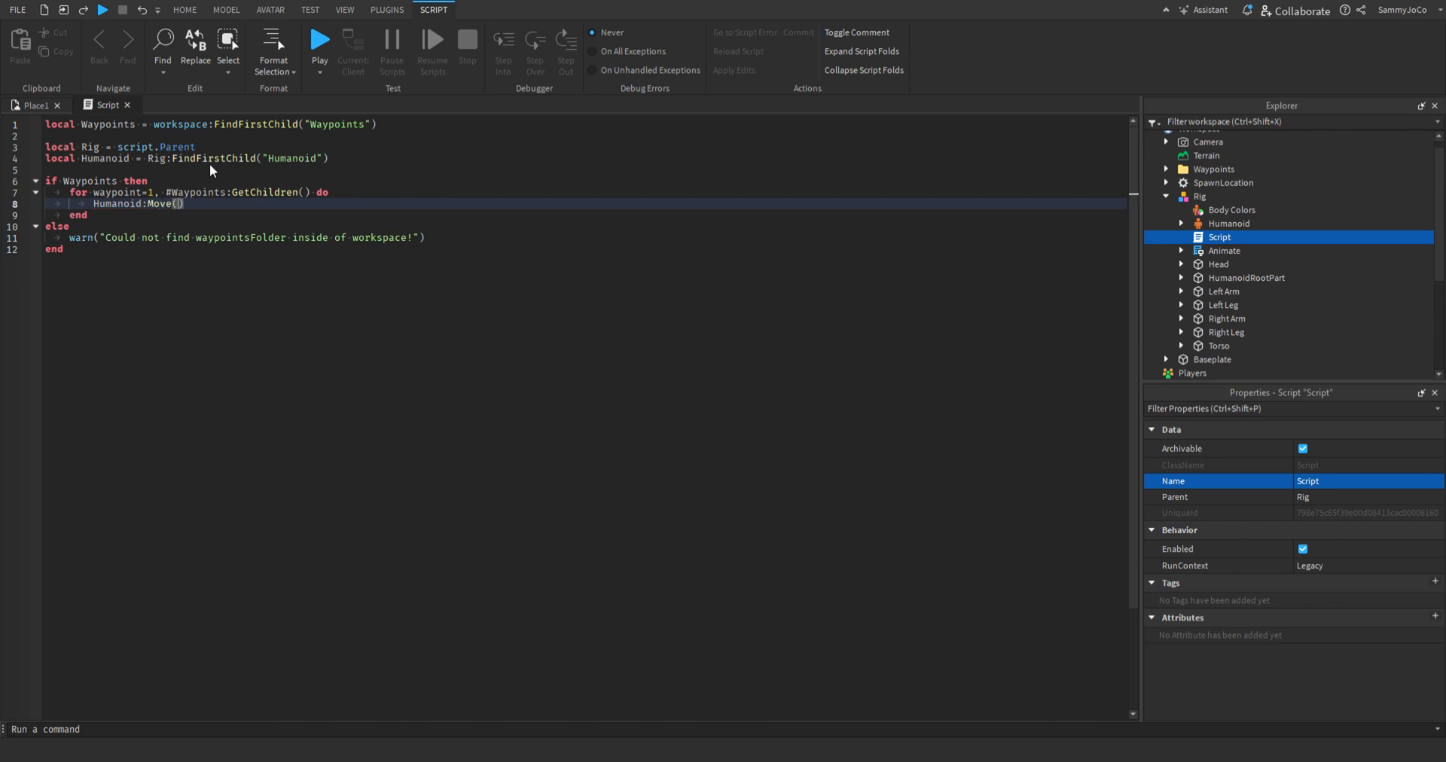
left_click(158, 191)
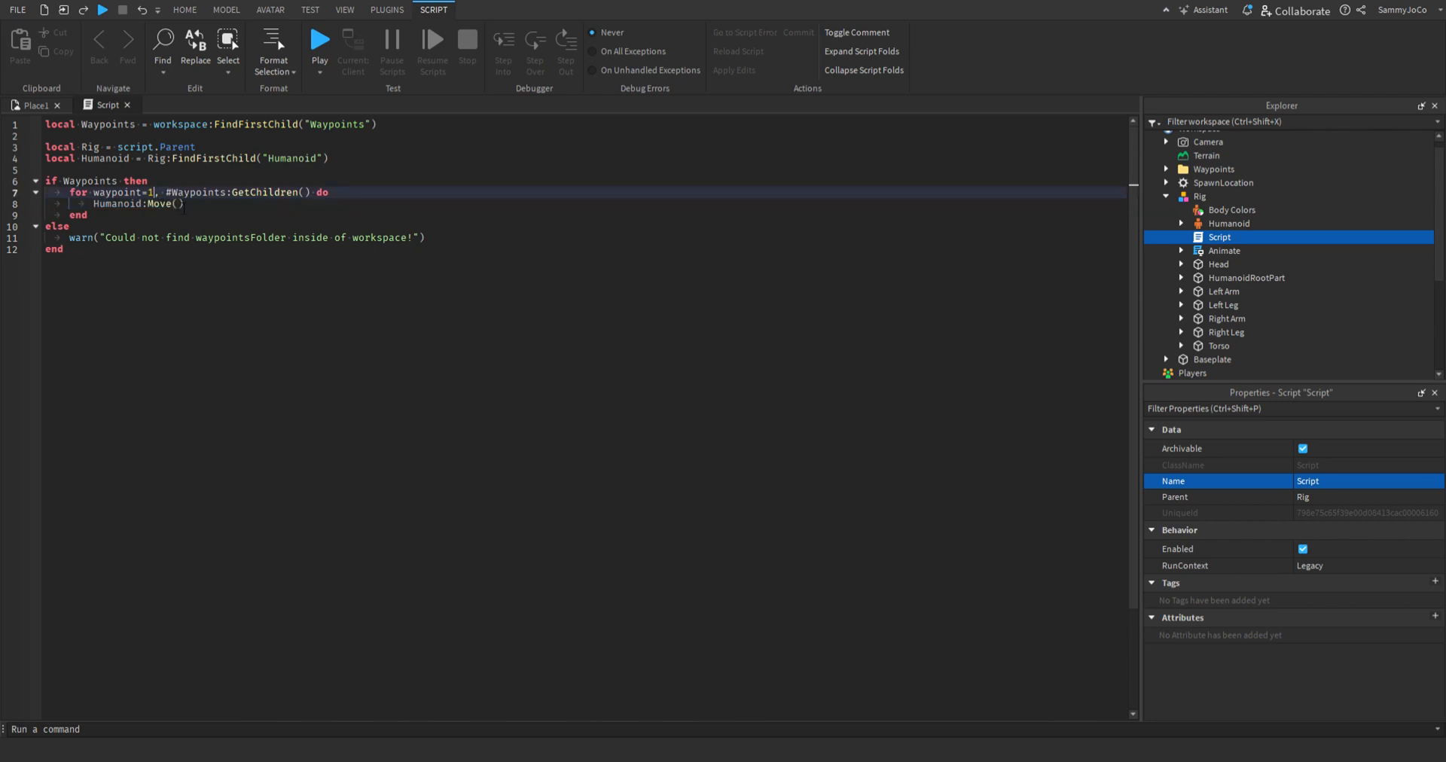
type("wa")
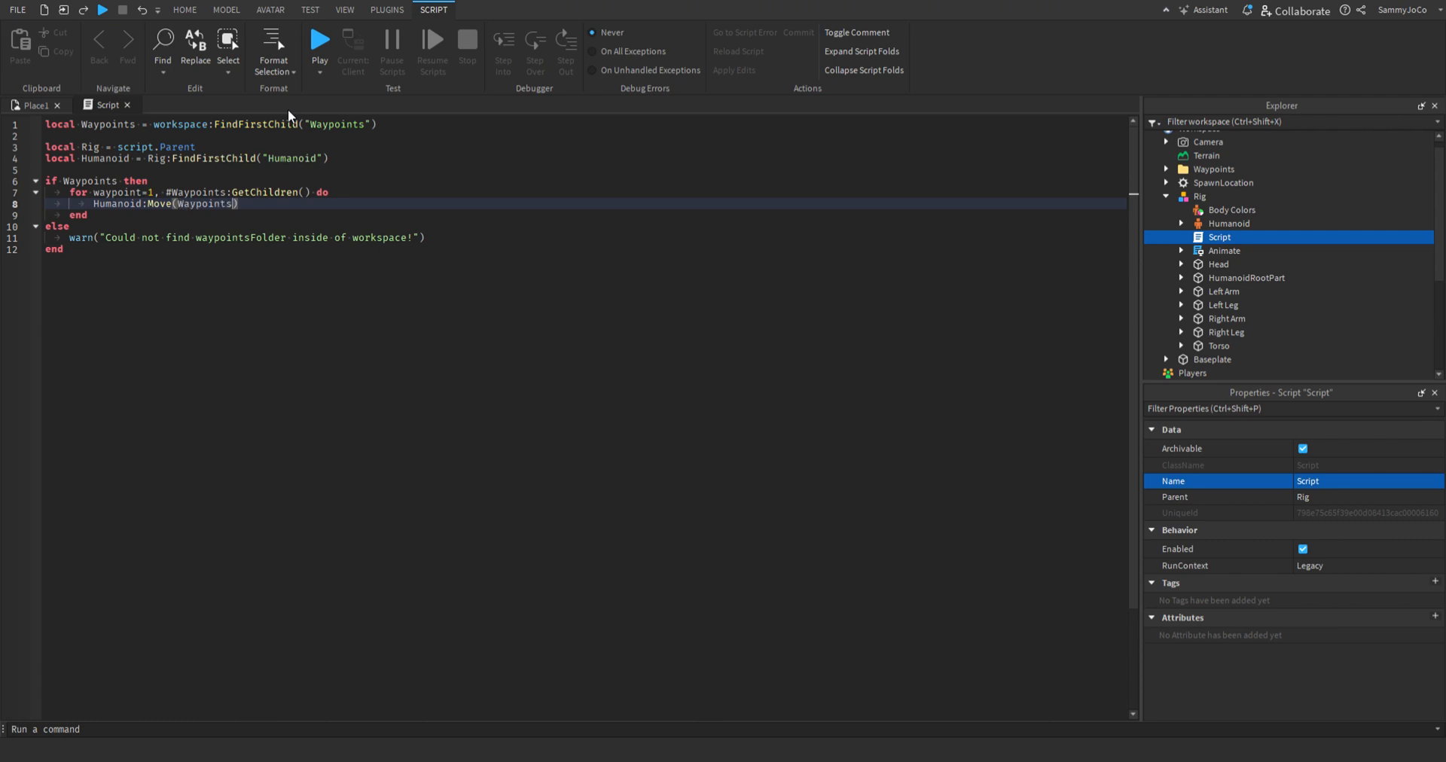
type("[waypoint")
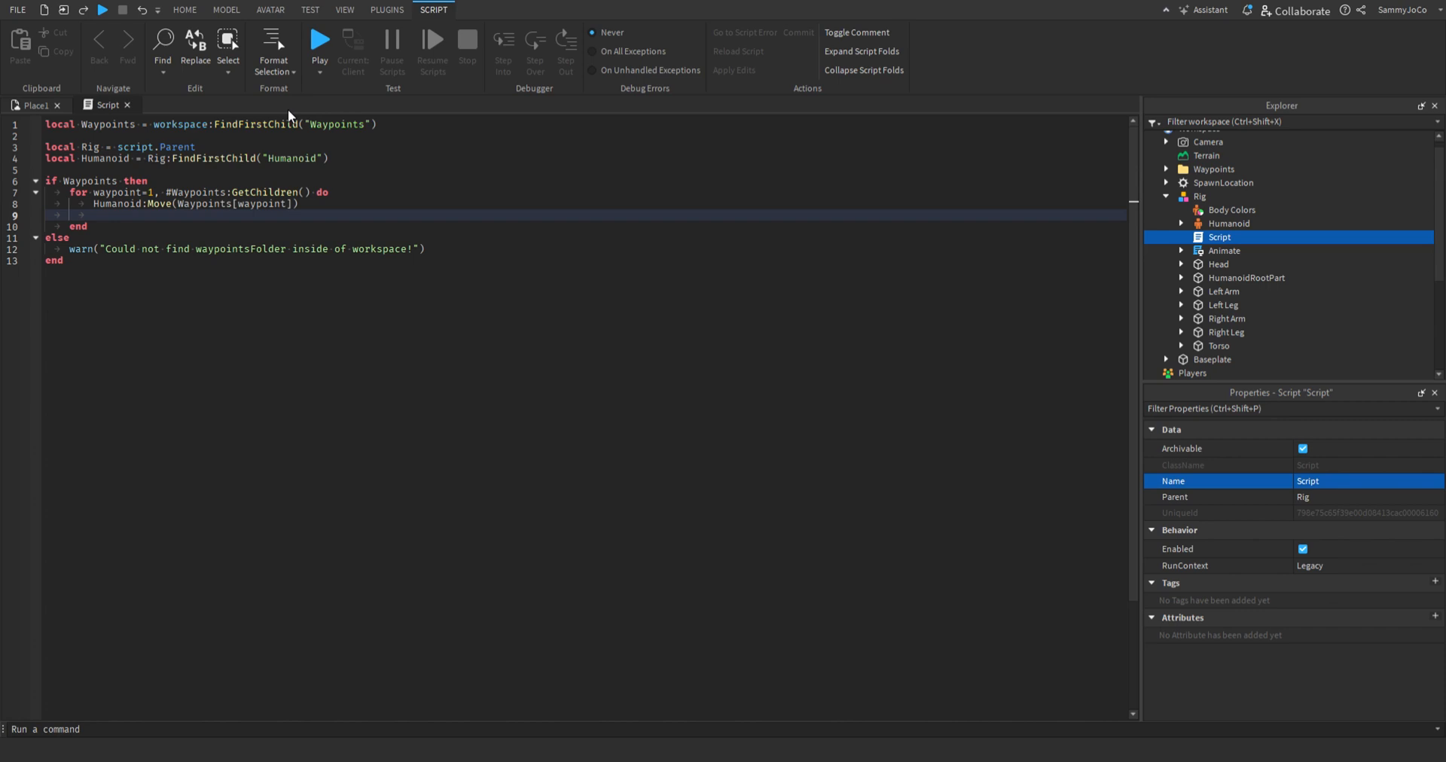
type("Humanoid.MoveToFinished")
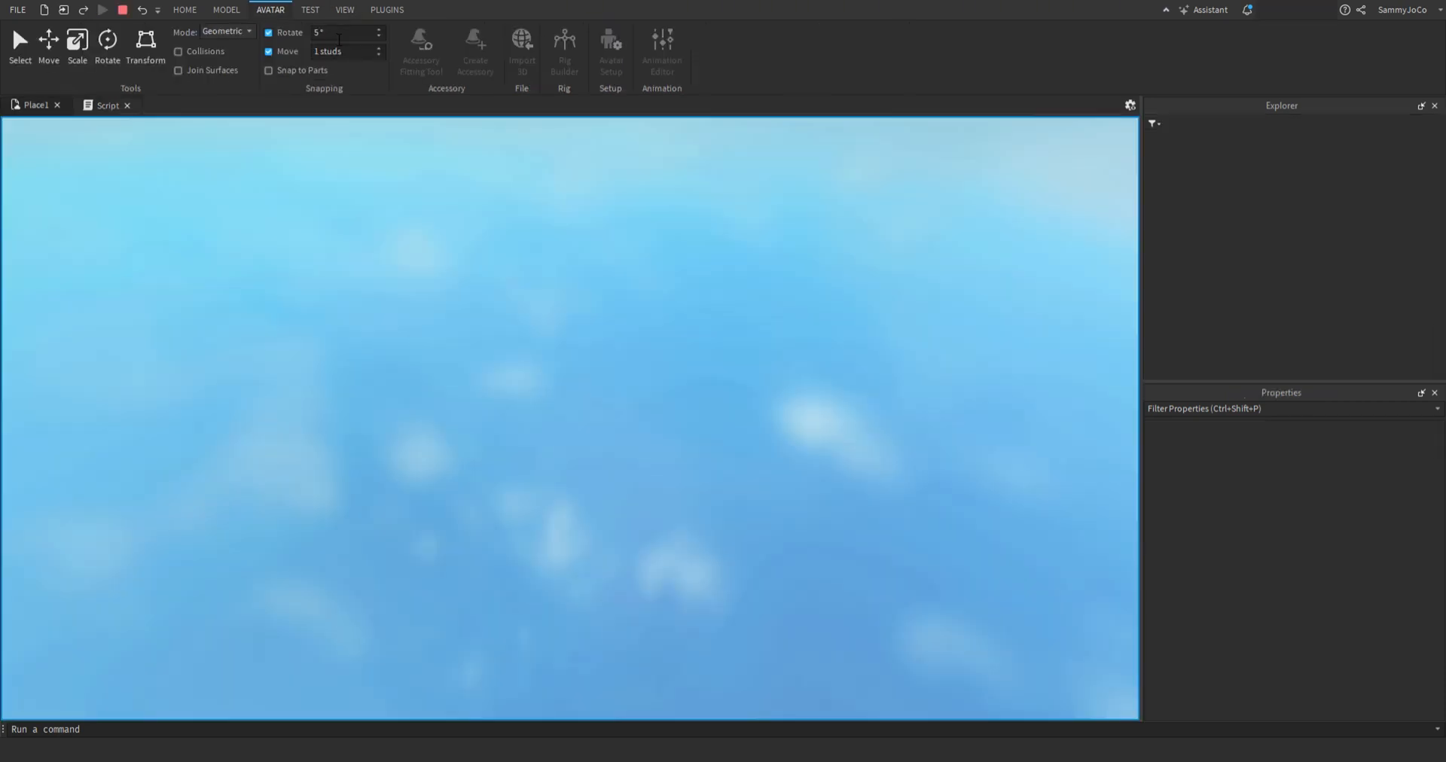
Show the Output window during the playtest, revealing the Vector3 cast error, then stop the test.
left_click(103, 10)
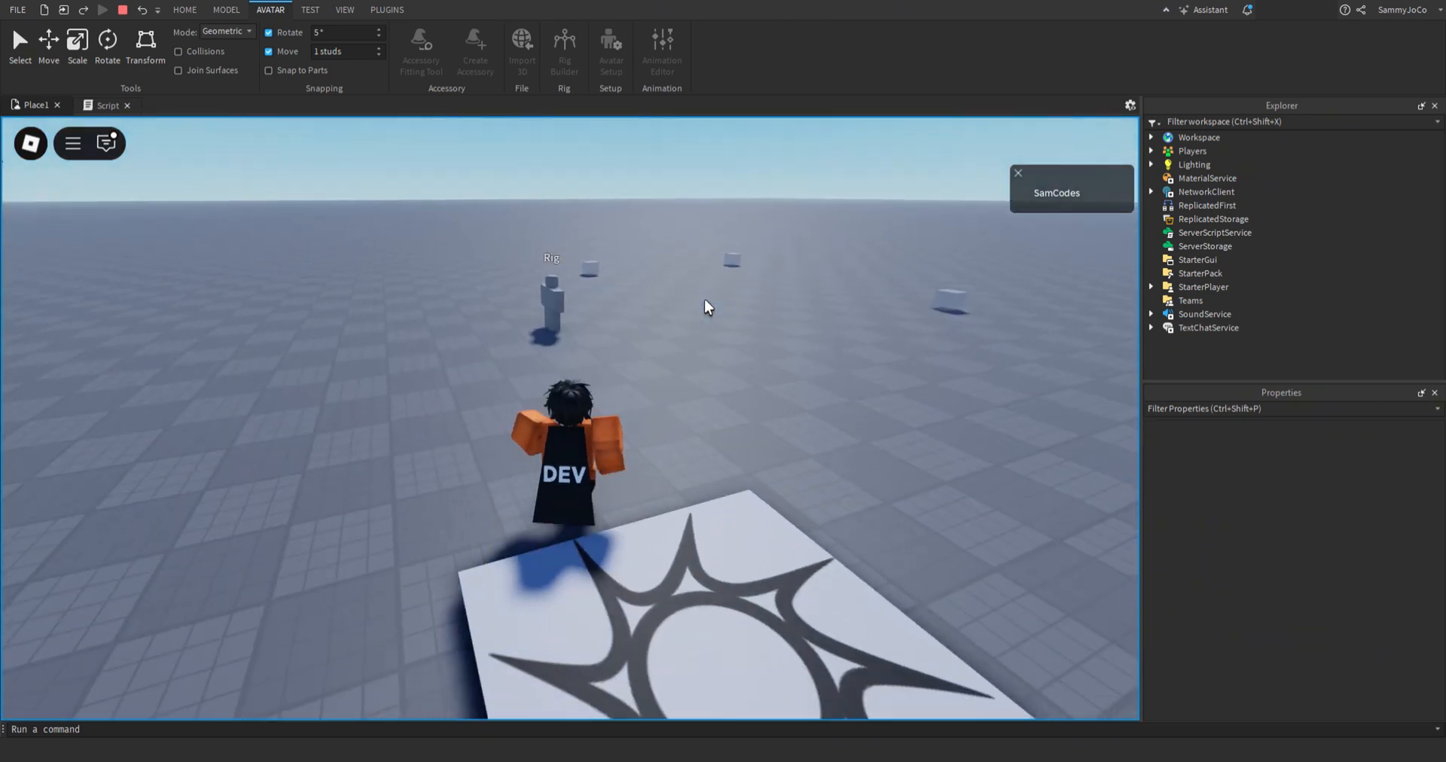
left_click(344, 9)
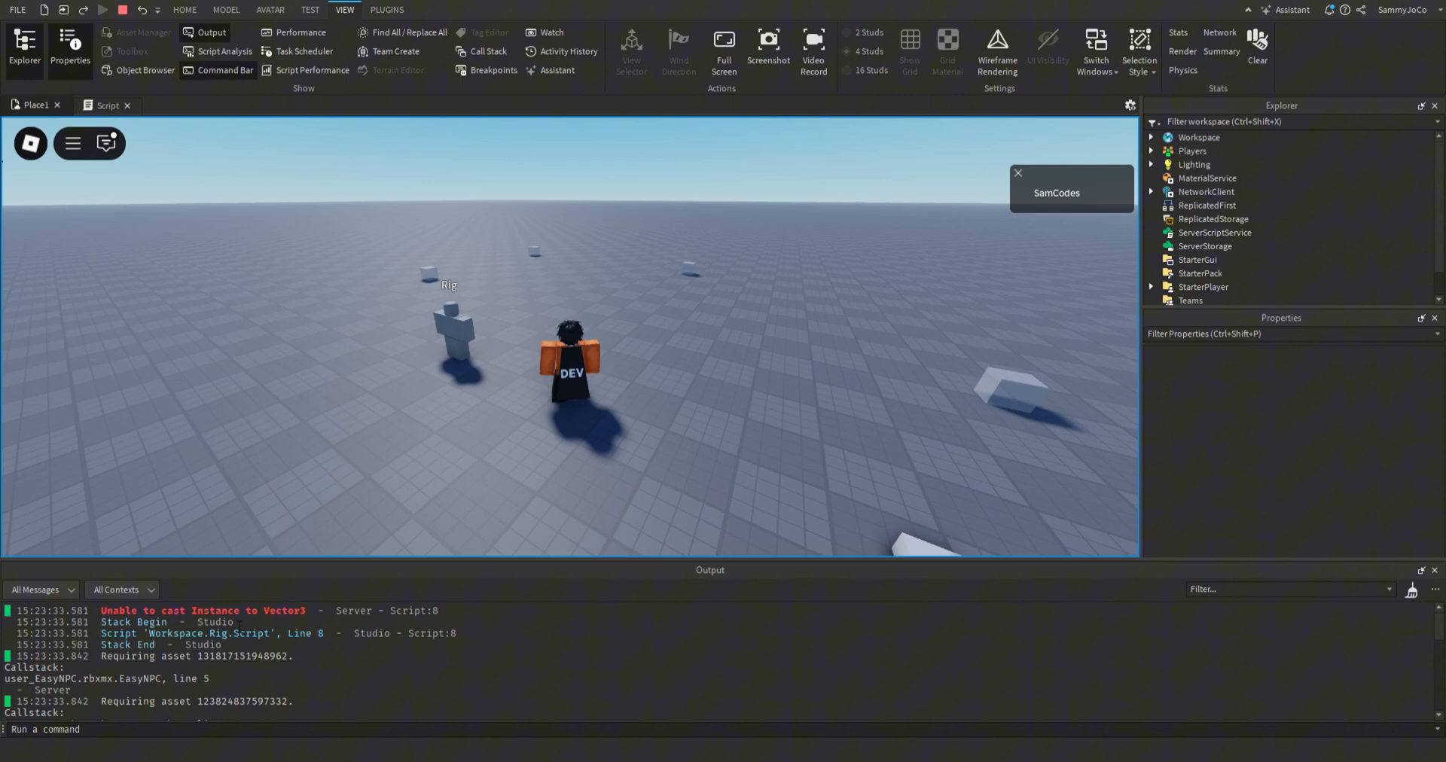
left_click(107, 105)
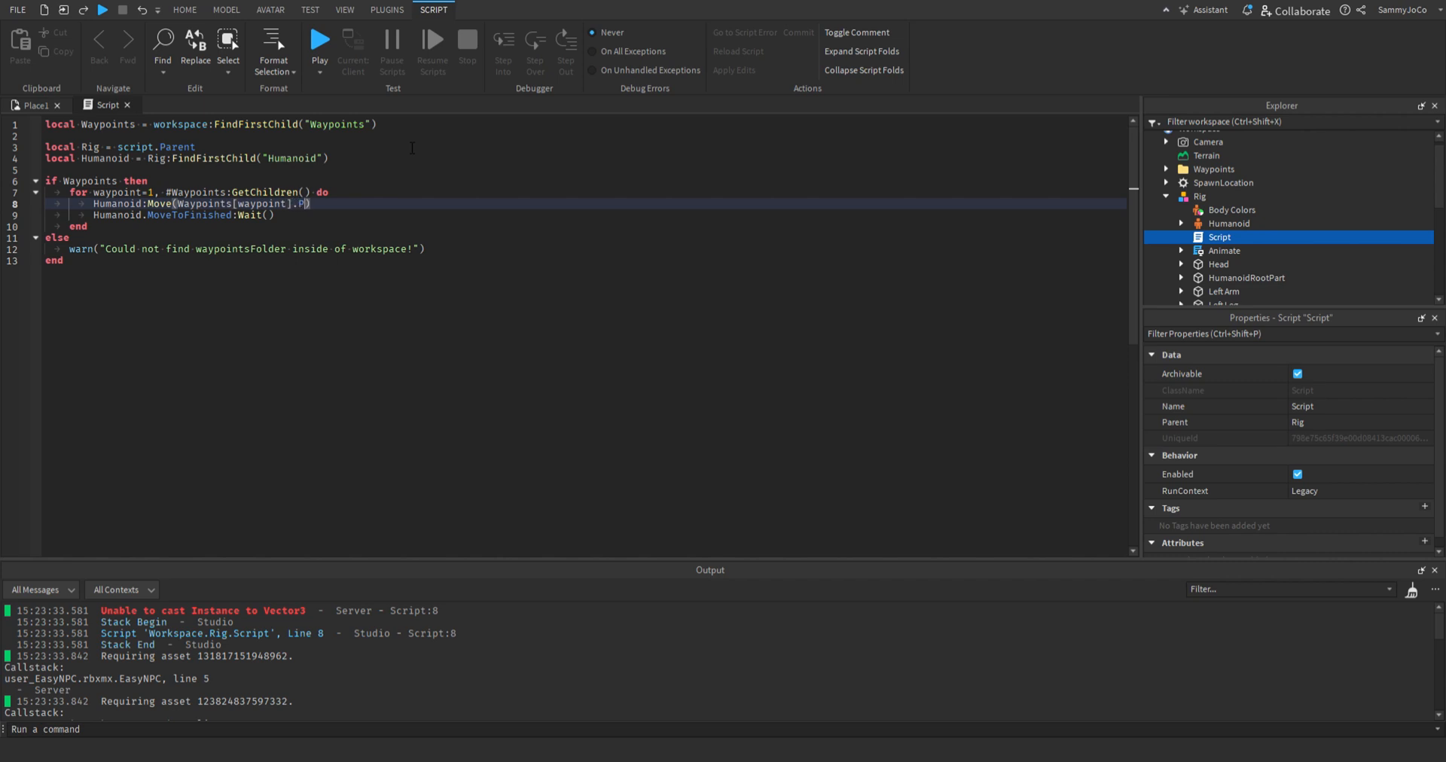
Pass Waypoints[waypoint].Position to Move, print the current waypoint, and run a new playtest.
type("ostion")
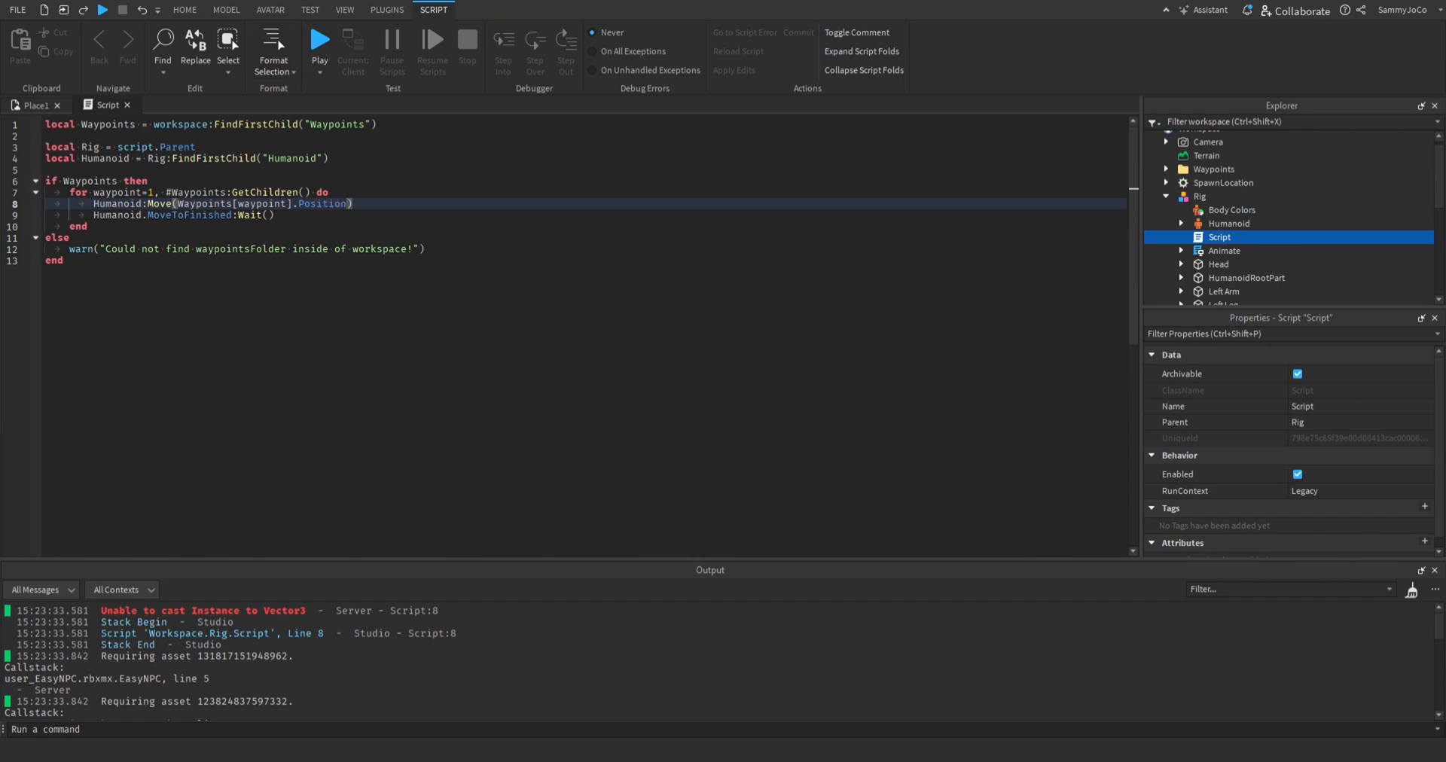
left_click(319, 42)
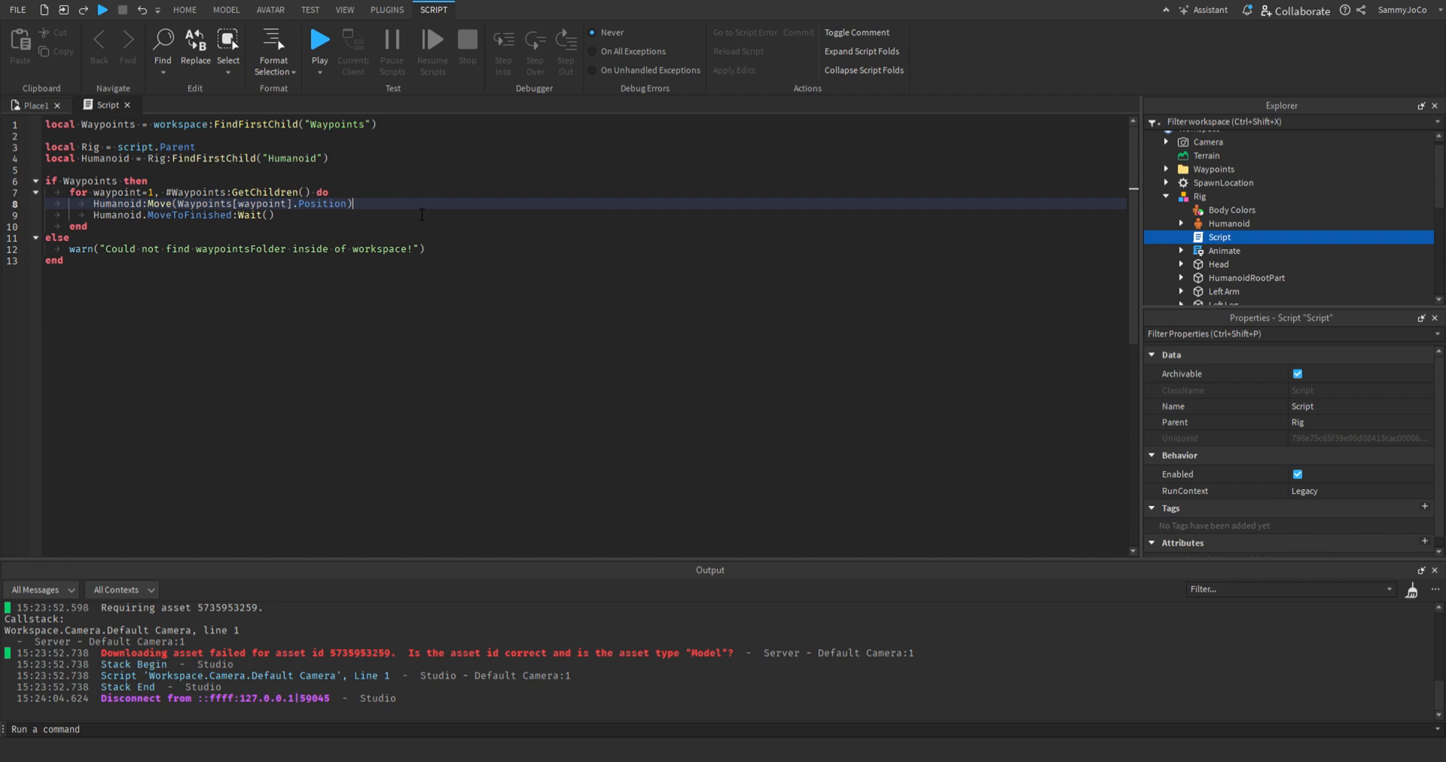
type("print(wa")
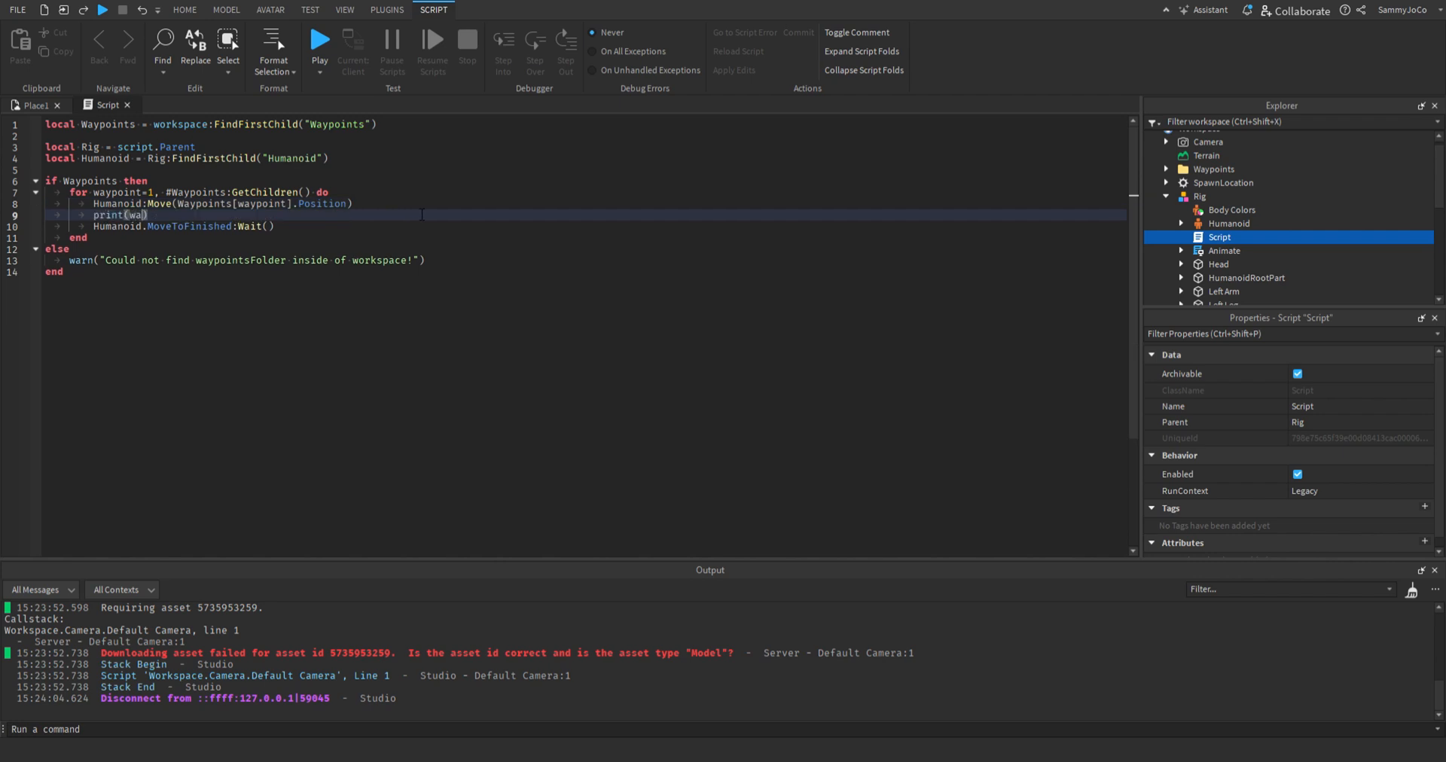
type("Waypoints[pla")
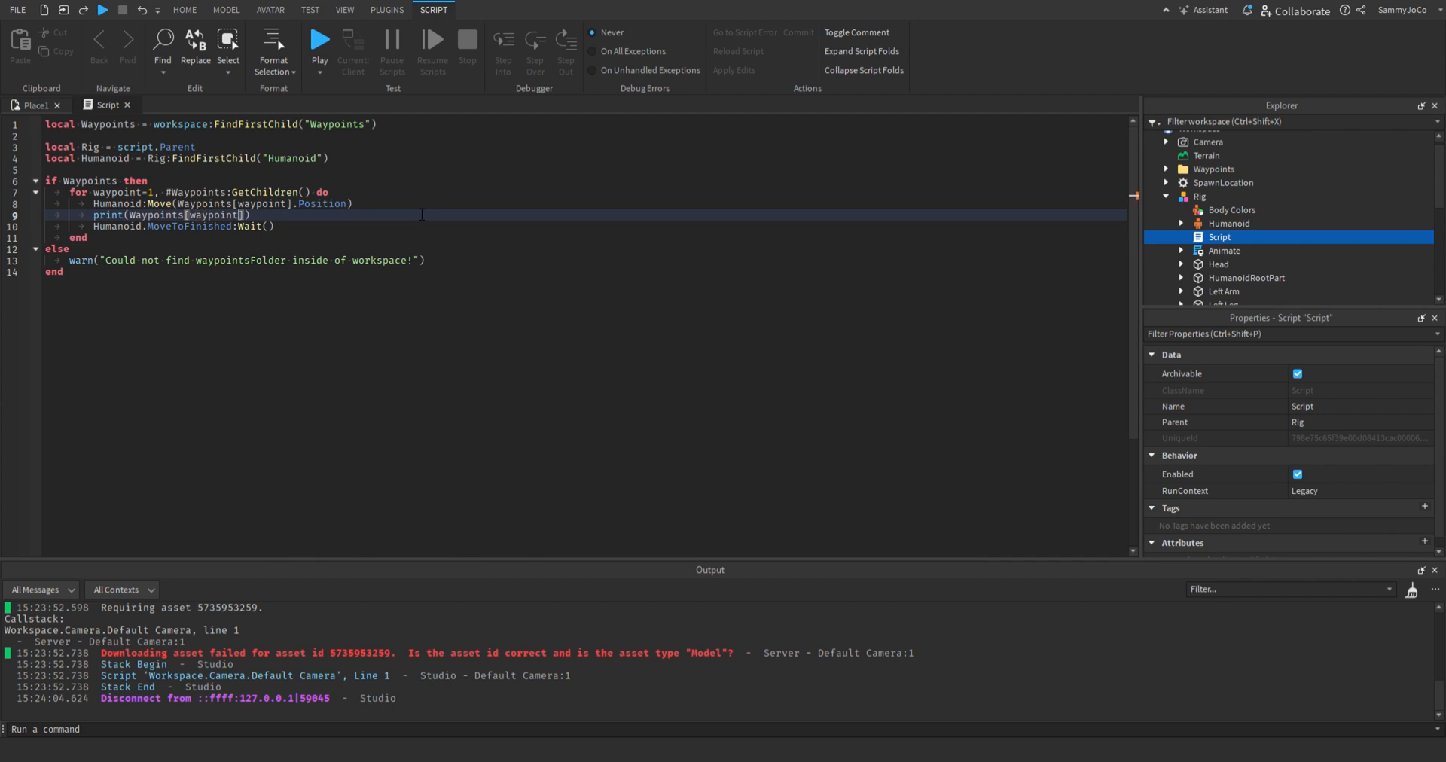
left_click(319, 42)
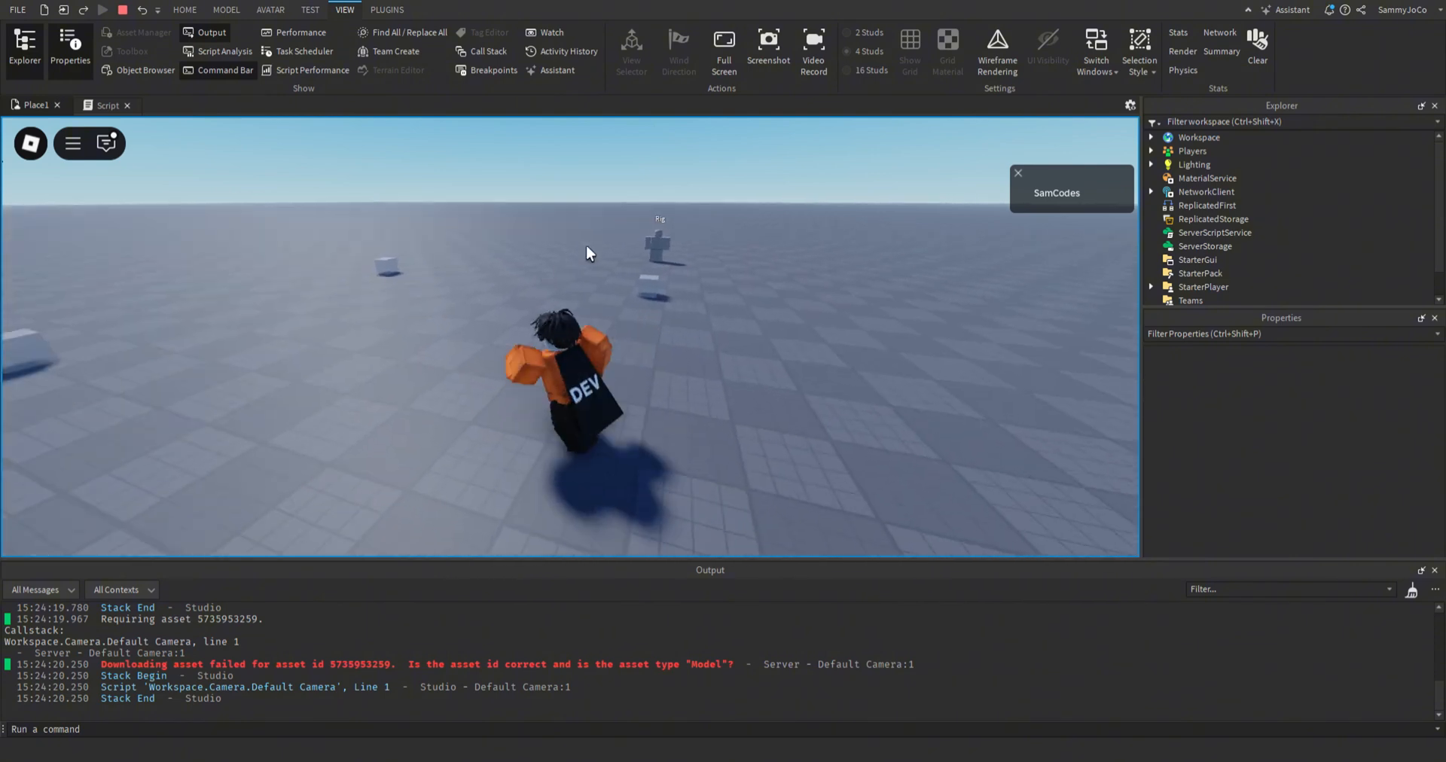
Rerun the playtest so the rig walks the waypoints and logs each Position, then stop it.
left_click(102, 10)
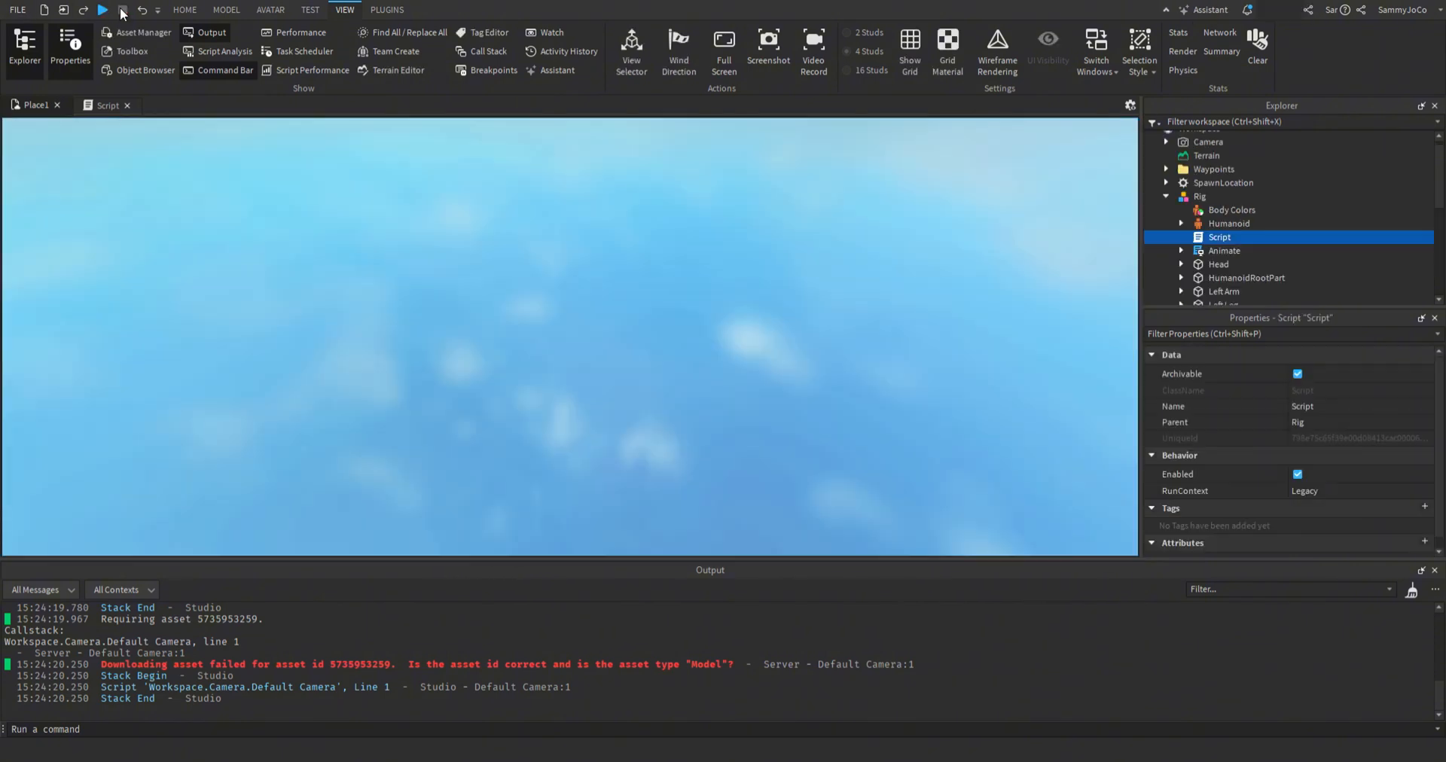
left_click(105, 104)
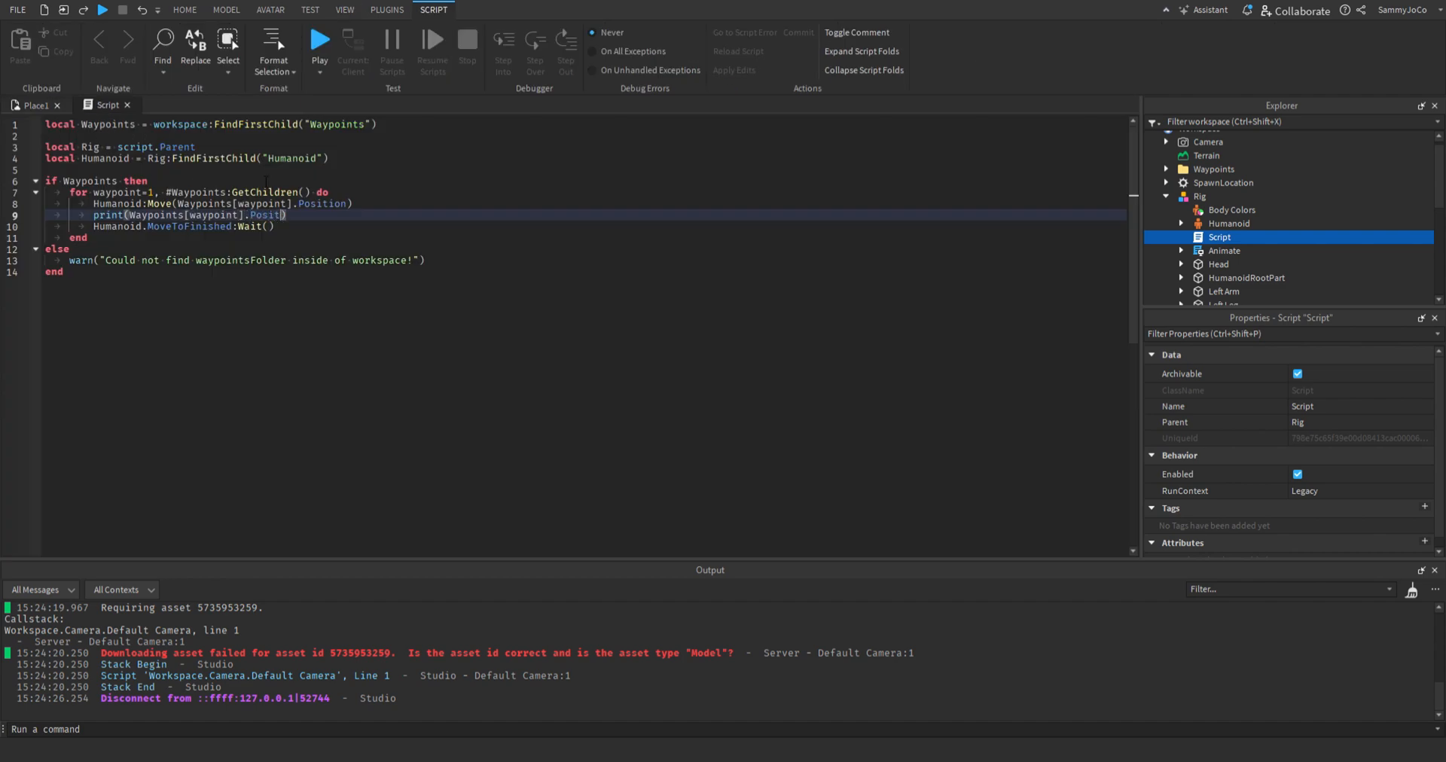
left_click(344, 11)
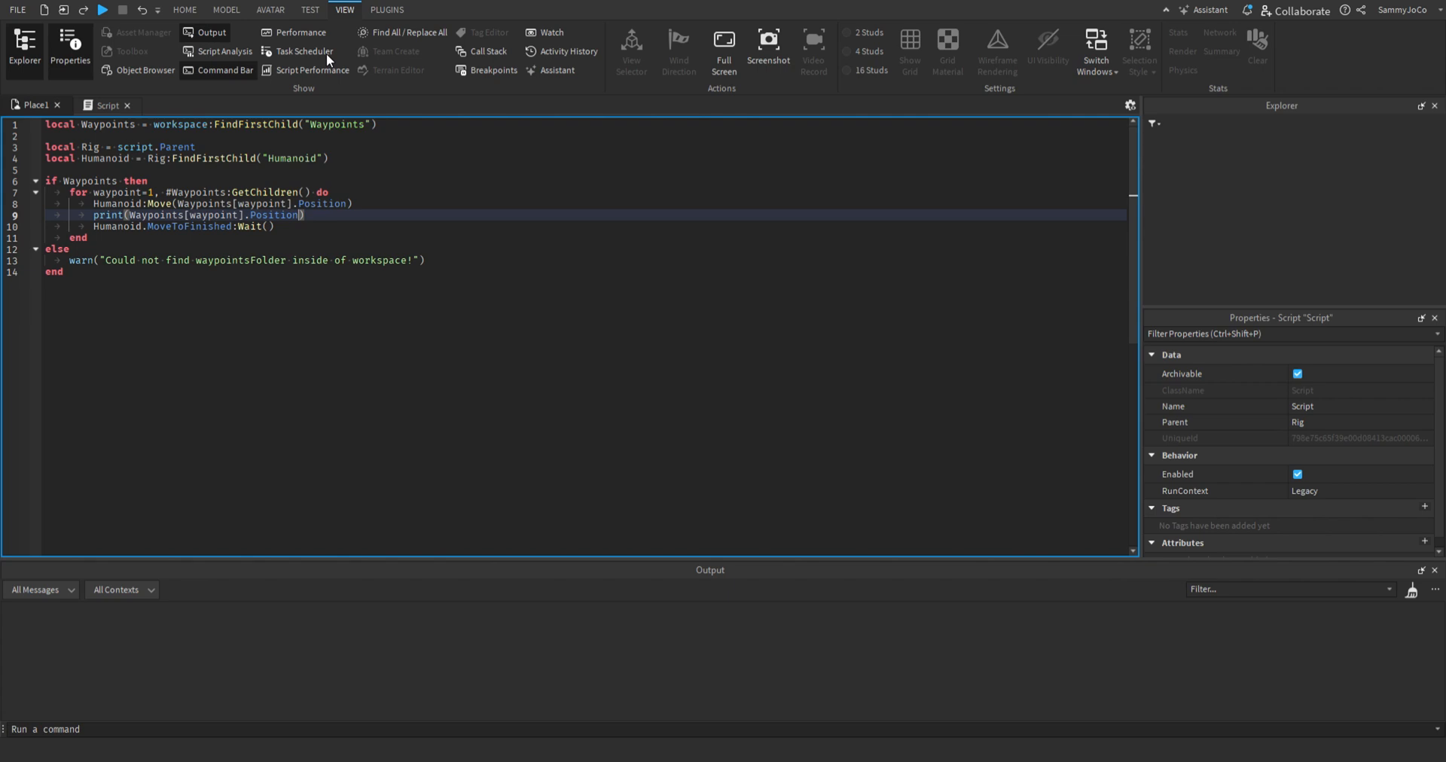
left_click(102, 11)
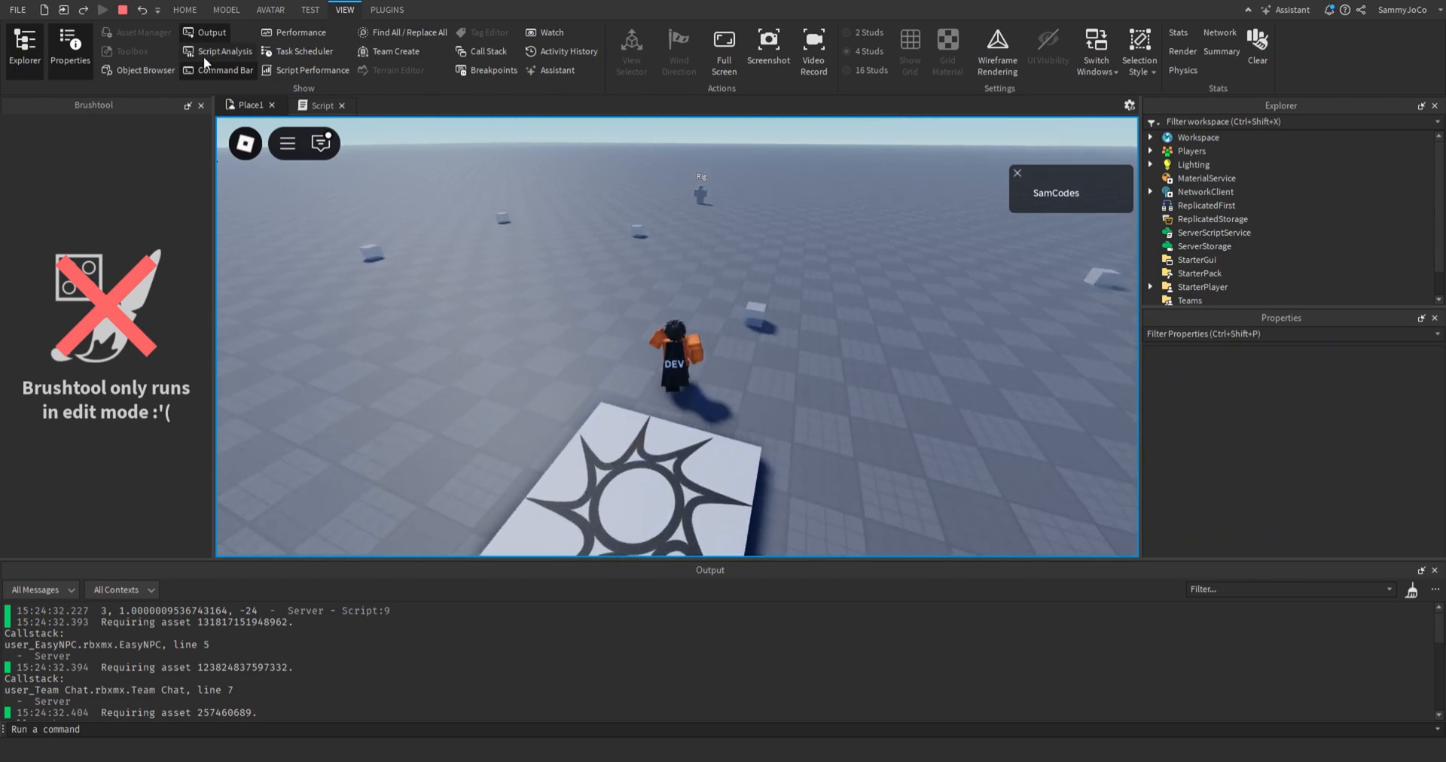
left_click(103, 9)
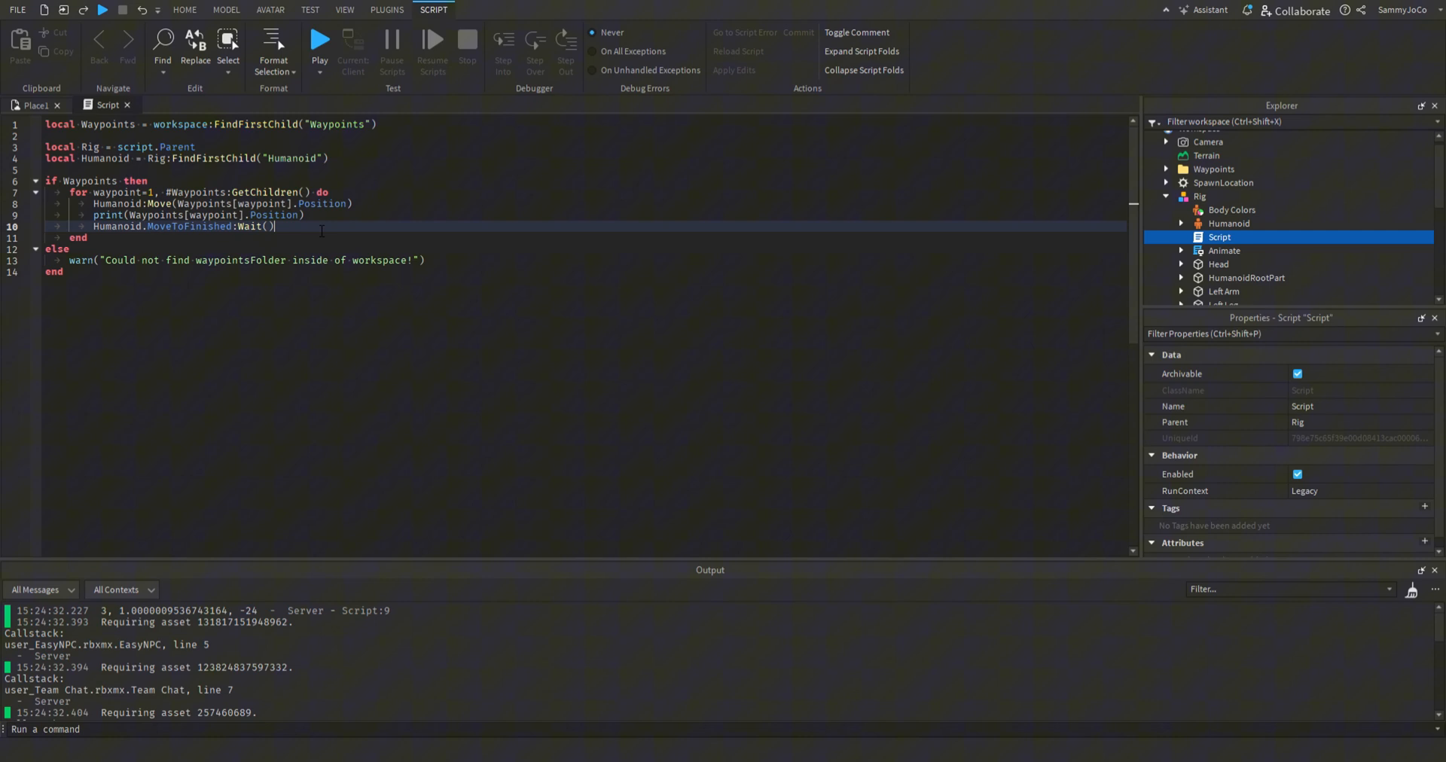
Replace the MoveToFinished wait with a Humanoid:MoveTo() call inside the loop.
key("Delete")
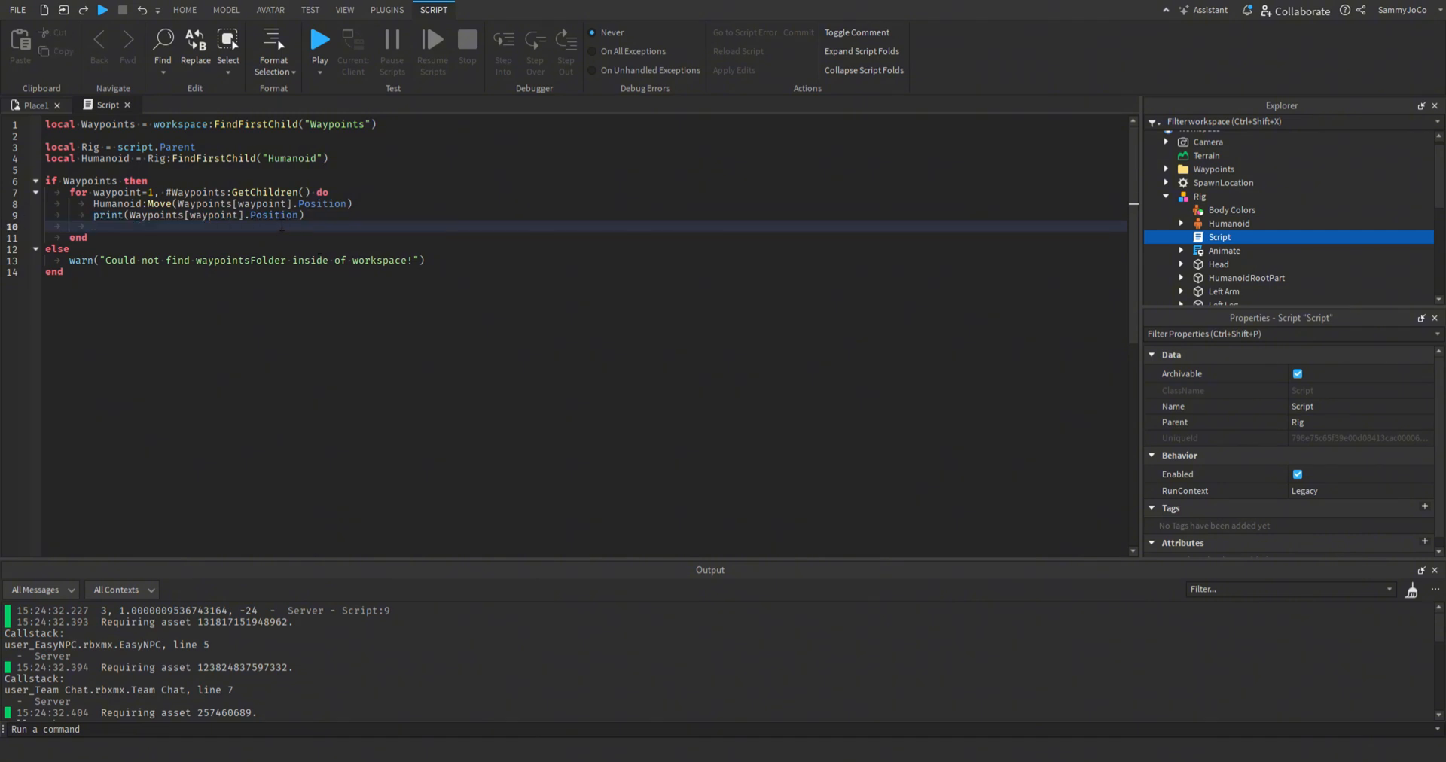
left_click(856, 32)
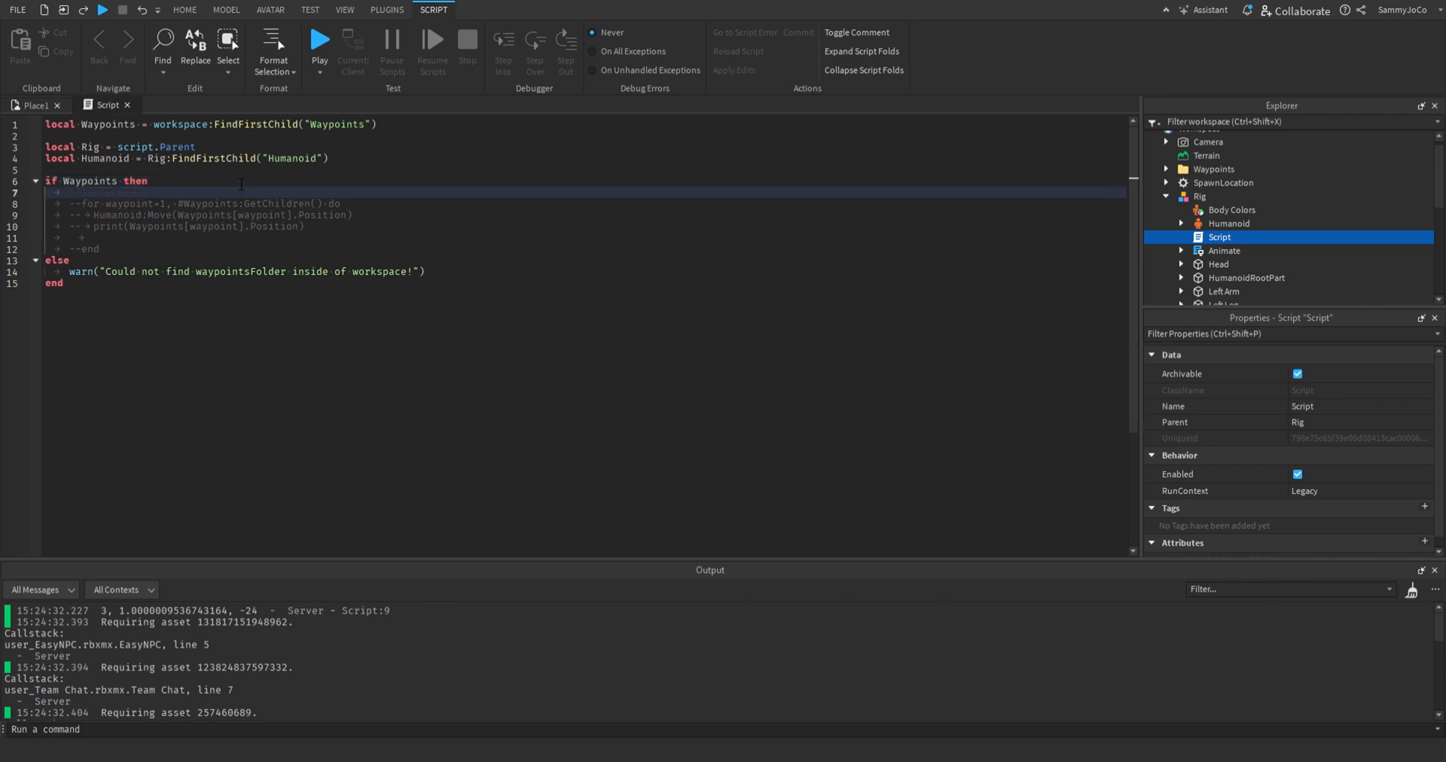
type("Humanoid:m")
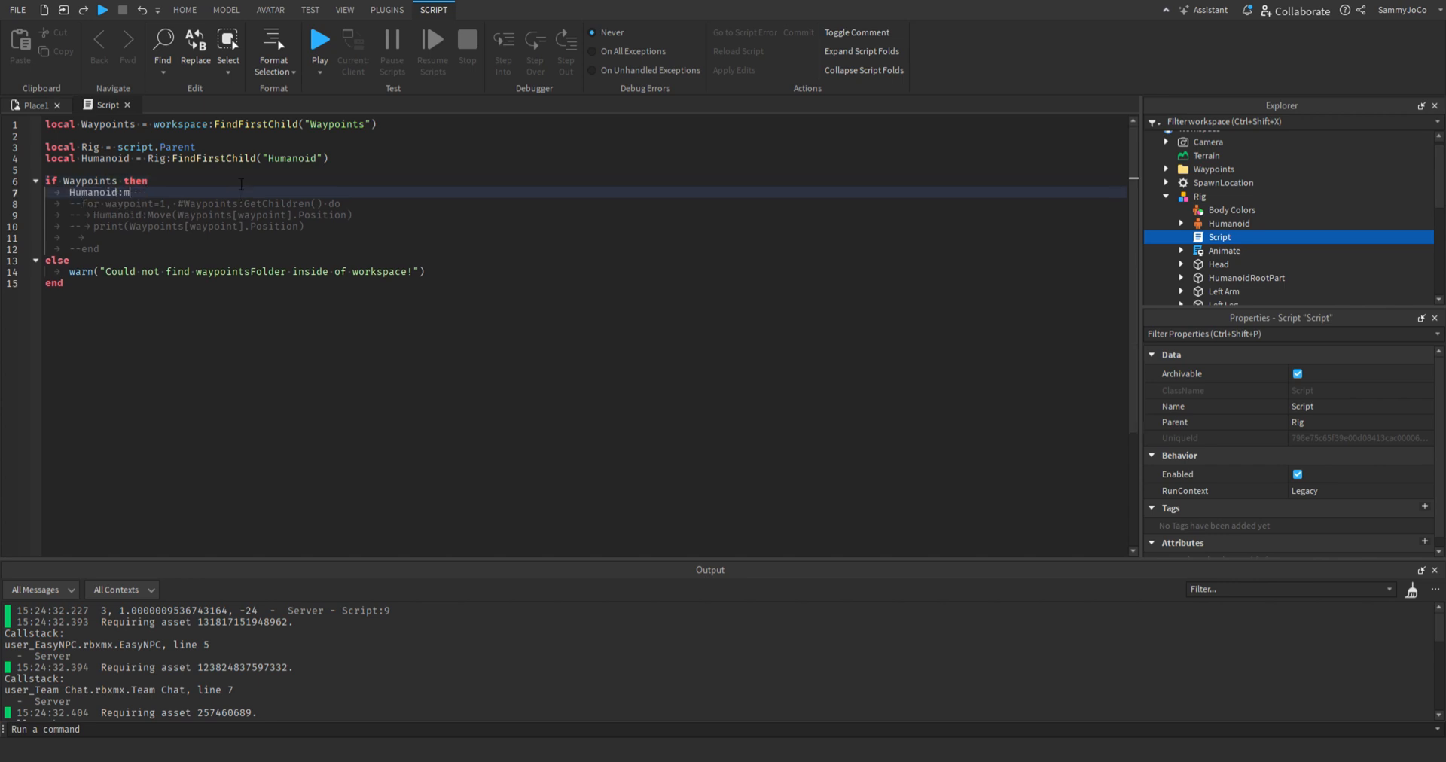
type("oveTo()")
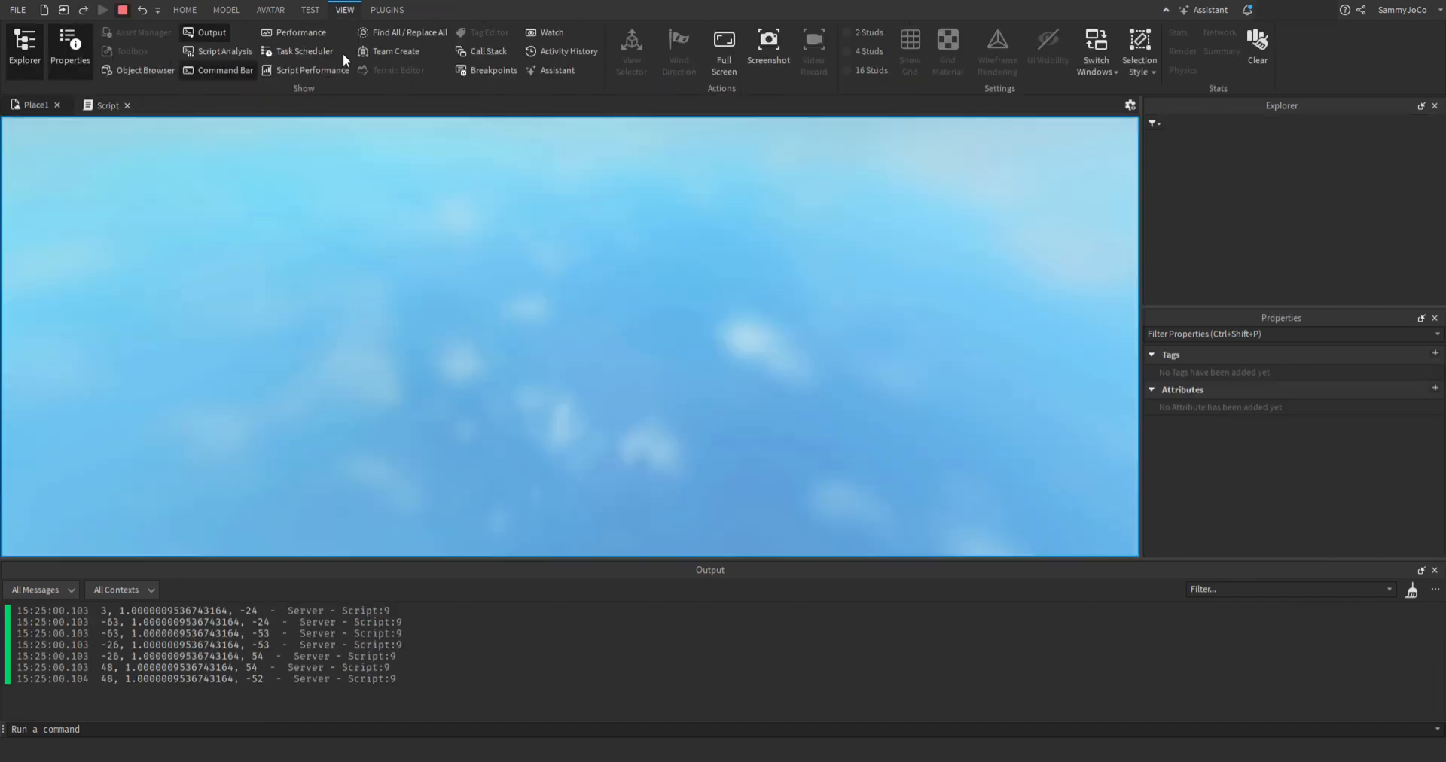
Restore Humanoid.MoveToFinished:Wait() in the loop and verify it with a quick playtest.
left_click(104, 9)
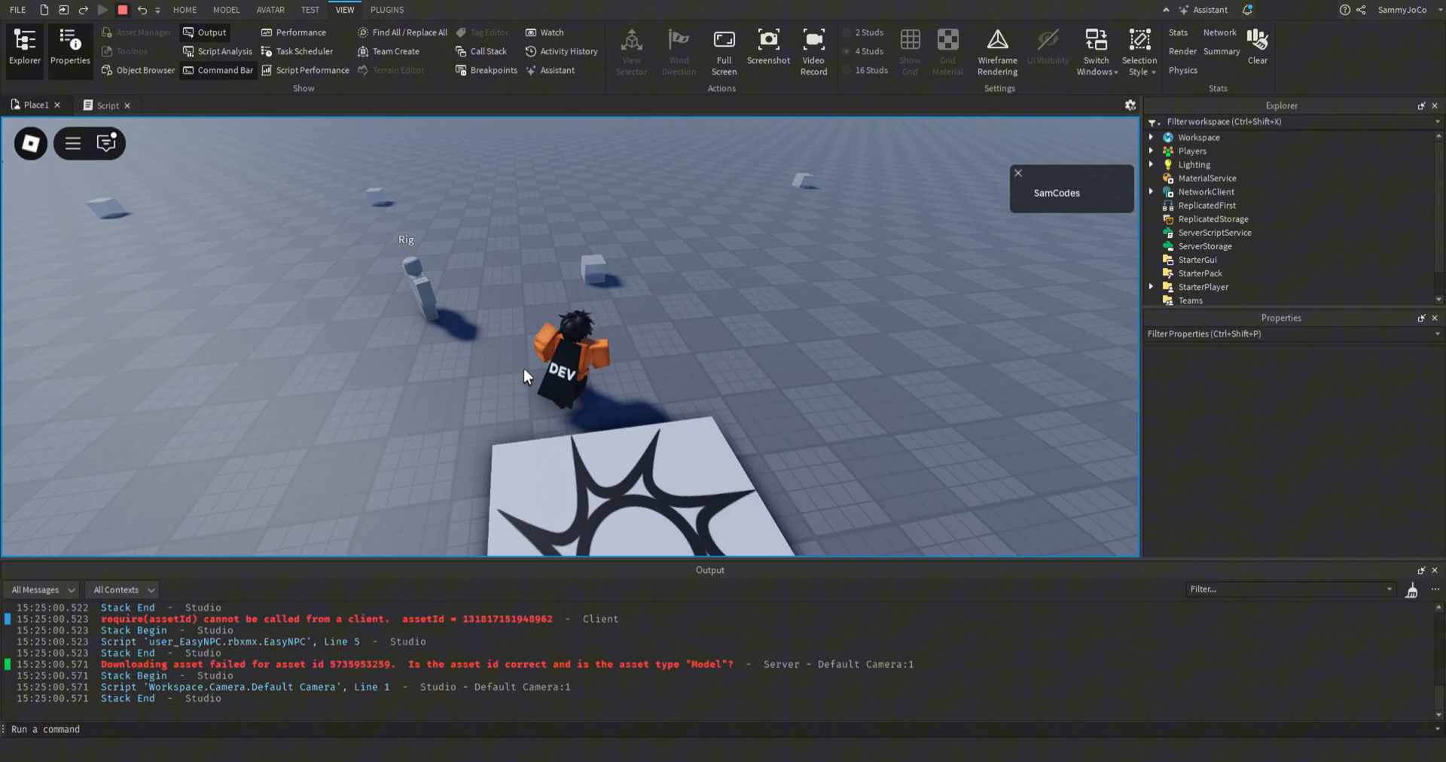
left_click(103, 11)
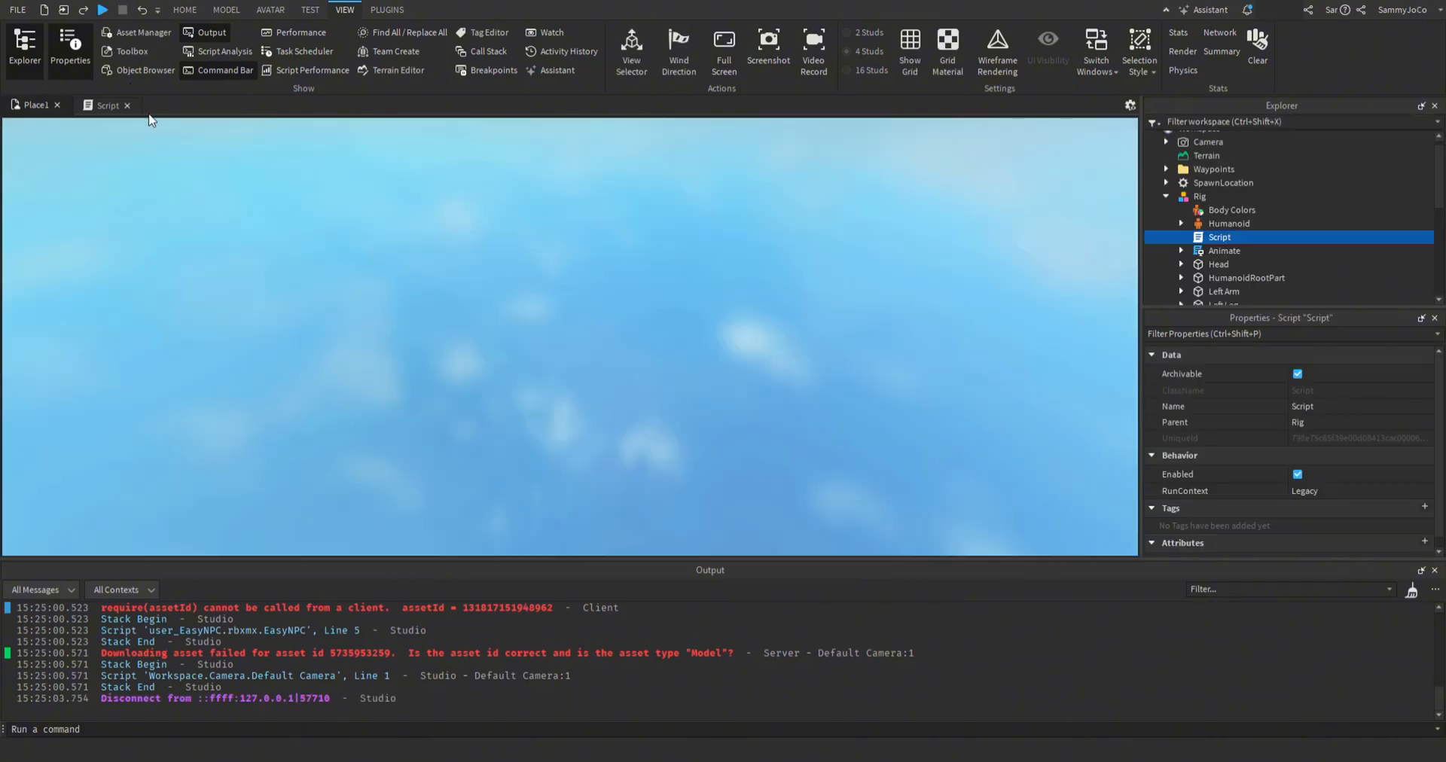
left_click(107, 104)
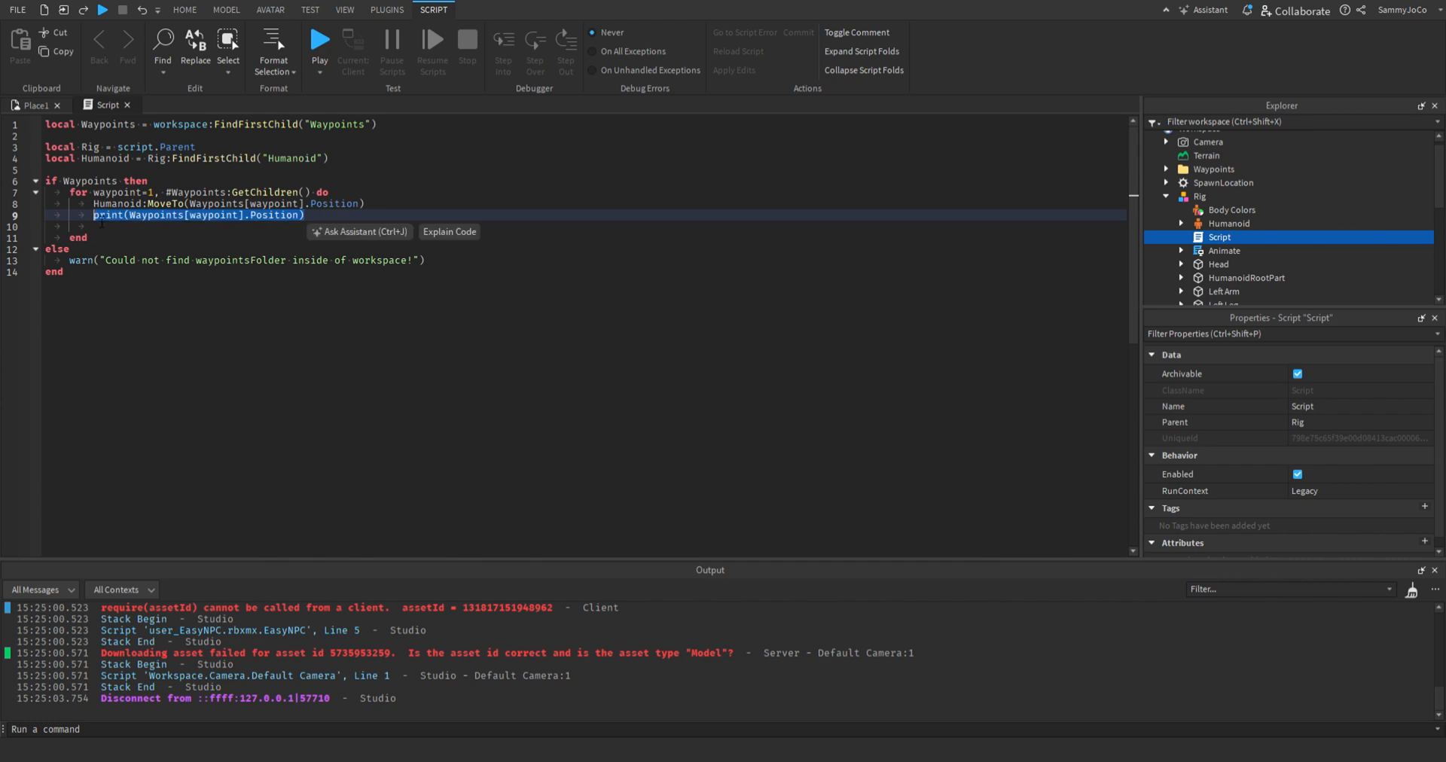
type("Humanoid.MoveToFinished")
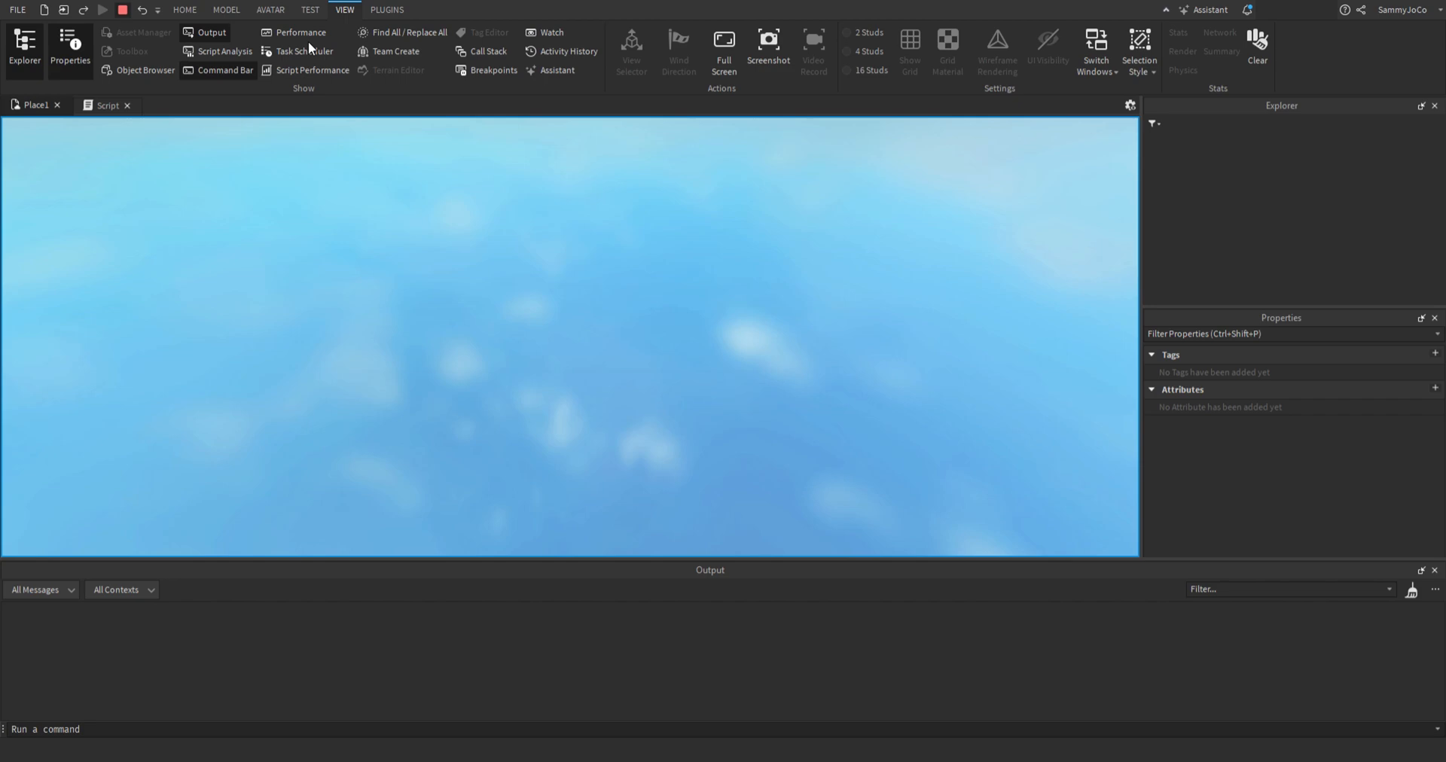
left_click(102, 11)
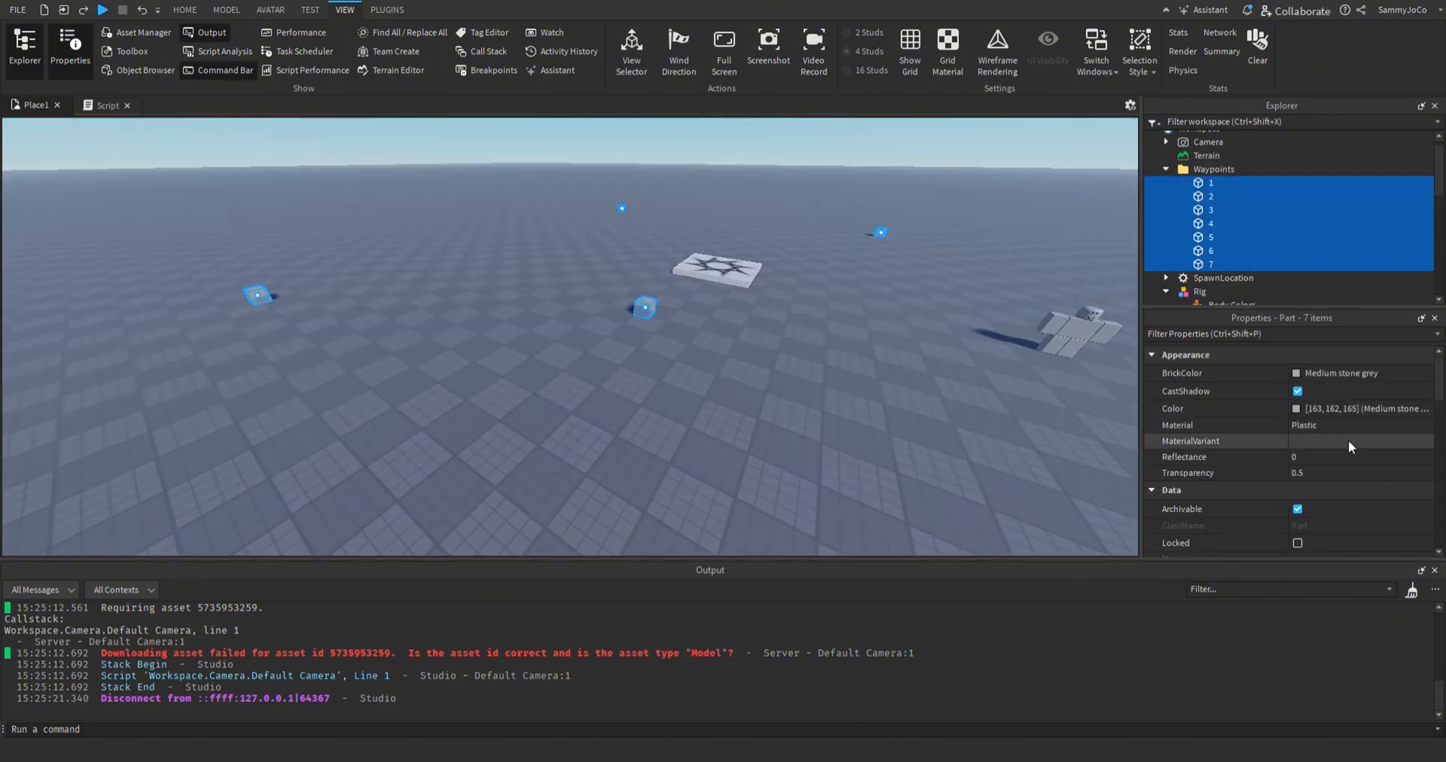
scroll("down", 3)
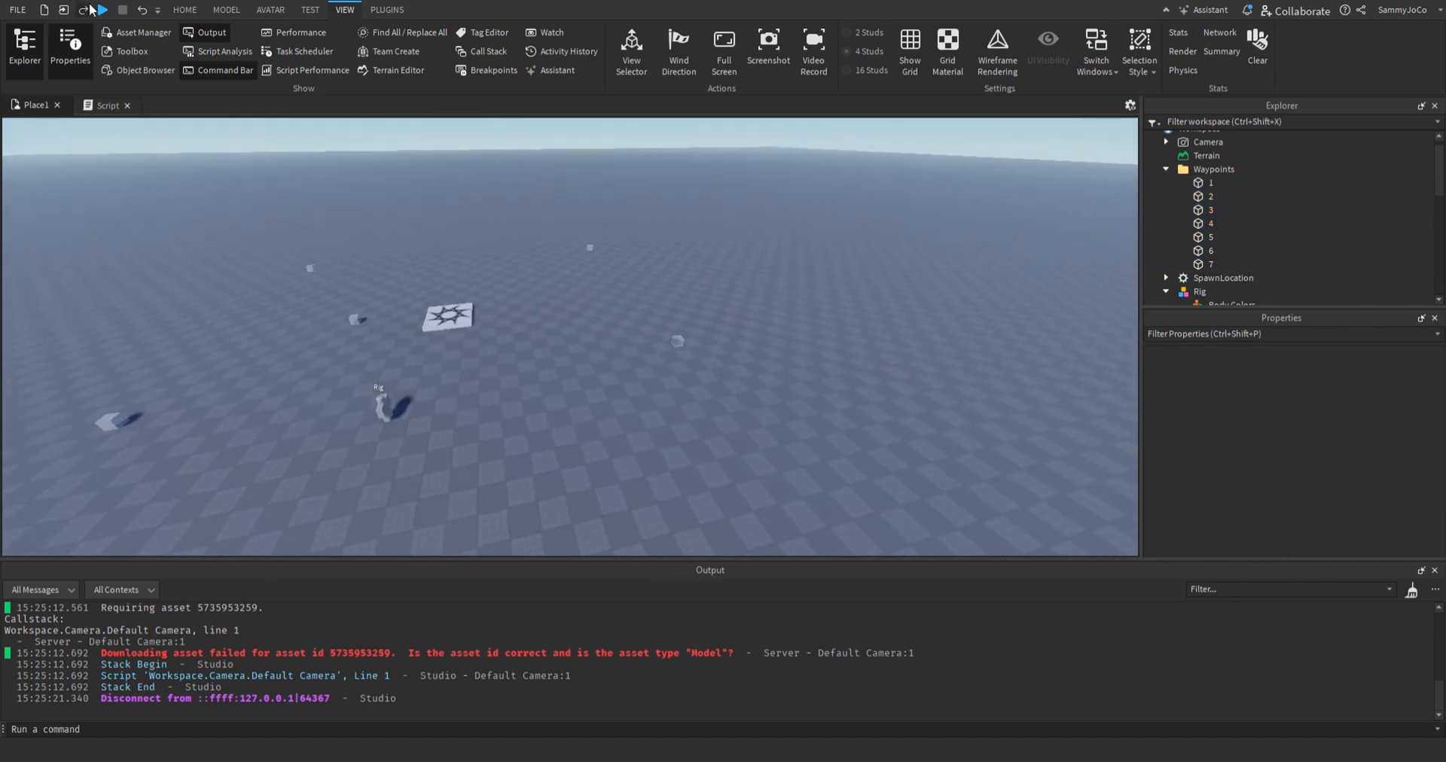
left_click(100, 10)
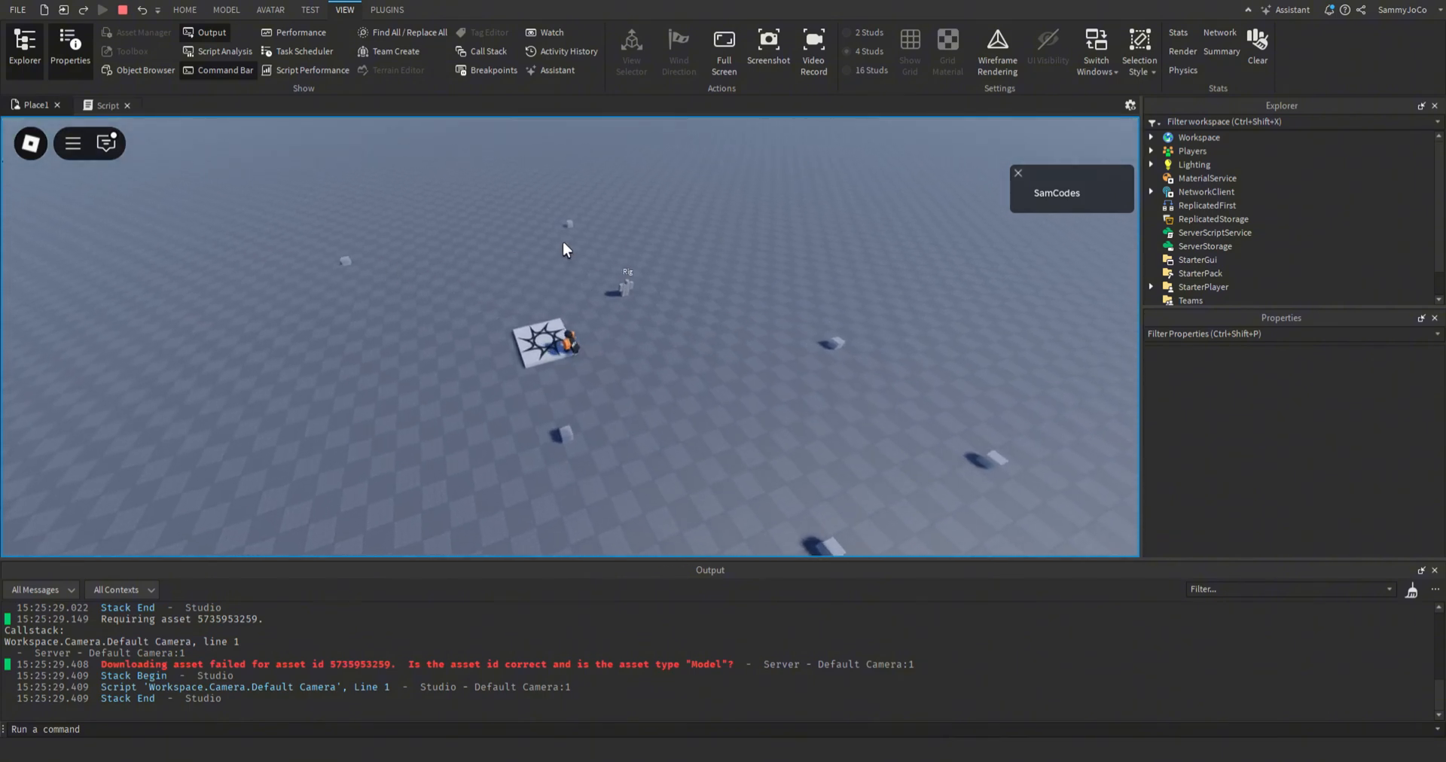
left_click(104, 9)
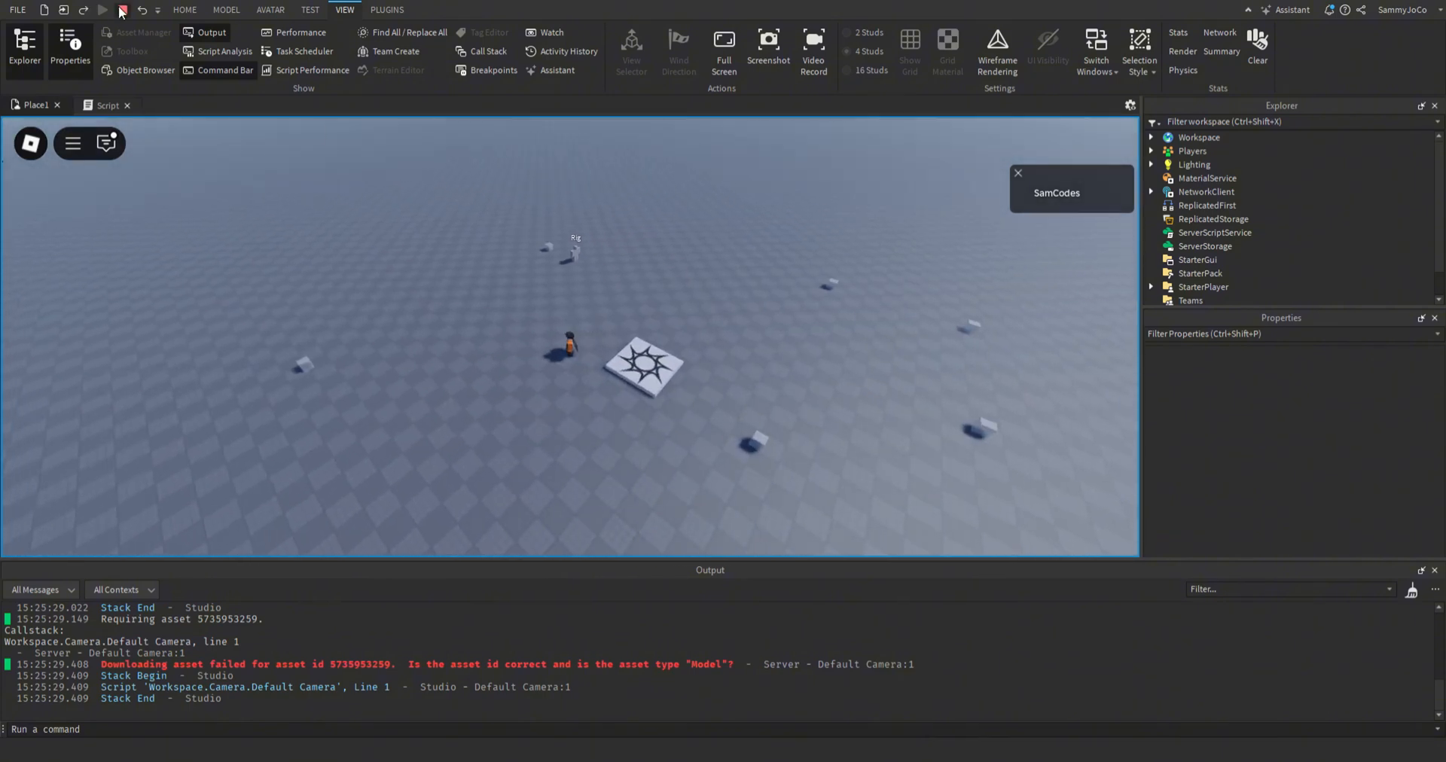
left_click(121, 9)
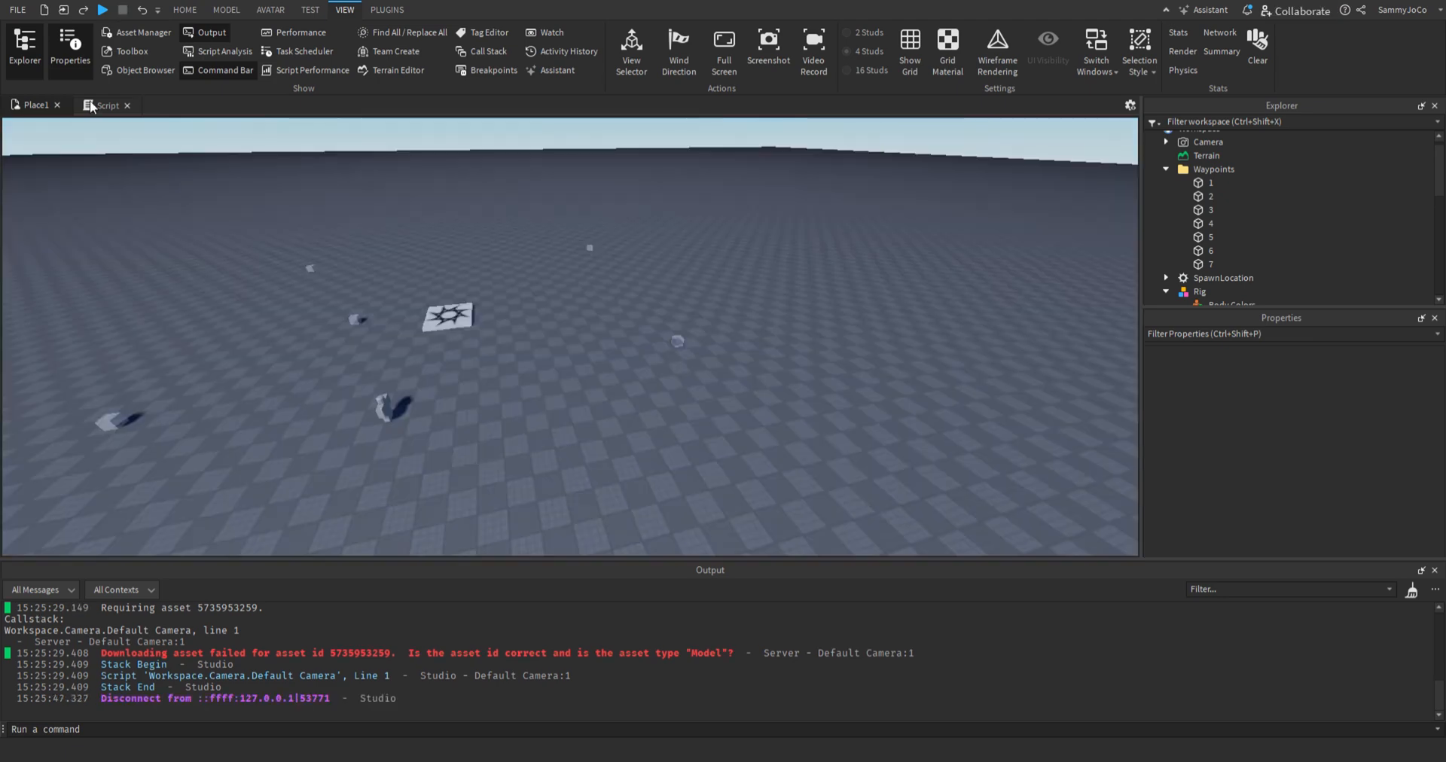
Add Rig:Destroy() after the waypoint loop and start a playtest to check it.
left_click(106, 106)
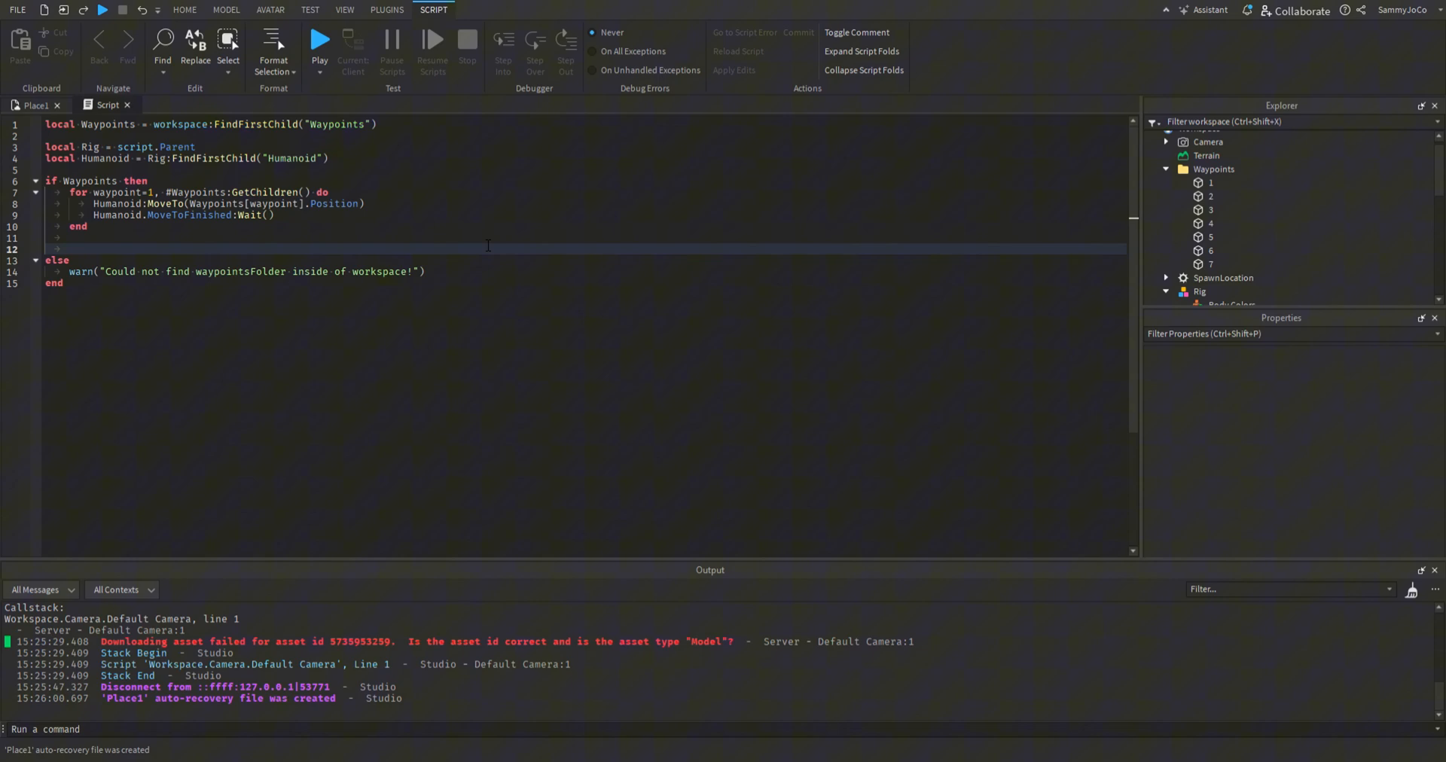
type("Rig:Destroy()")
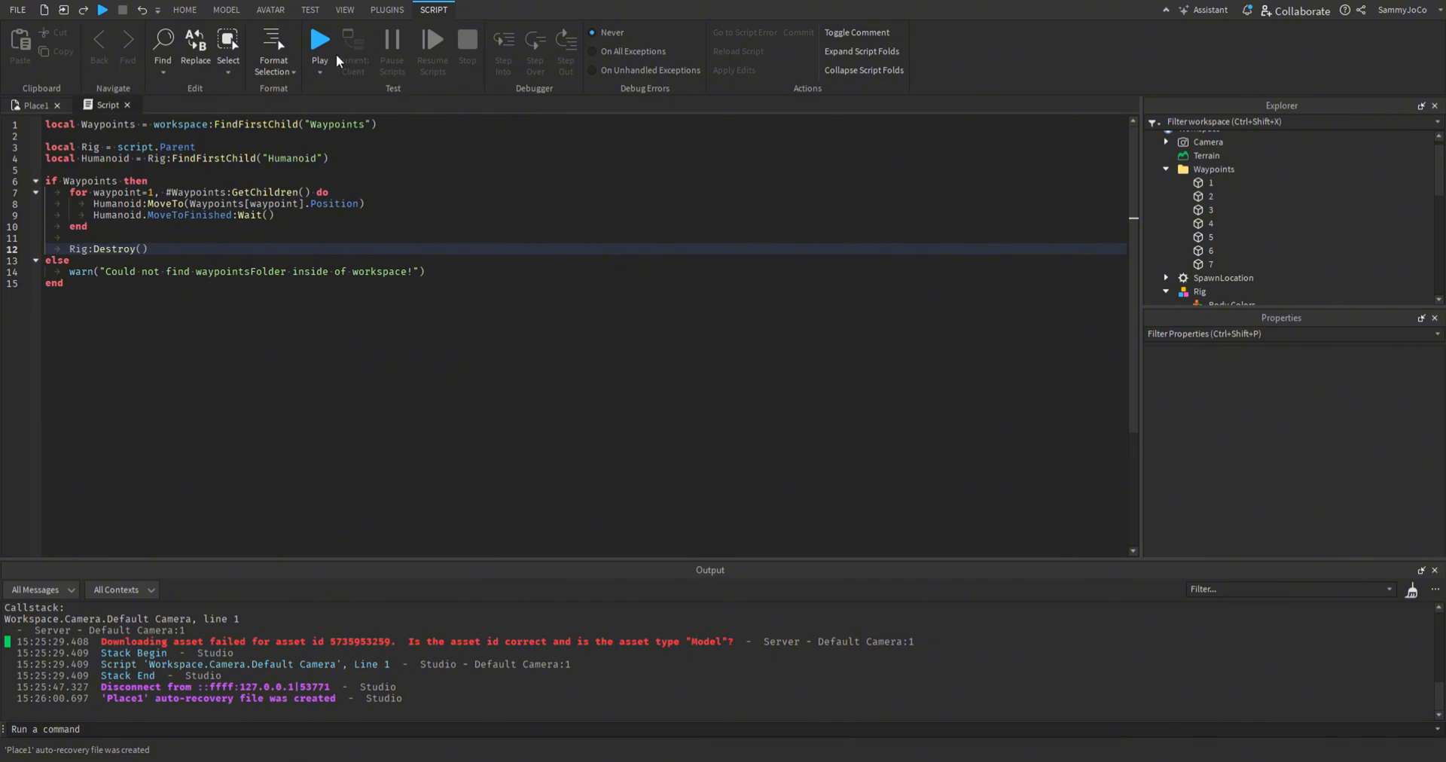
left_click(320, 39)
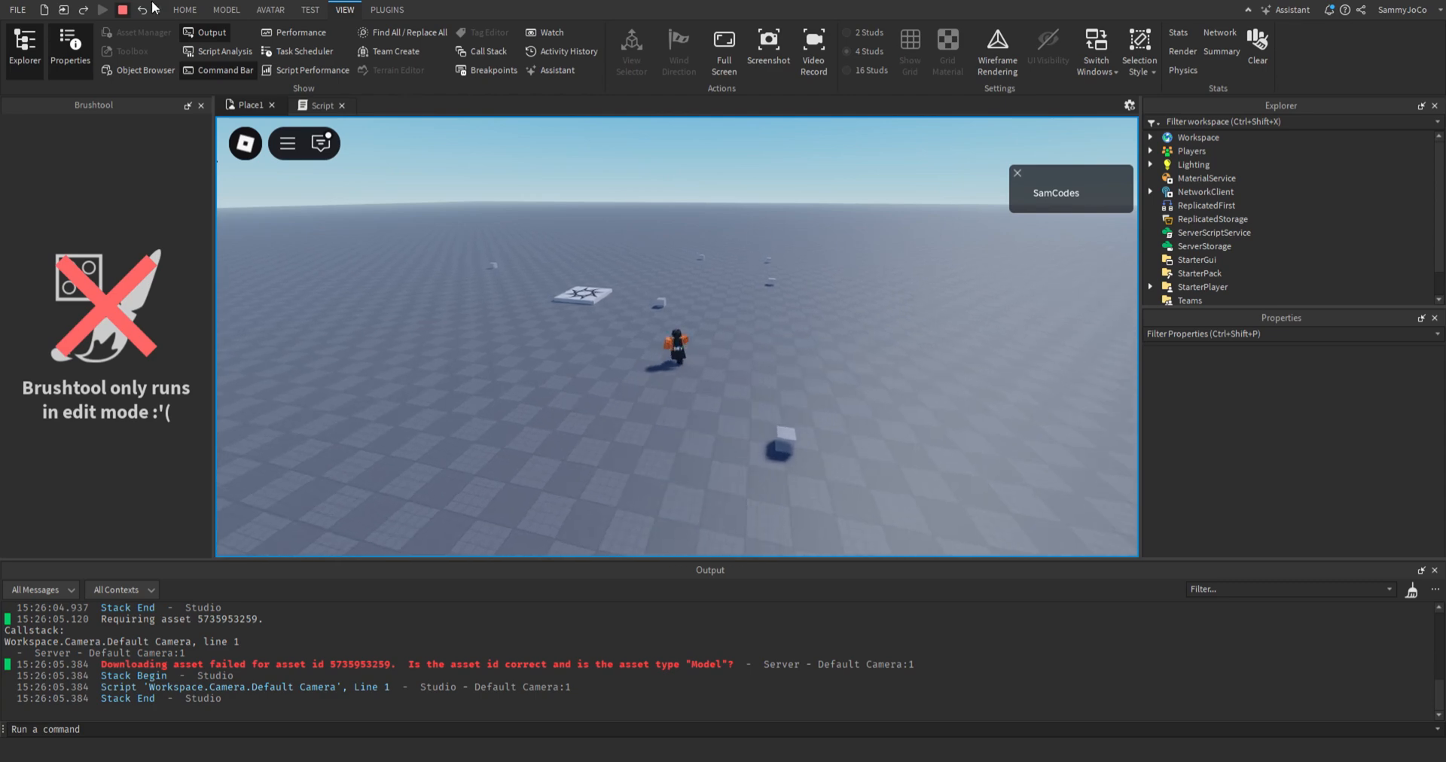
Stop the rig-destroy playtest and browse the Explorer tree back in edit mode.
left_click(122, 9)
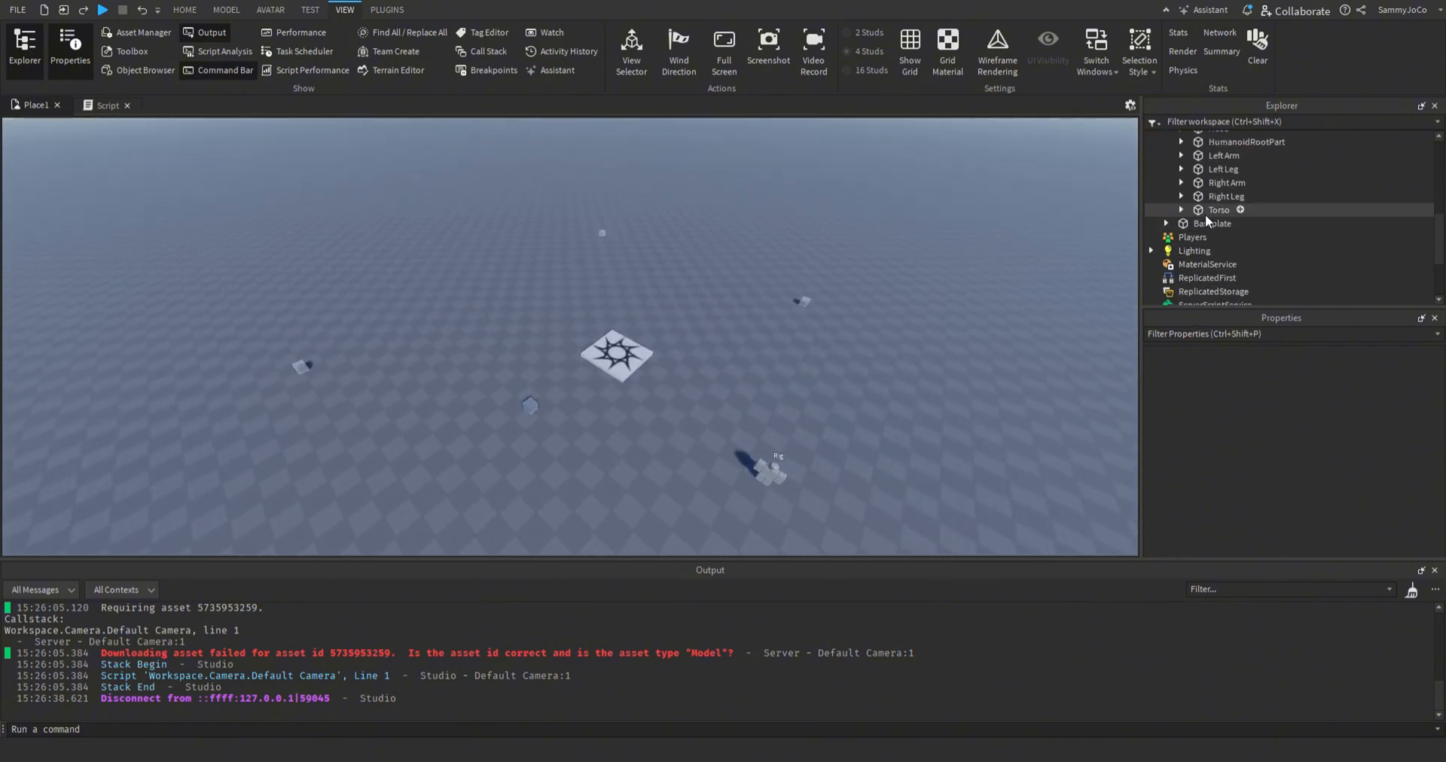
scroll("down", 3)
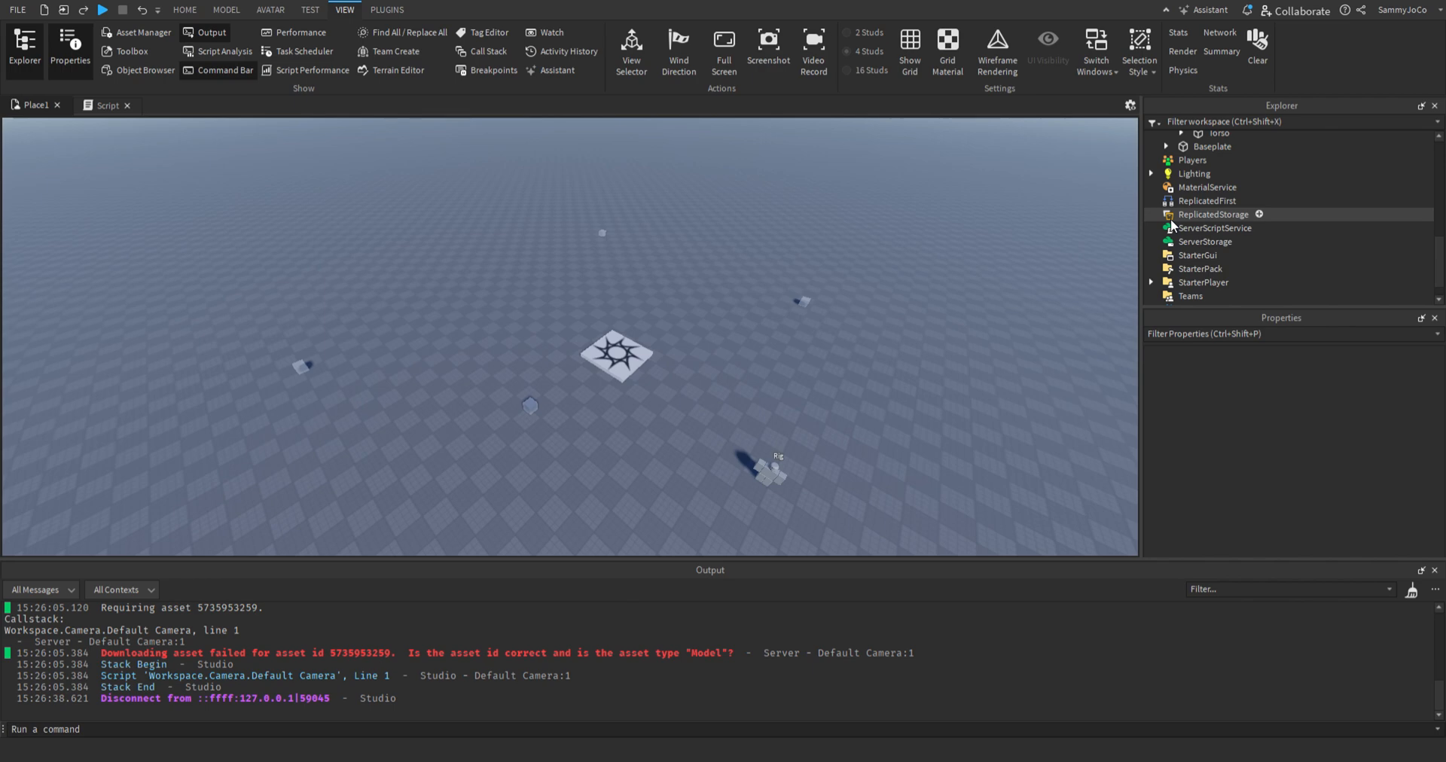
left_click(1214, 227)
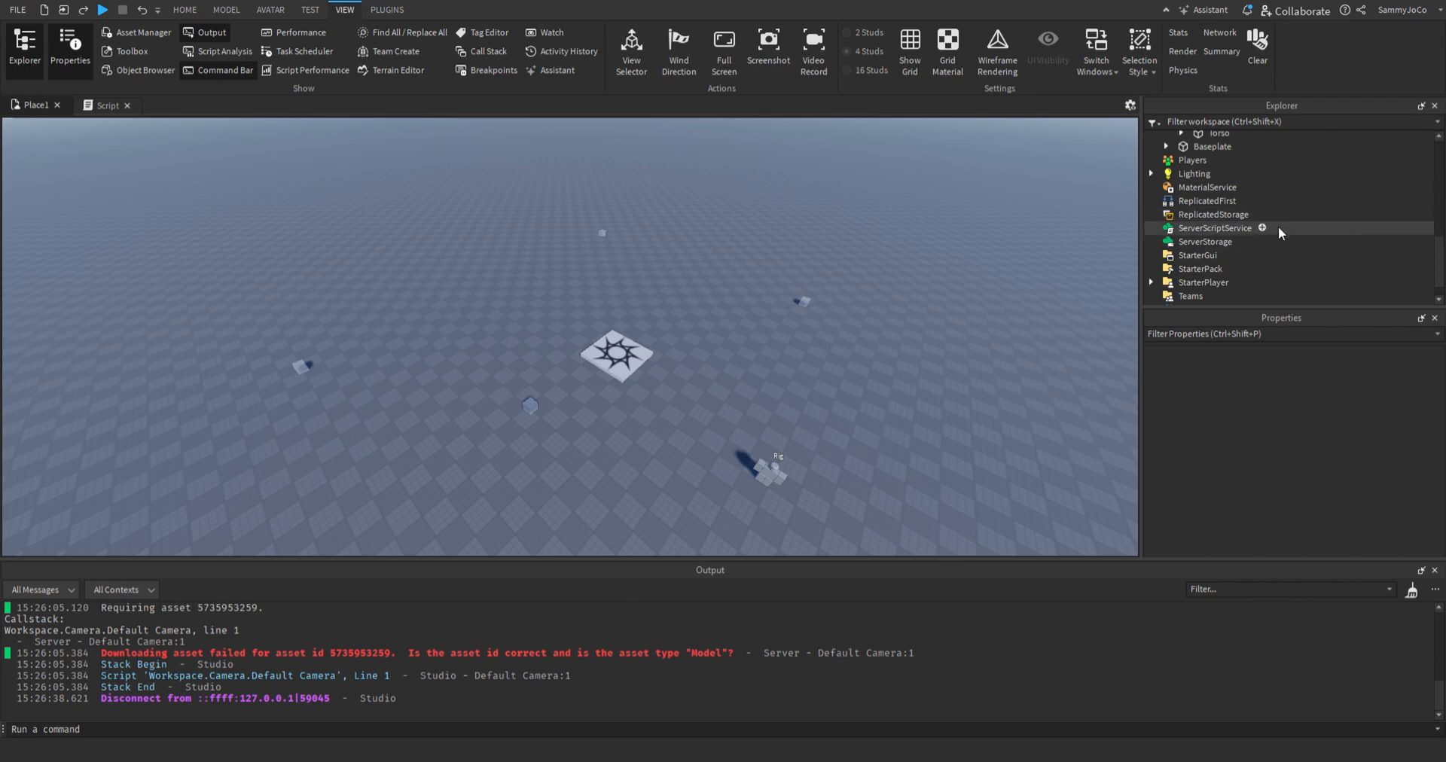
mouse_move(1266, 240)
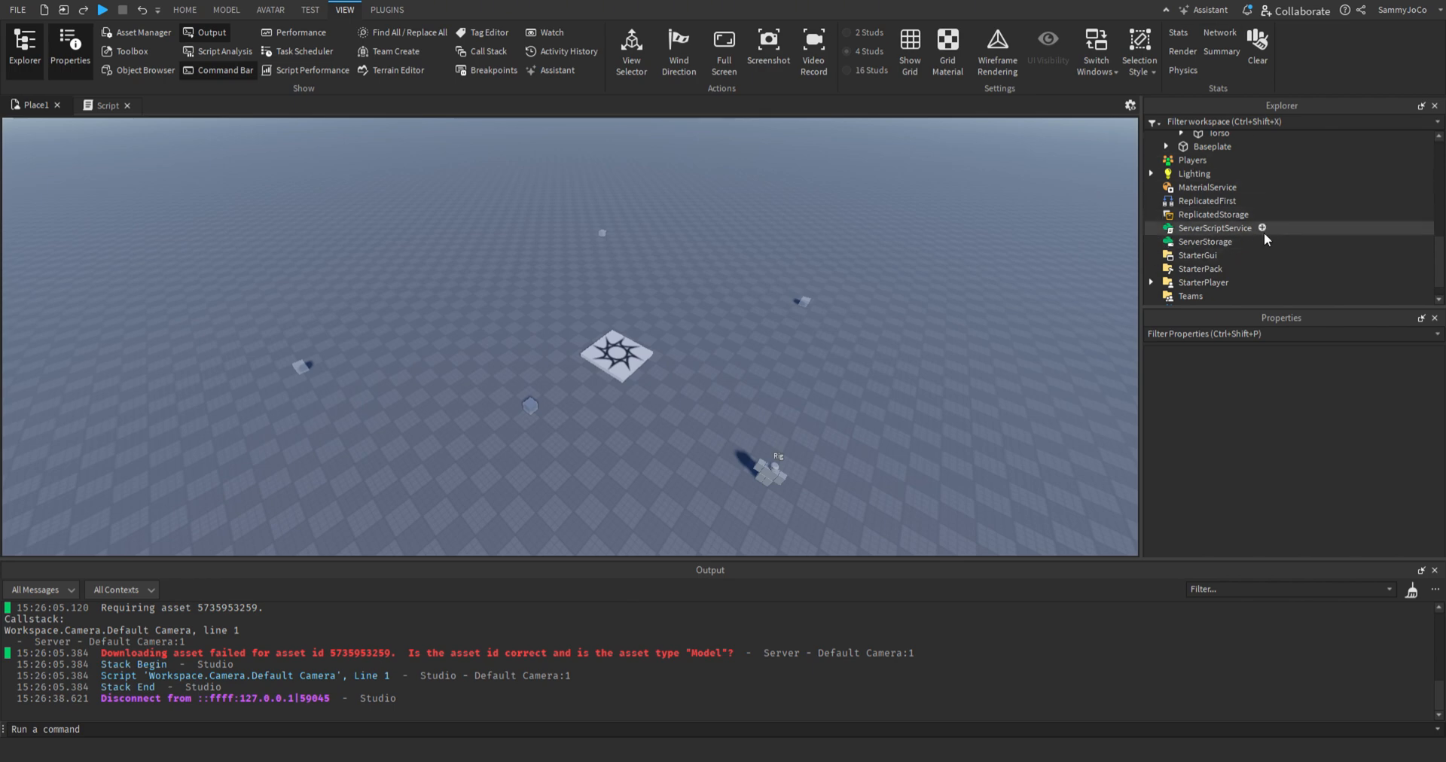